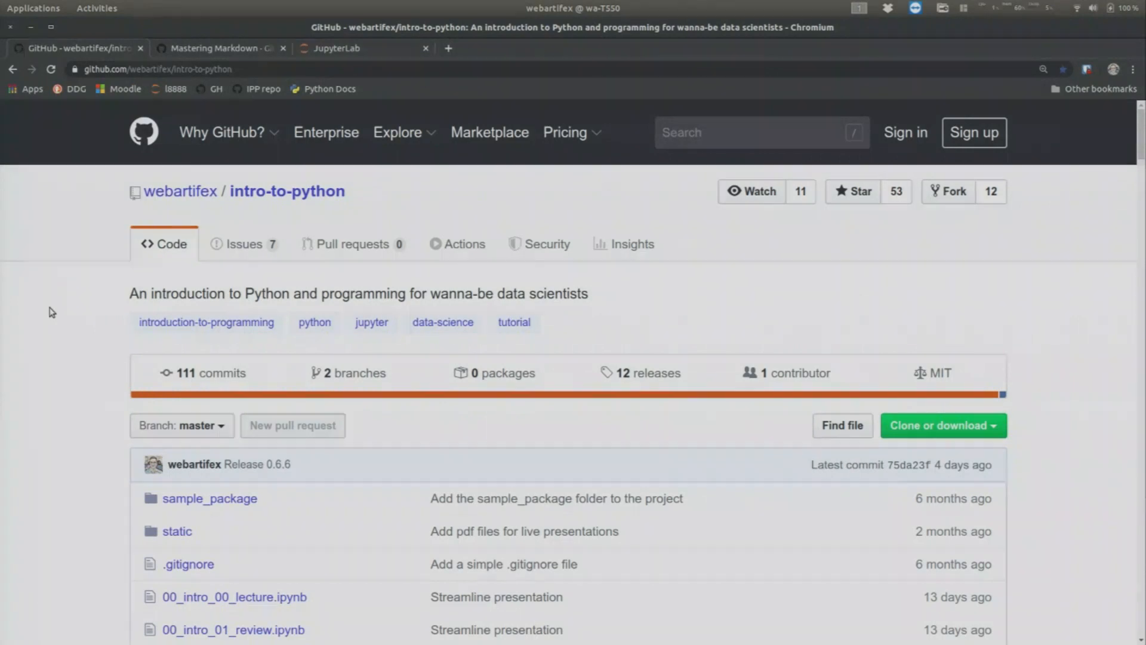
mouse_move(79, 301)
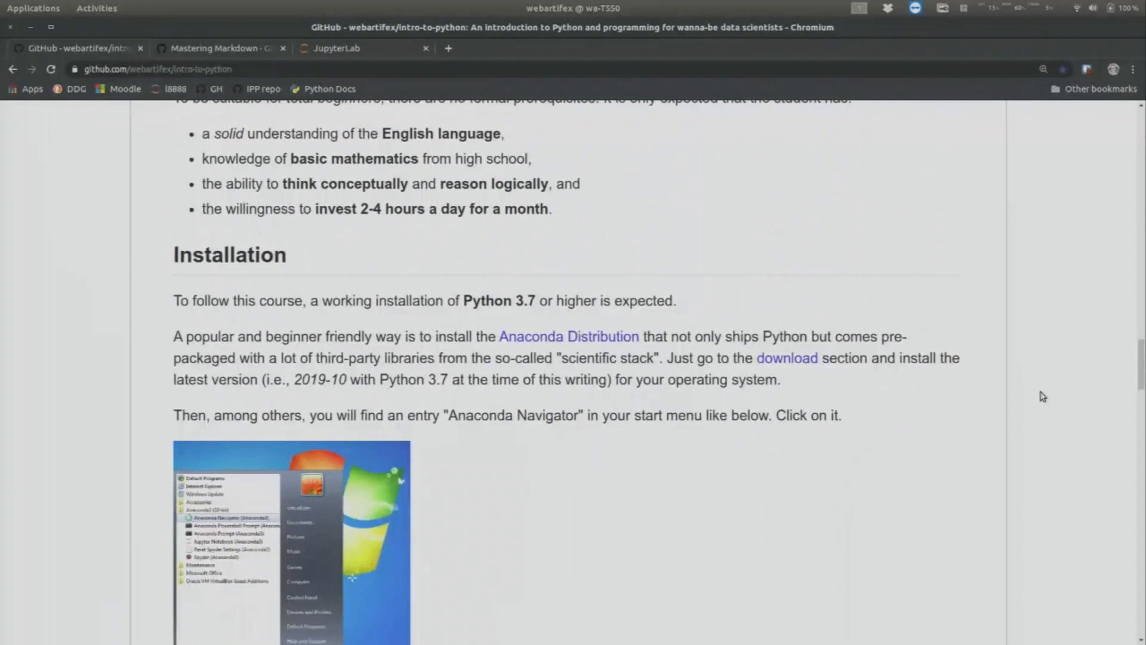
mouse_move(568, 337)
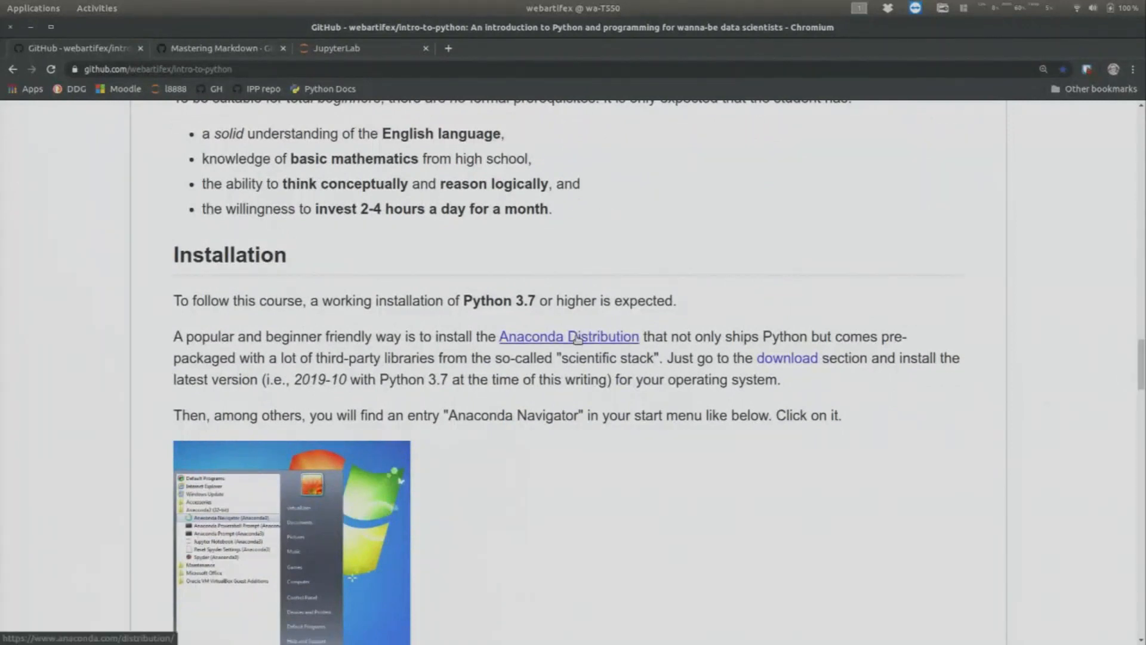
Step: Show the Anaconda Distribution page's Windows, macOS and Linux 2020.02 installers (Python 3.7 / 2.7)
left_click(568, 337)
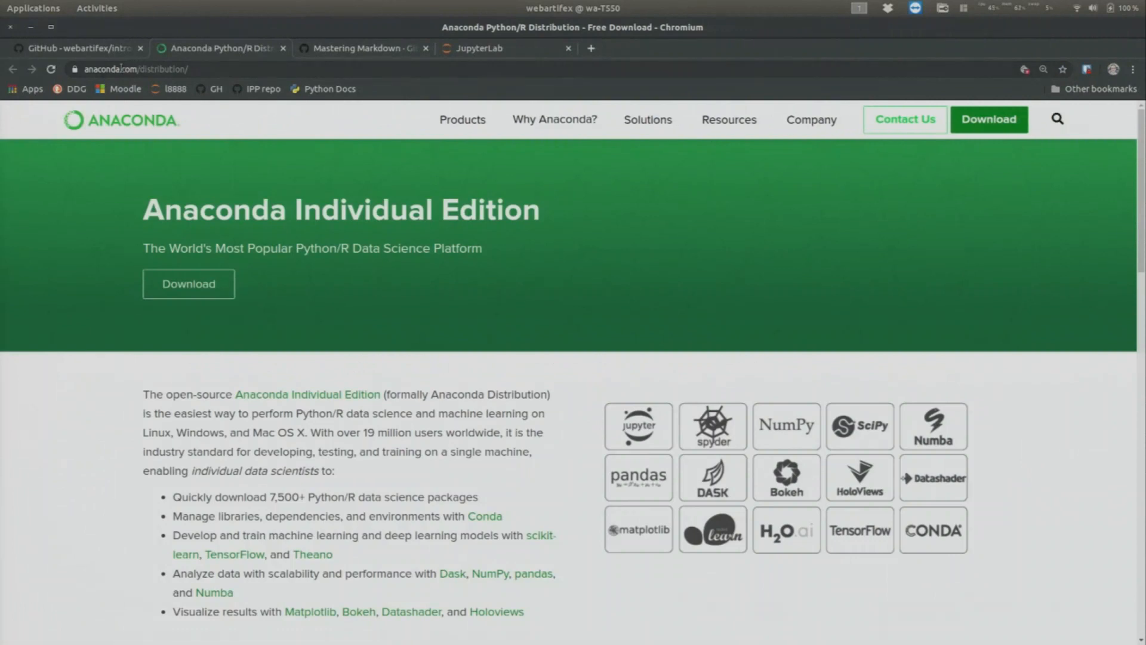
mouse_move(451, 340)
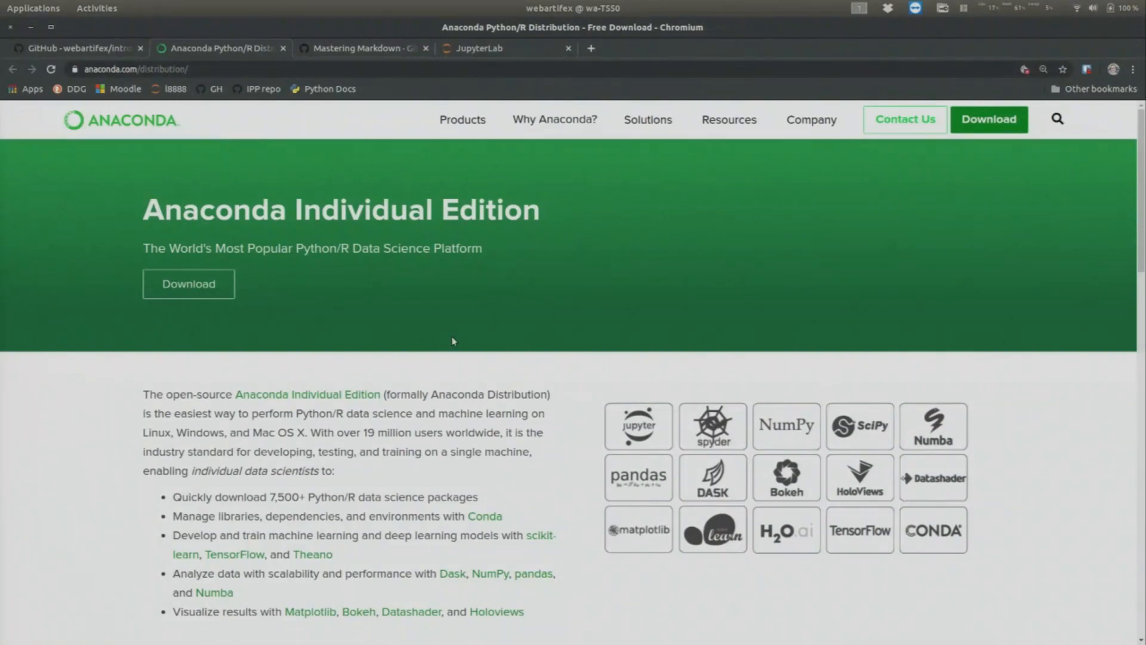
scroll("down", 3)
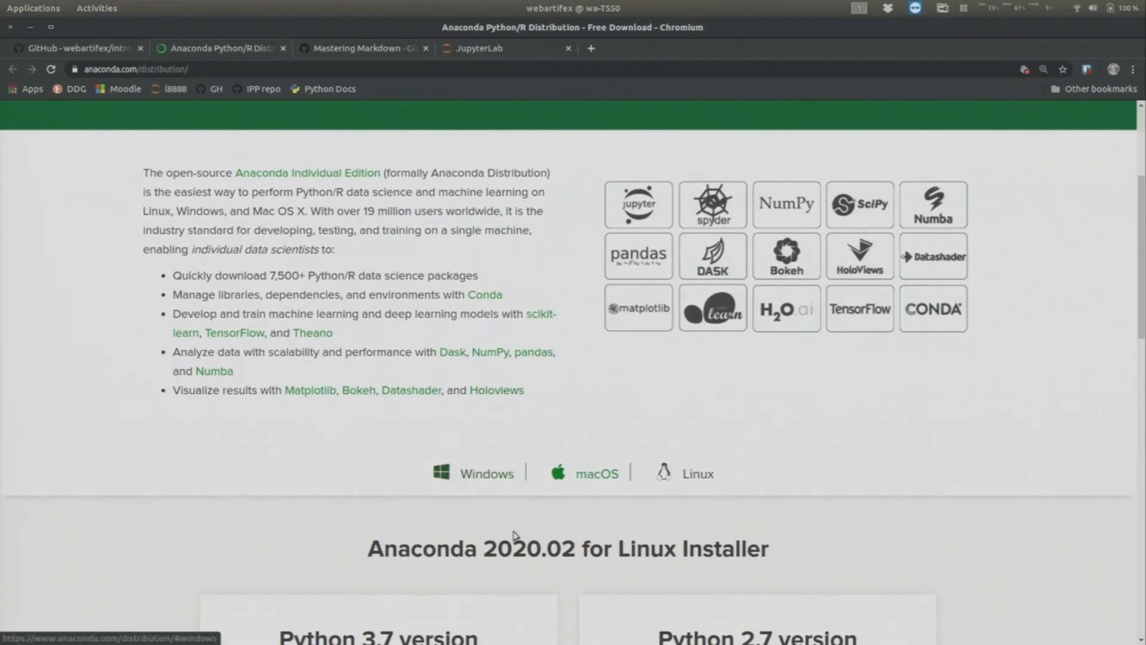
scroll("down", 3)
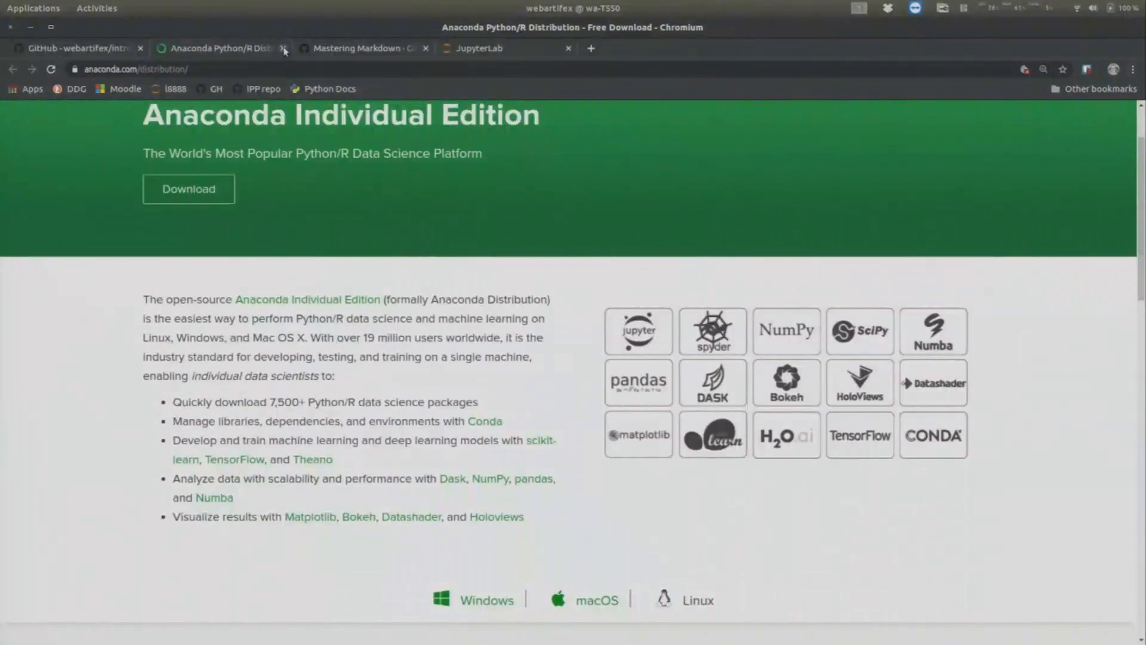
Step: Close the Anaconda tab, read the README's Navigator setup screenshots, then go to JupyterLab at localhost:8888
left_click(283, 48)
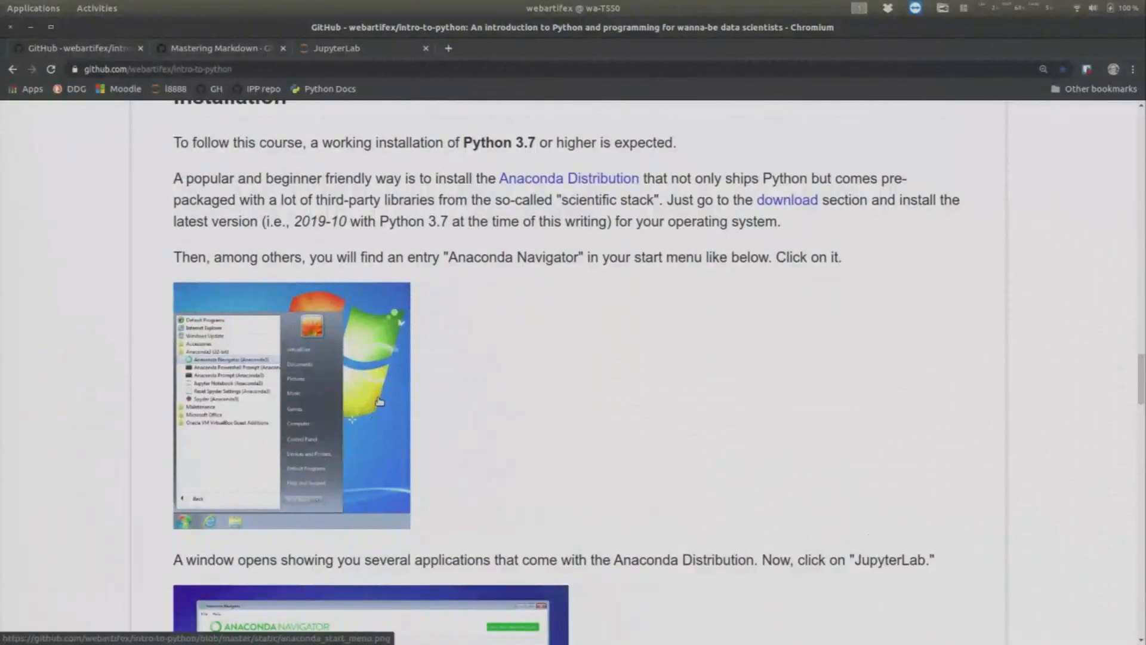
scroll("down", 3)
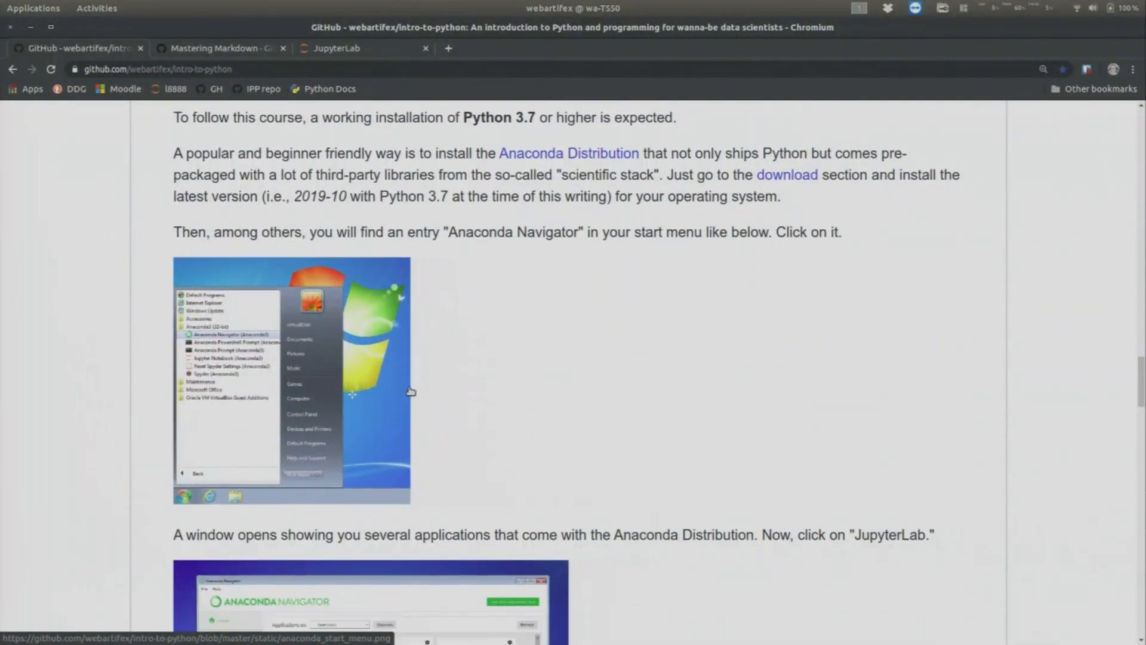
scroll("down", 3)
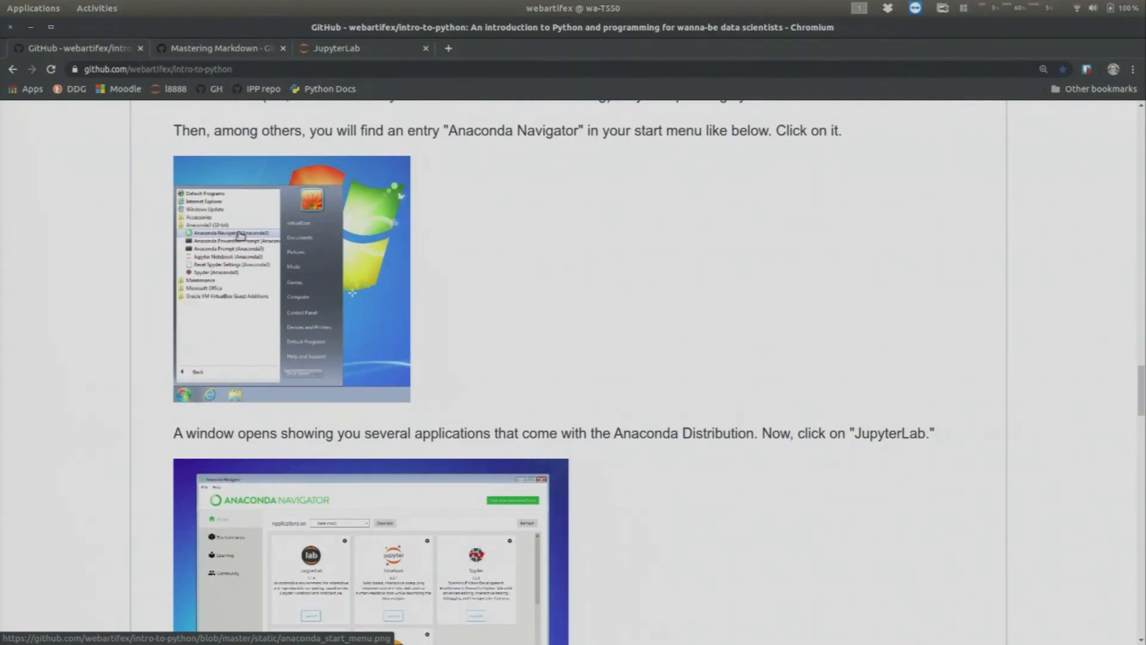
scroll("down", 3)
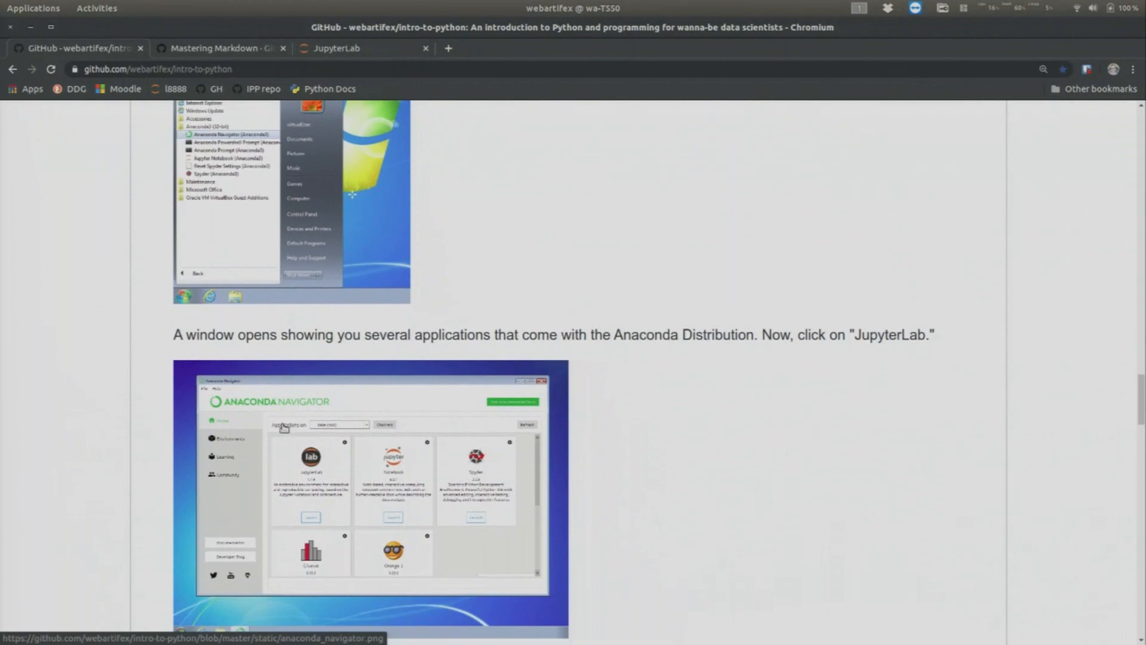
scroll("down", 3)
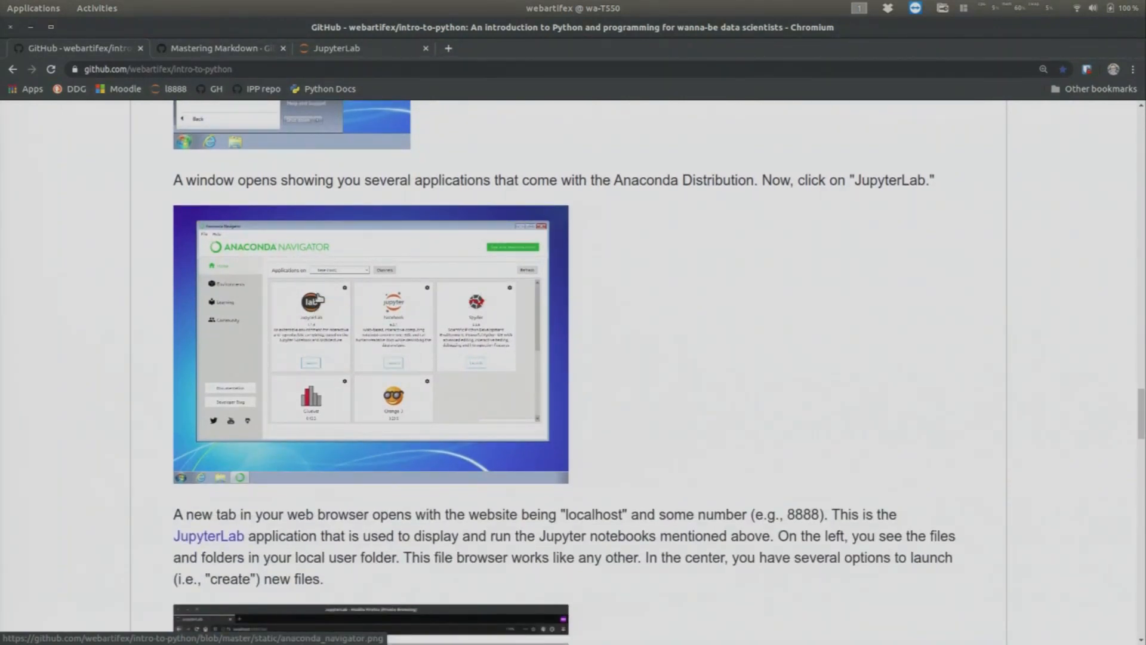
mouse_move(323, 255)
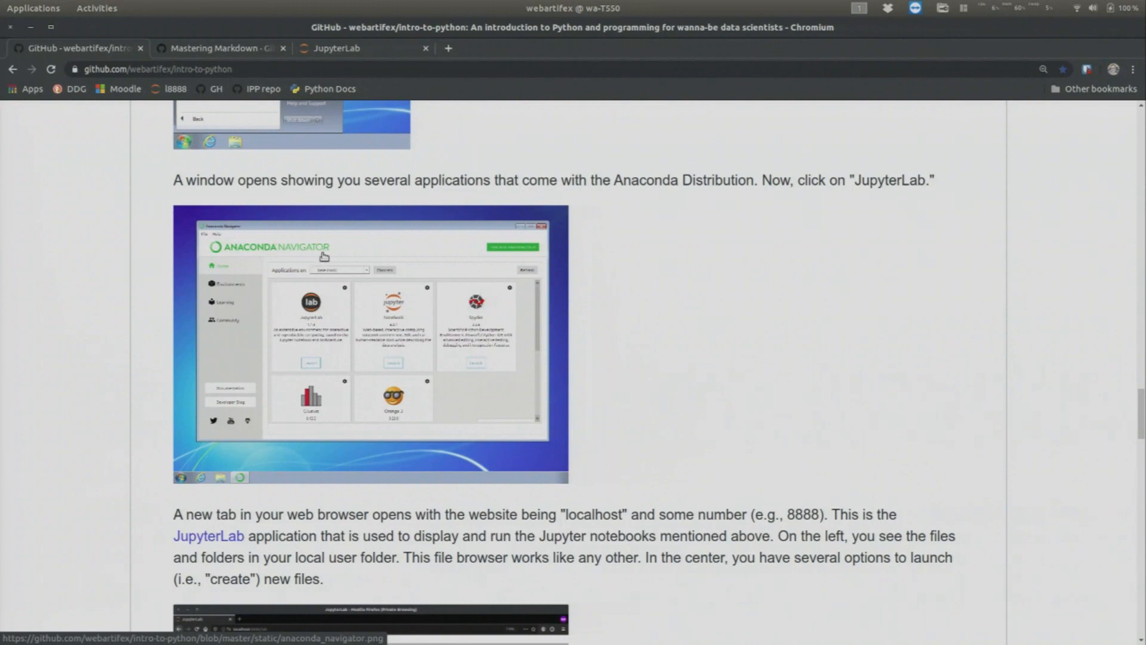
mouse_move(487, 334)
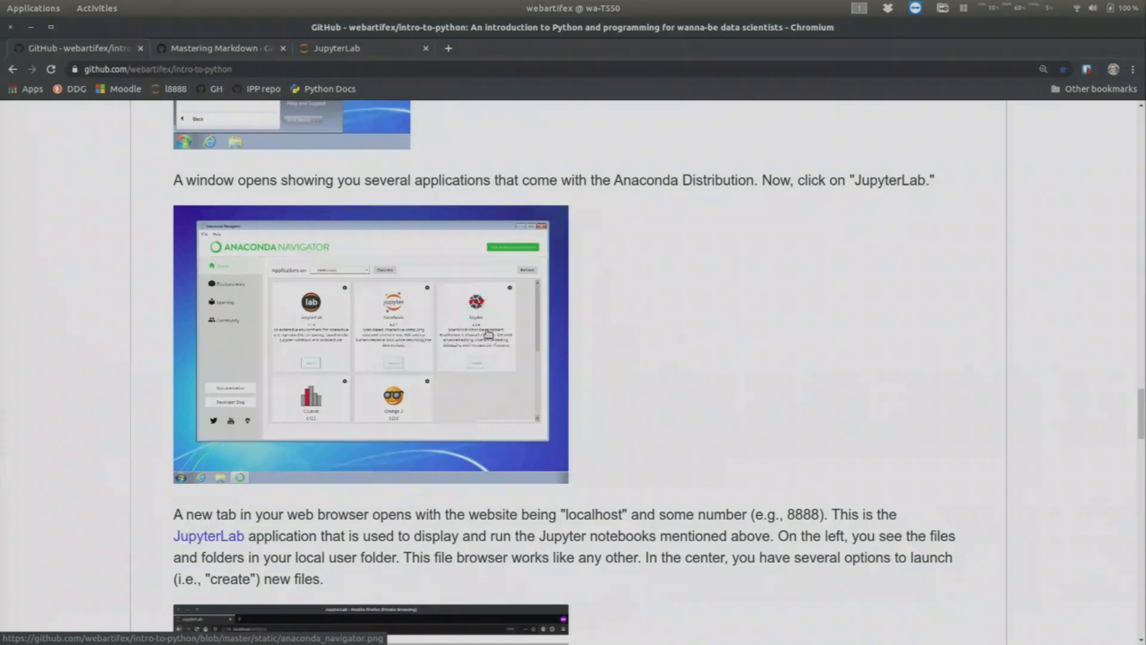
mouse_move(337, 334)
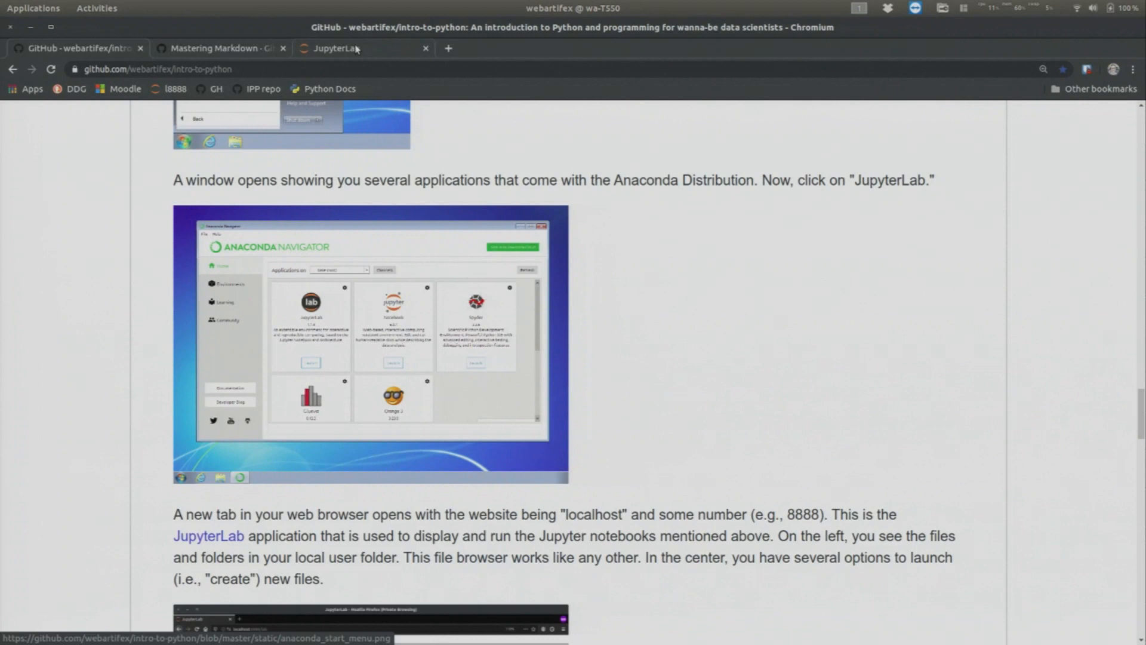
left_click(338, 47)
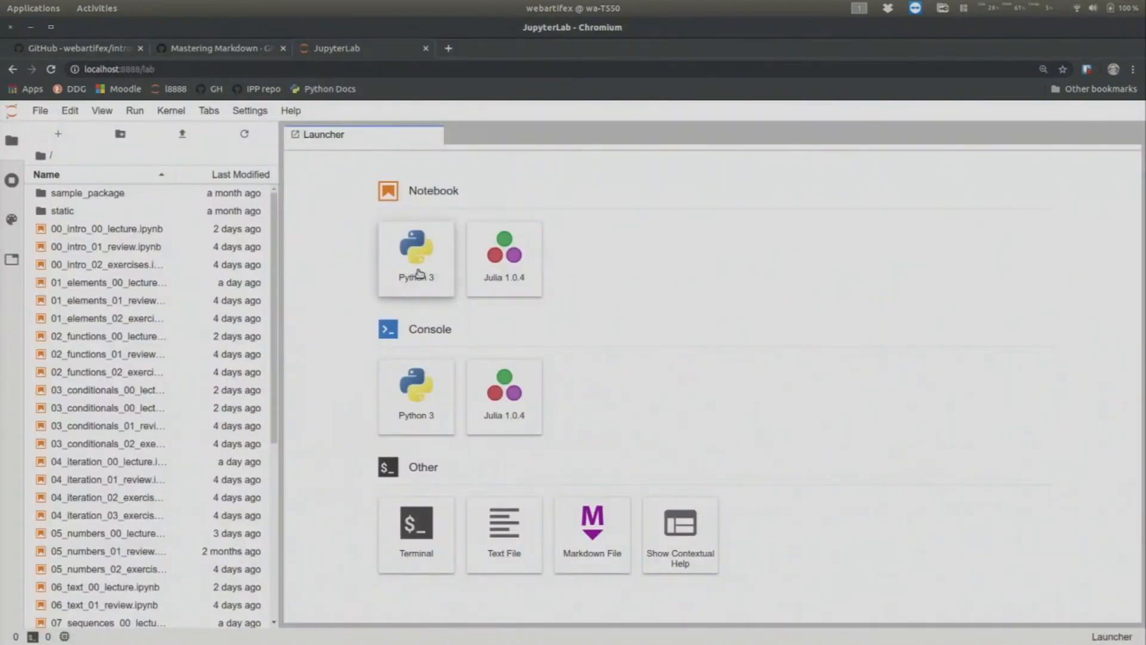
mouse_move(416, 256)
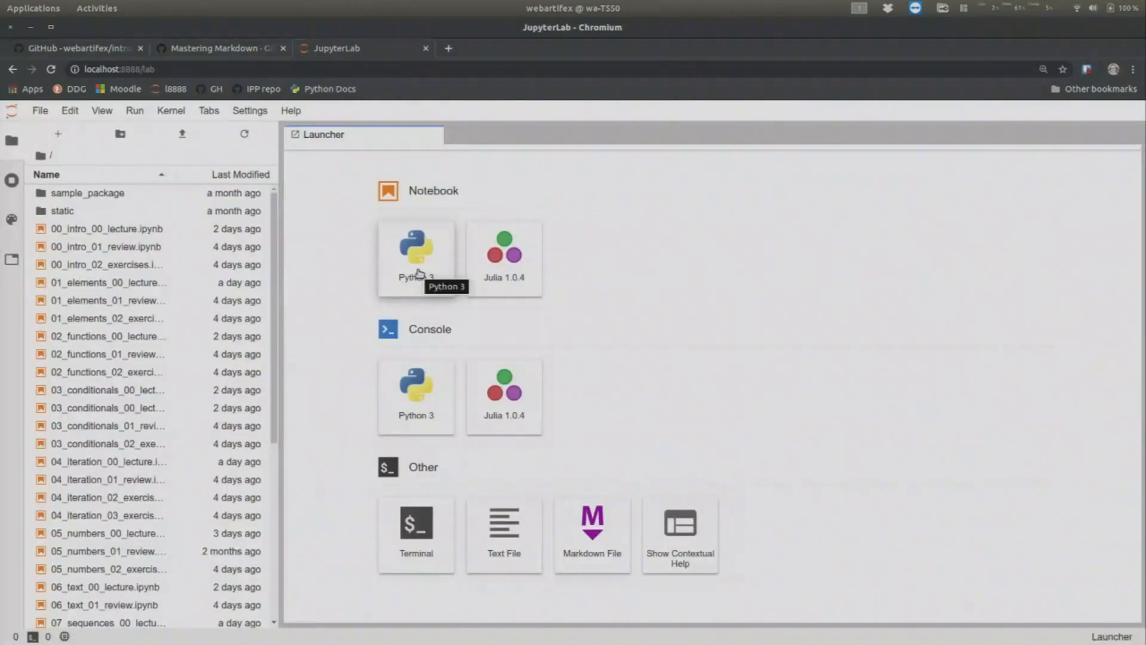
mouse_move(90, 48)
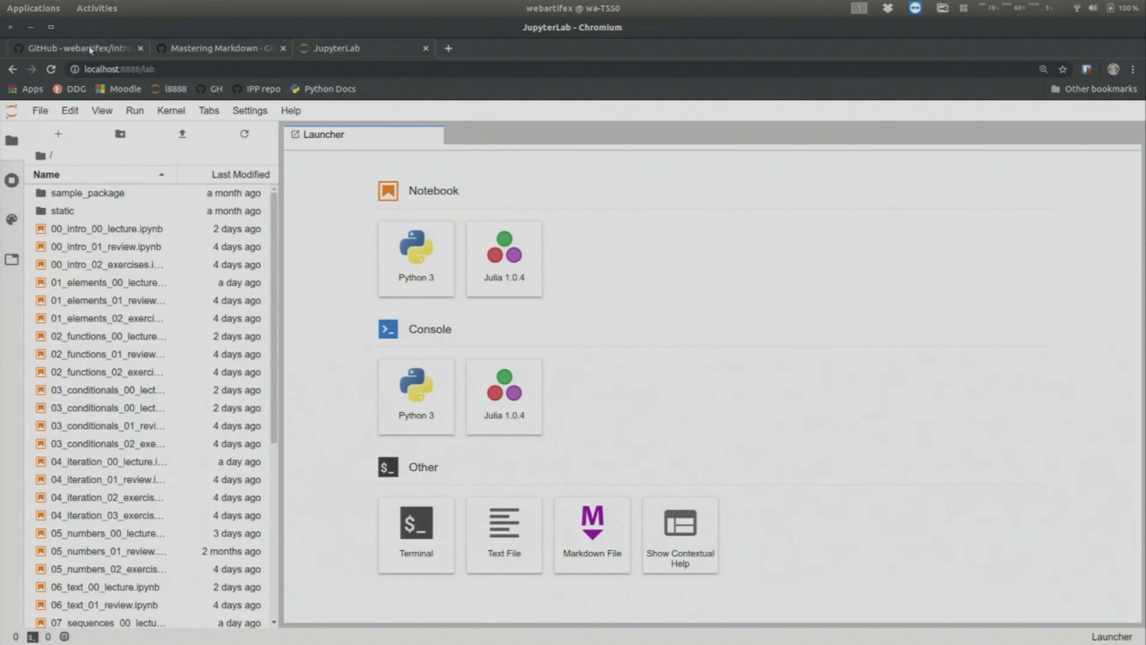
Step: Back in the intro-to-python repository, view the Clone or download options (HTTPS URL, Download ZIP)
left_click(73, 48)
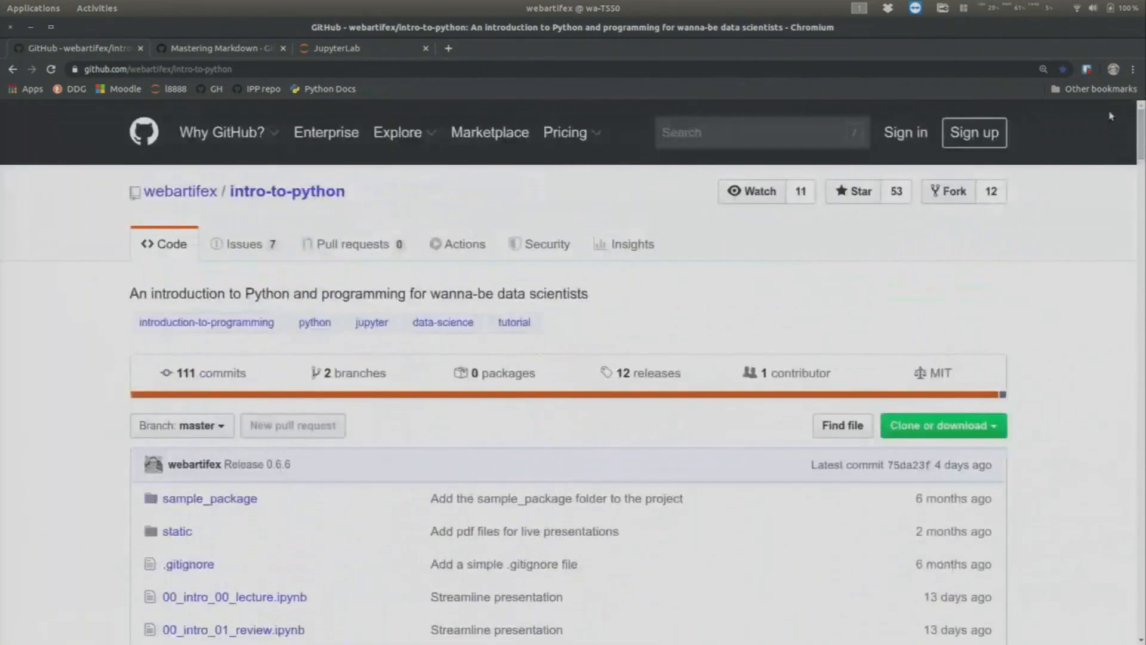
scroll("down", 3)
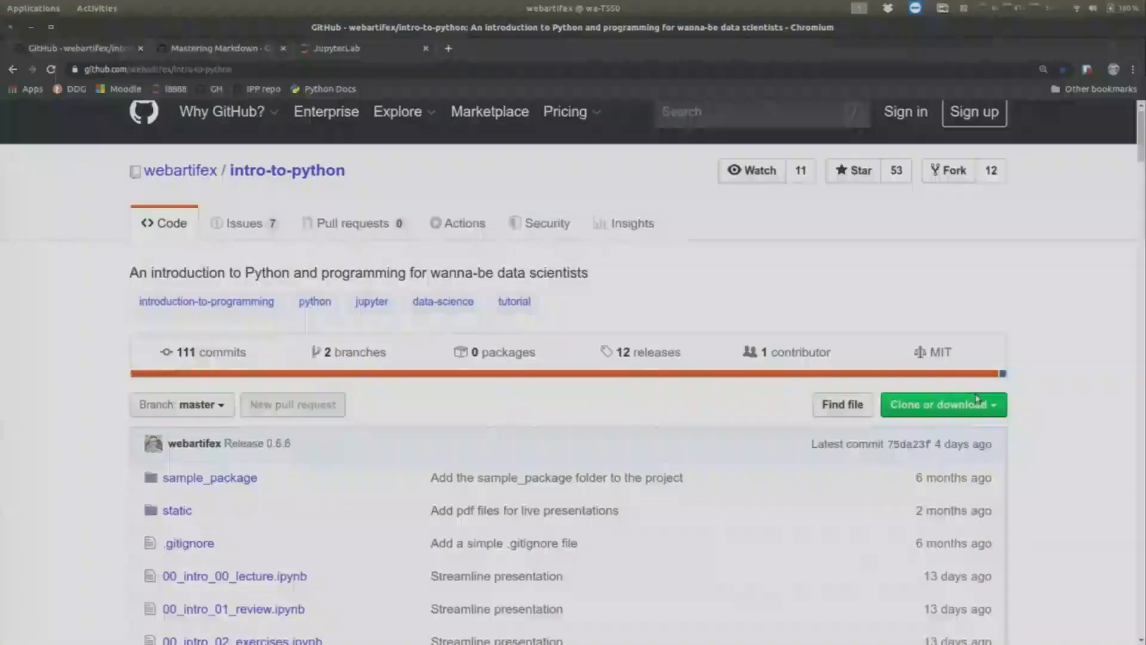
left_click(938, 405)
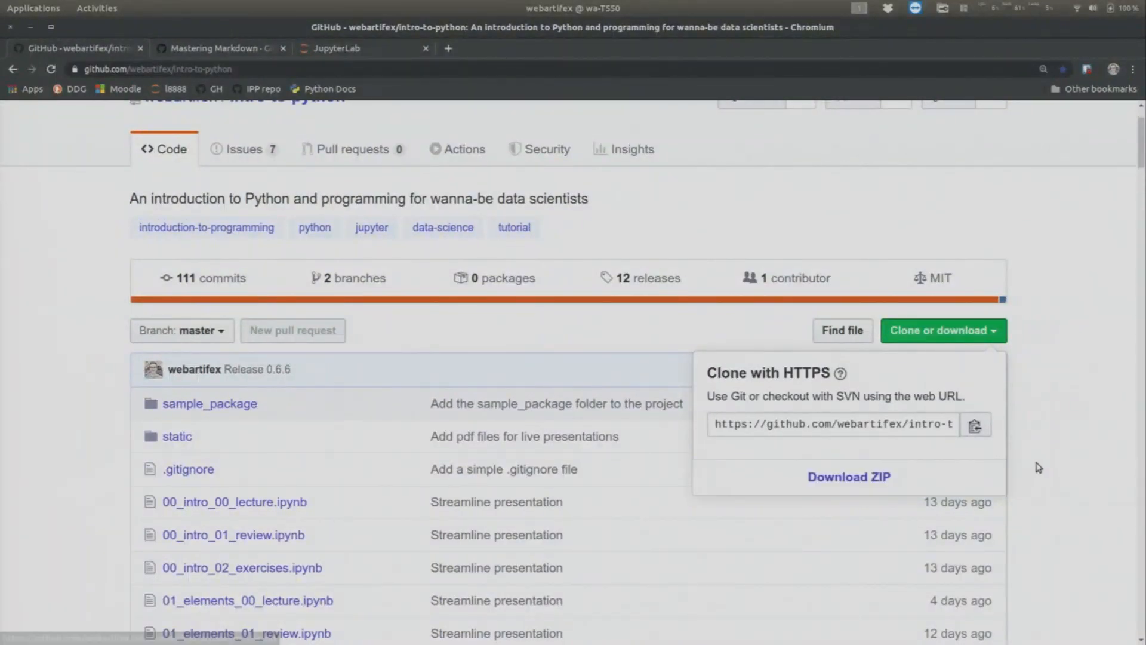
left_click(942, 331)
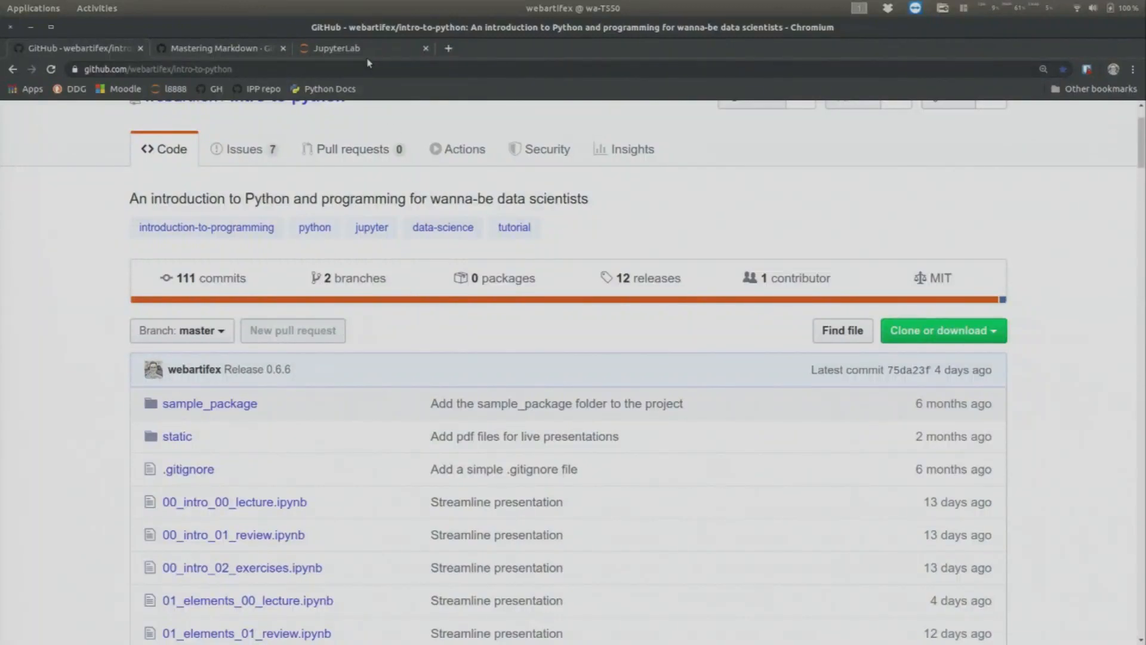
Step: Return to JupyterLab and show the Launcher with Python 3 and Julia options beside the file list
left_click(335, 48)
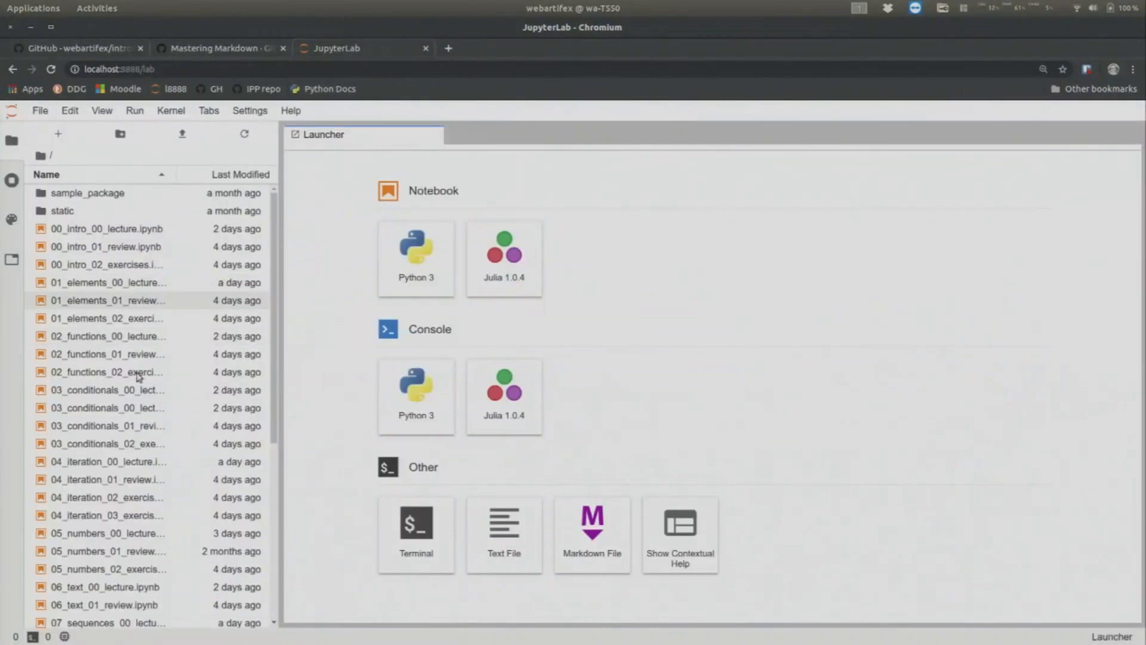
mouse_move(176, 343)
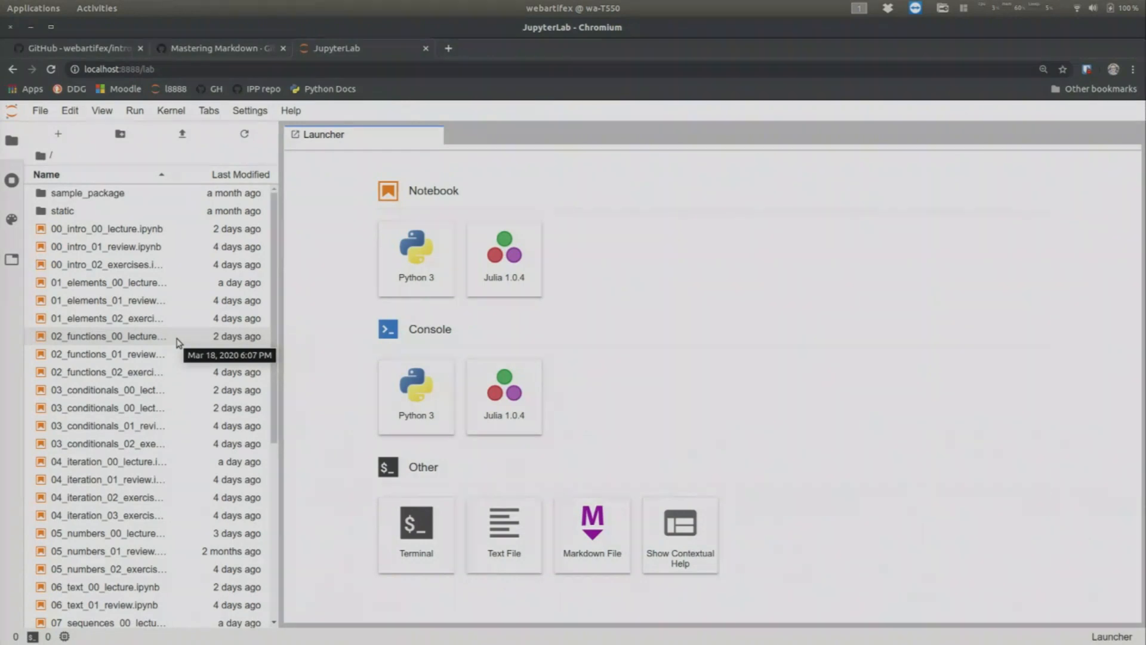
mouse_move(423, 348)
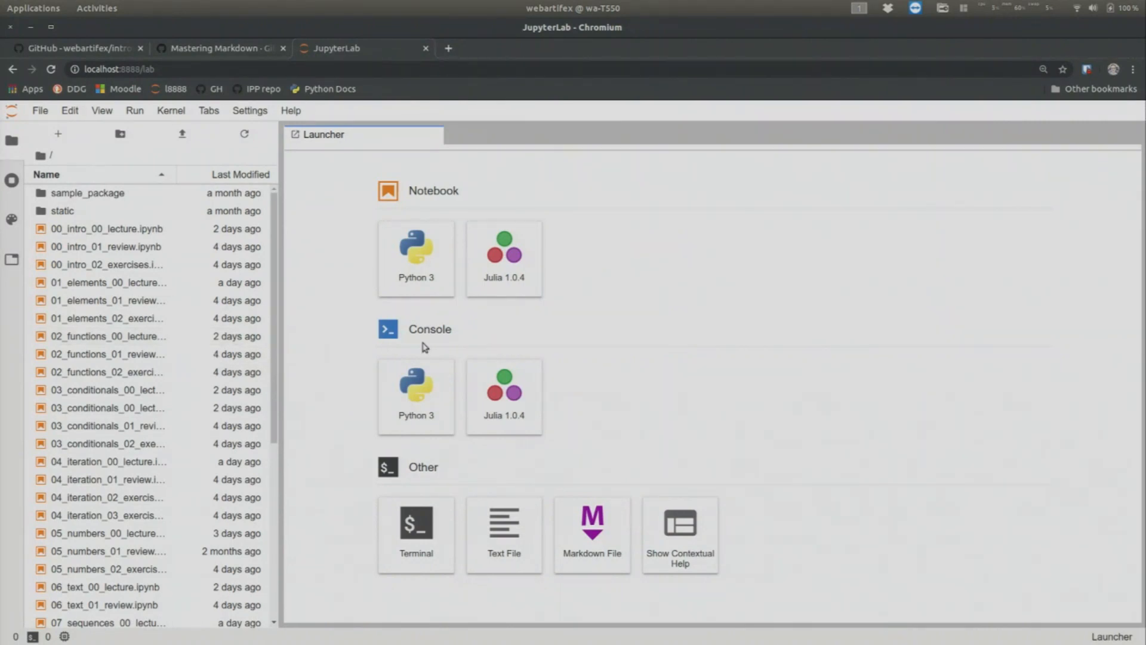
mouse_move(682, 307)
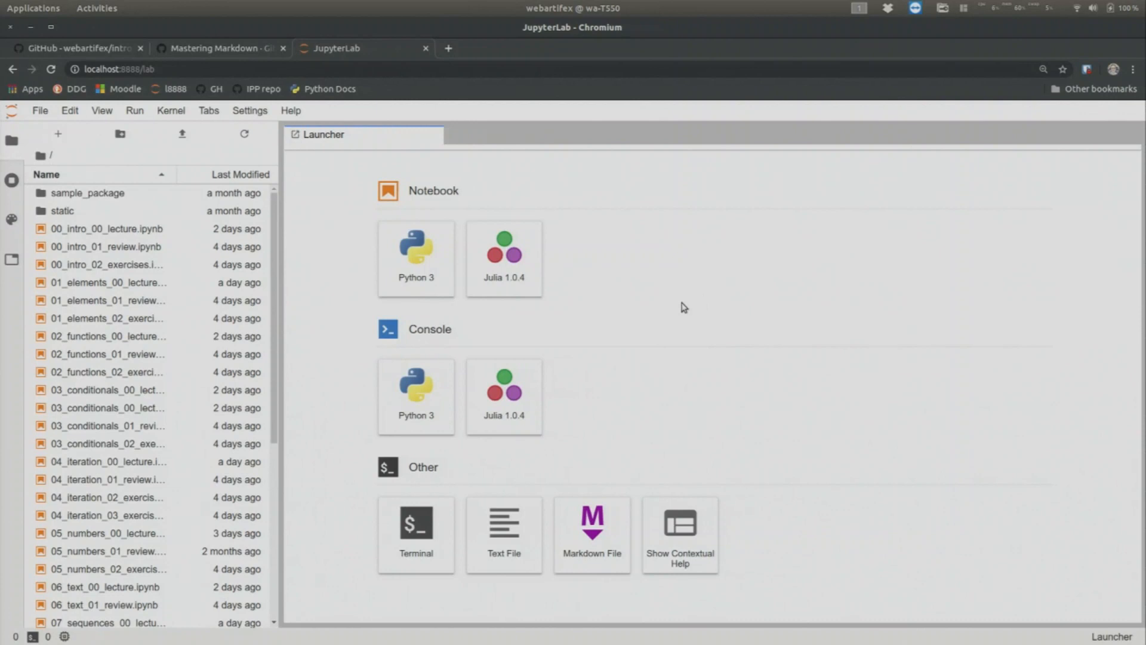
mouse_move(522, 313)
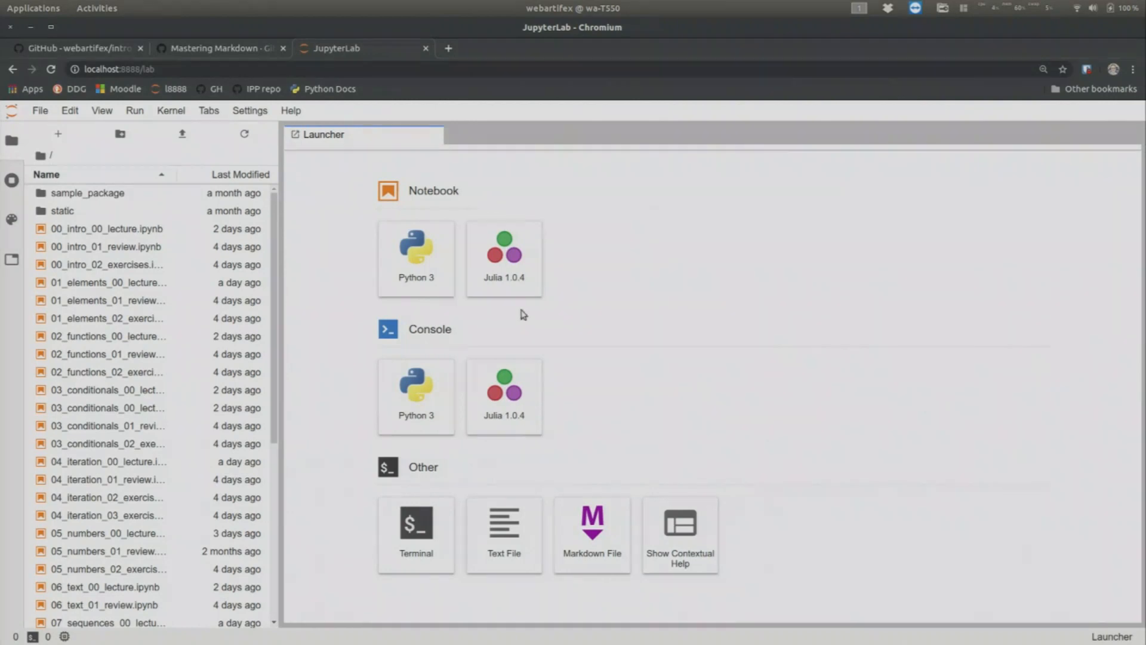
mouse_move(441, 199)
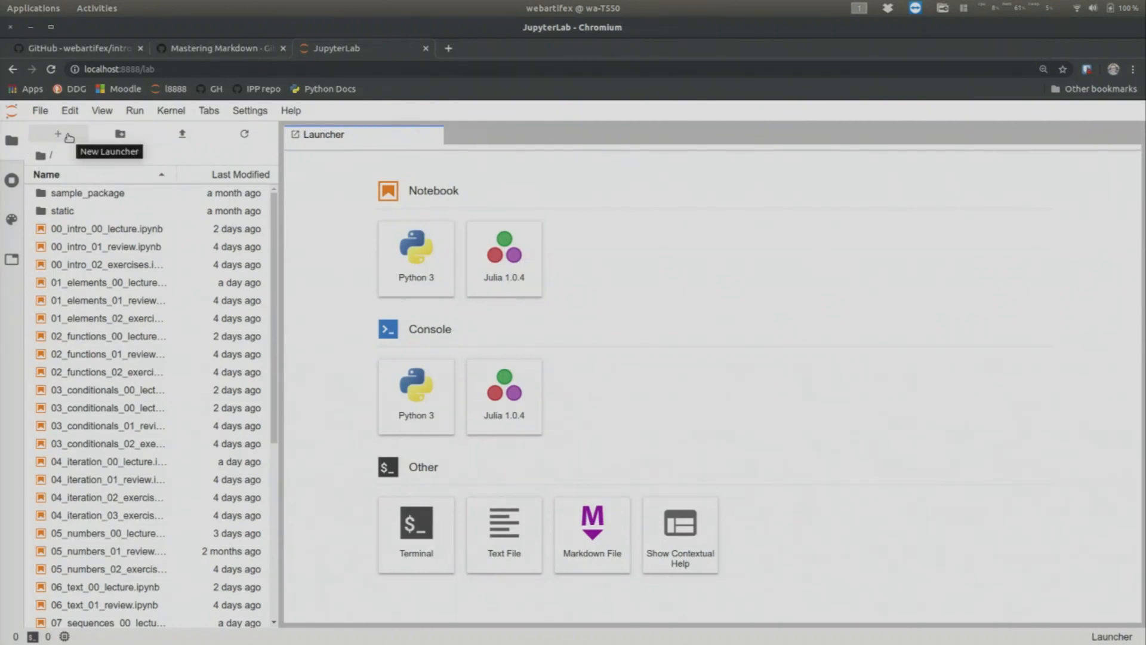
left_click(57, 133)
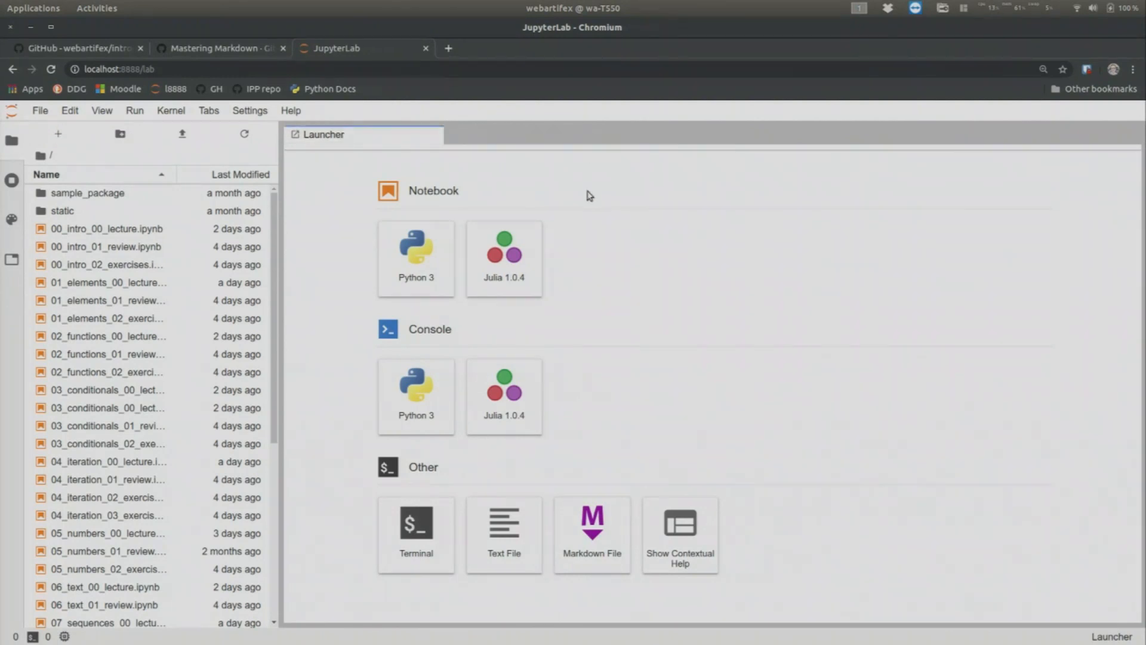
mouse_move(516, 208)
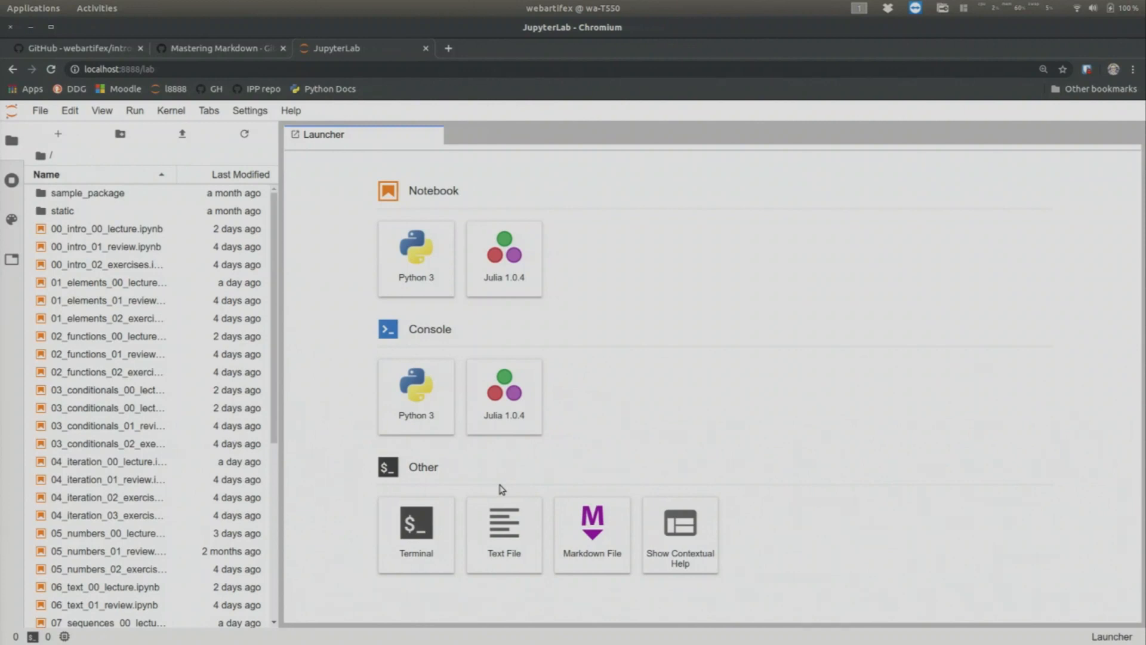
mouse_move(446, 396)
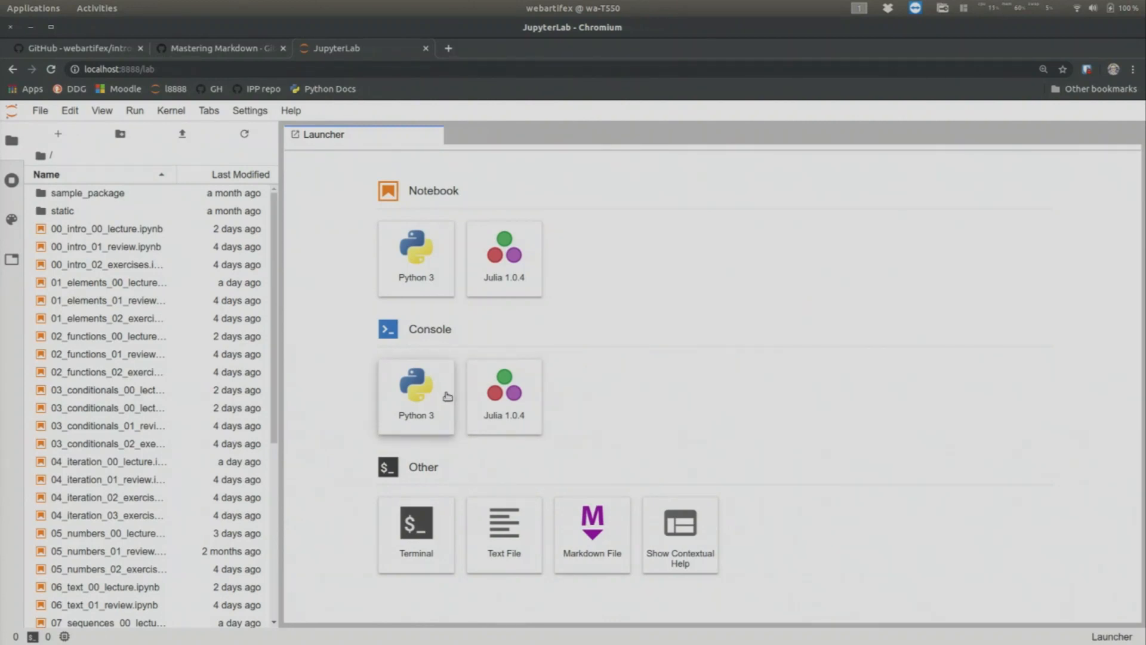
mouse_move(416, 252)
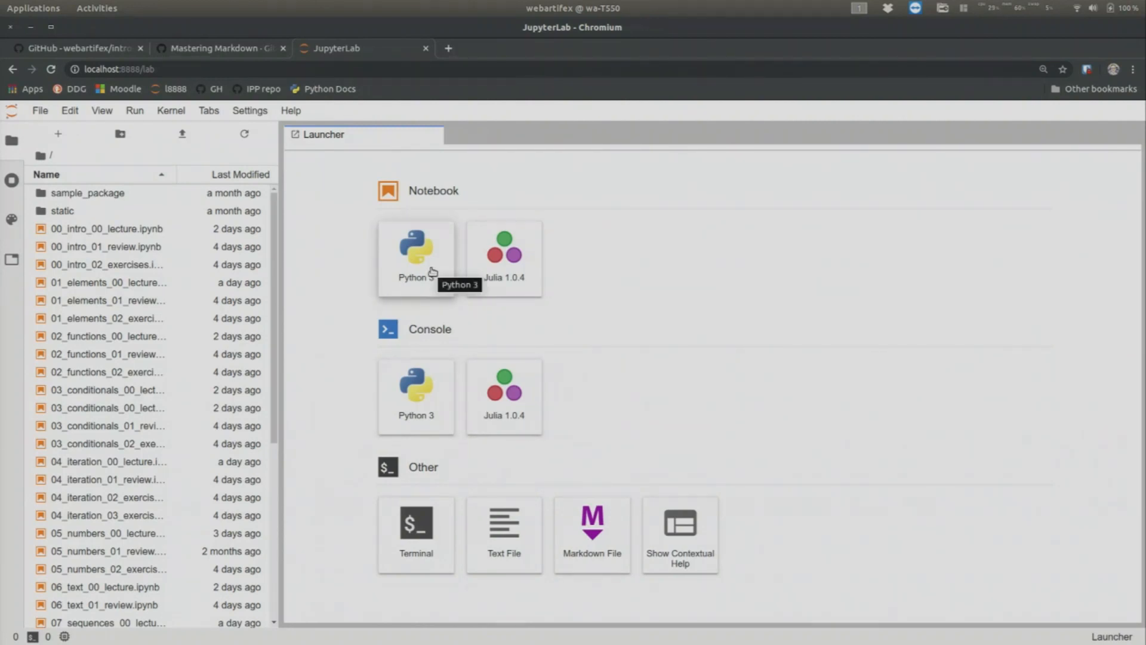
mouse_move(429, 196)
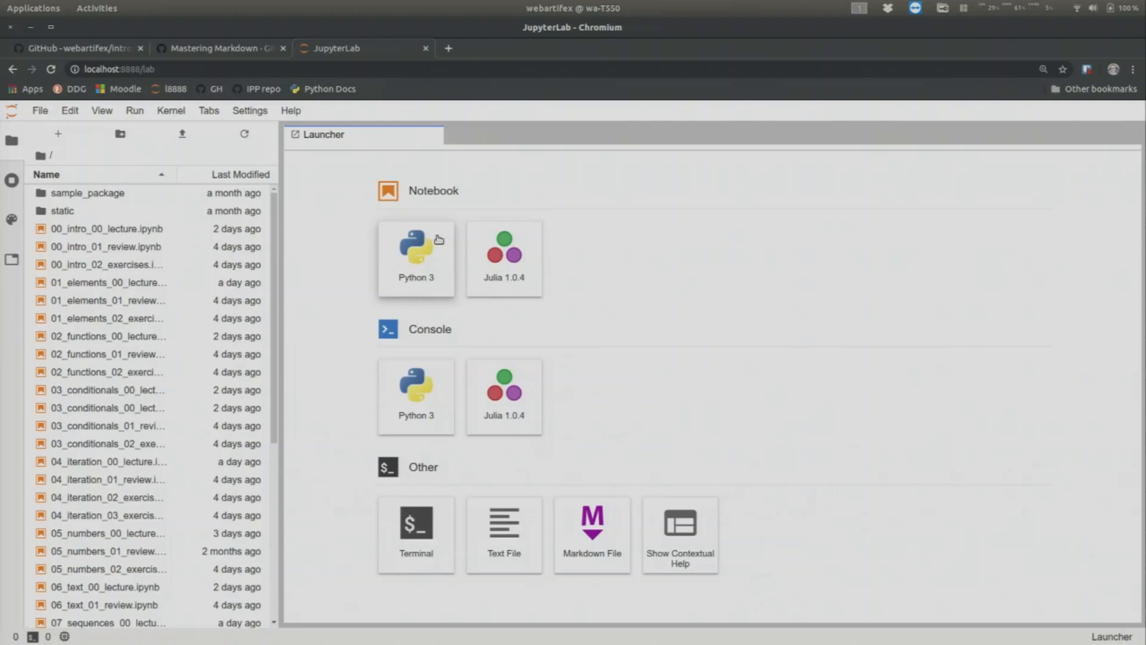
mouse_move(435, 243)
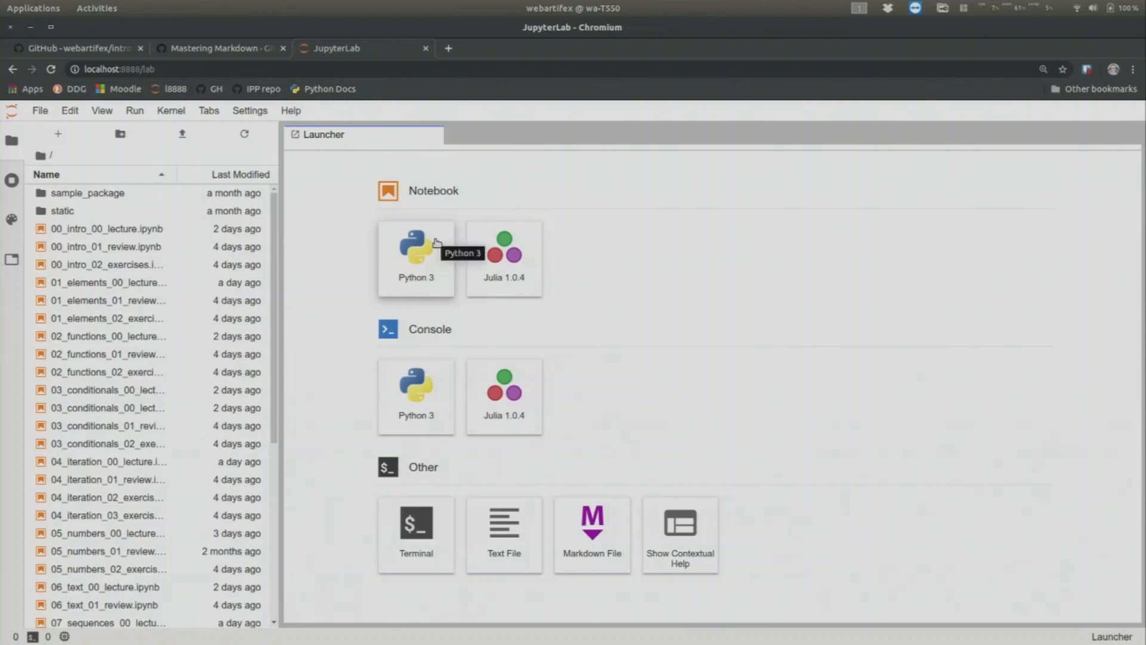
mouse_move(414, 275)
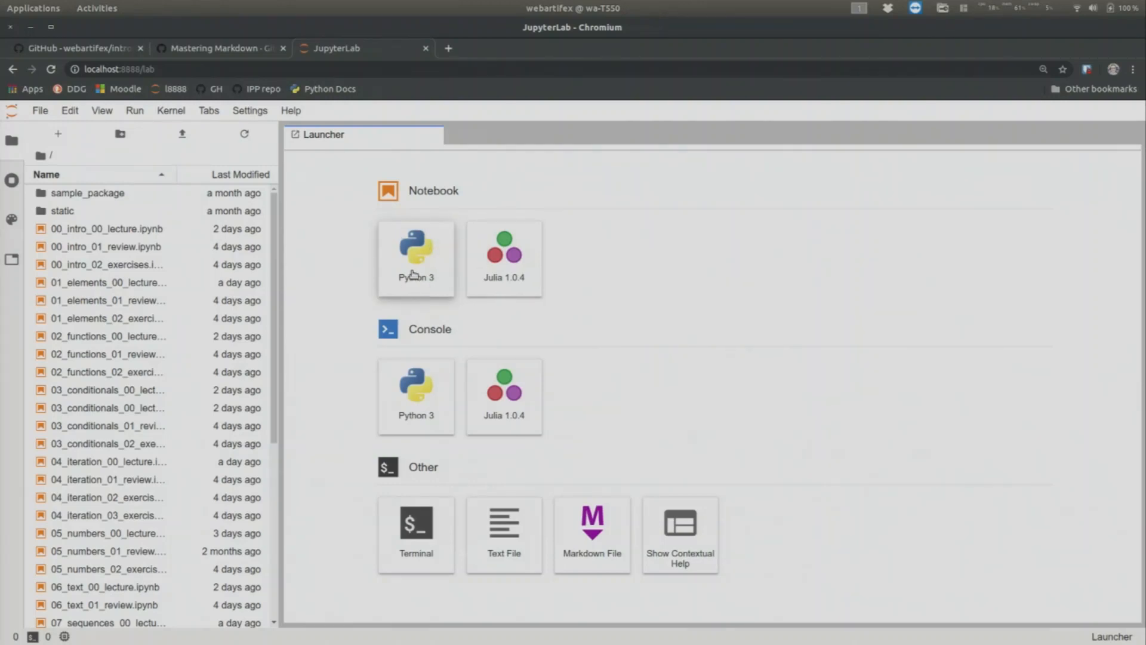
Step: Create a new Python 3 notebook Untitled.ipynb and start editing its first empty code cell
left_click(415, 258)
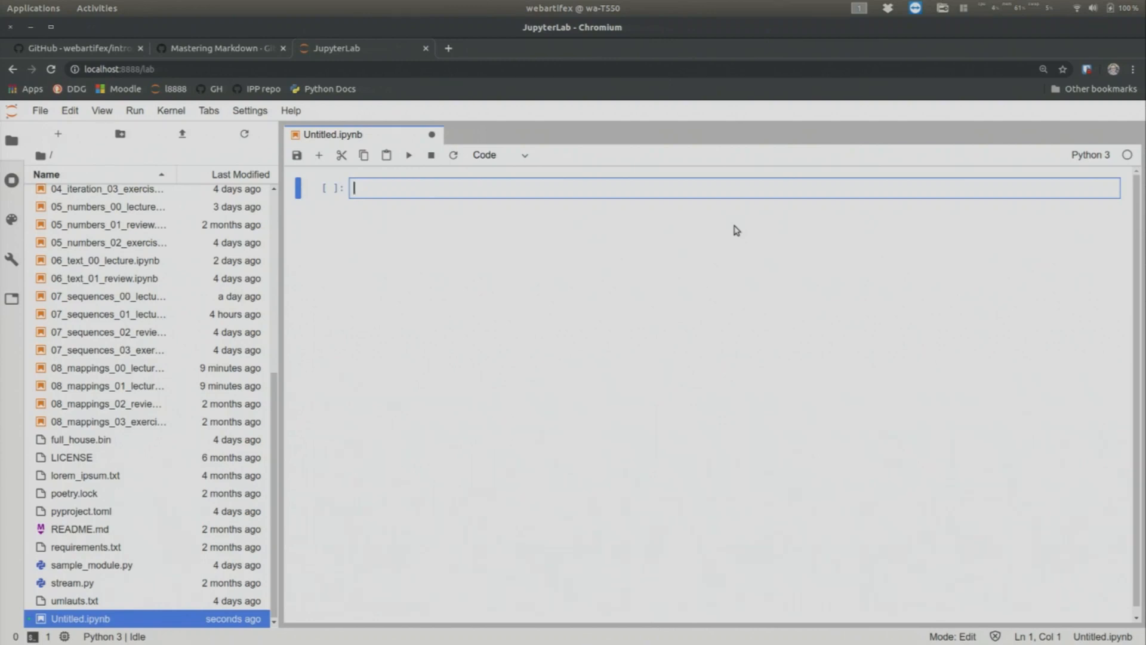
key("Escape")
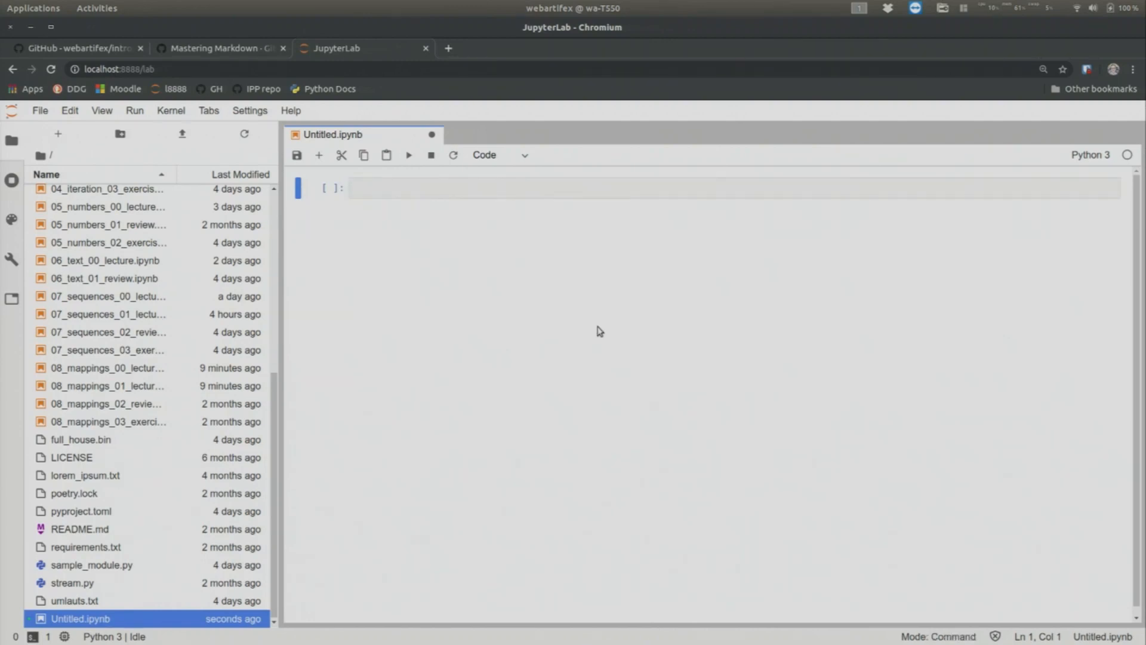
mouse_move(647, 408)
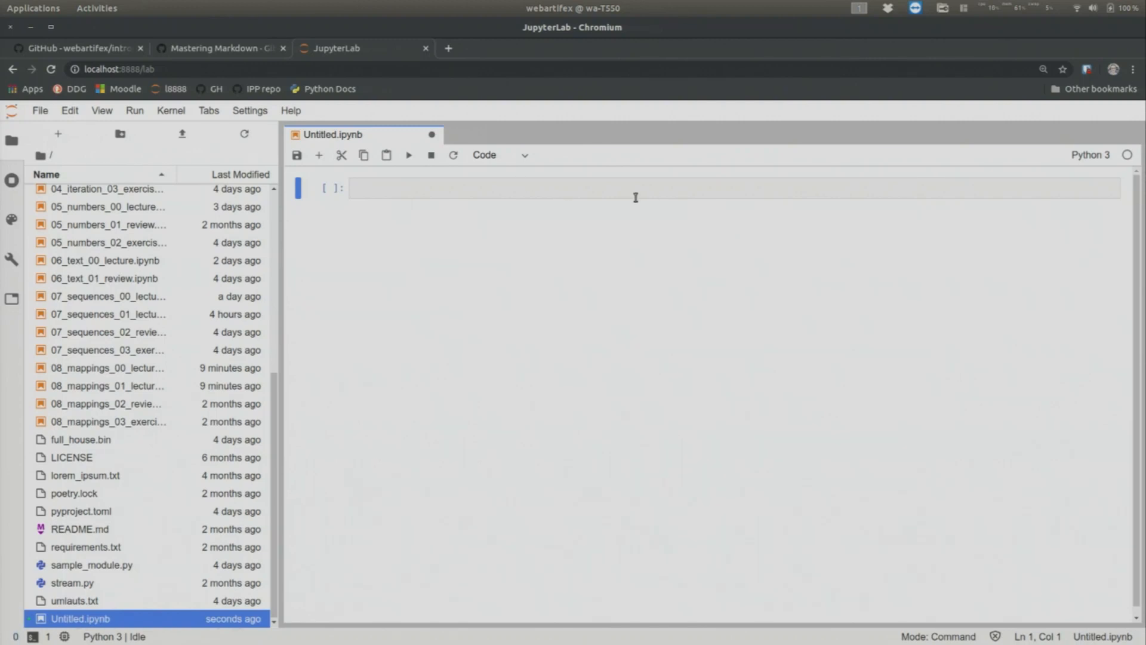
mouse_move(457, 210)
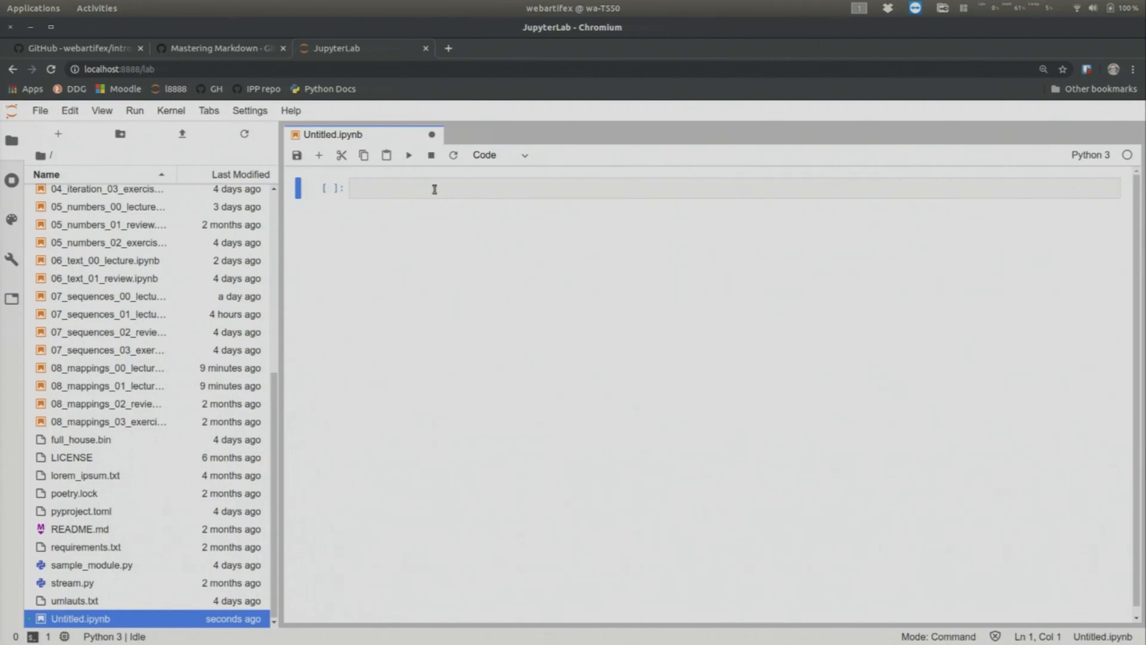
left_click(434, 187)
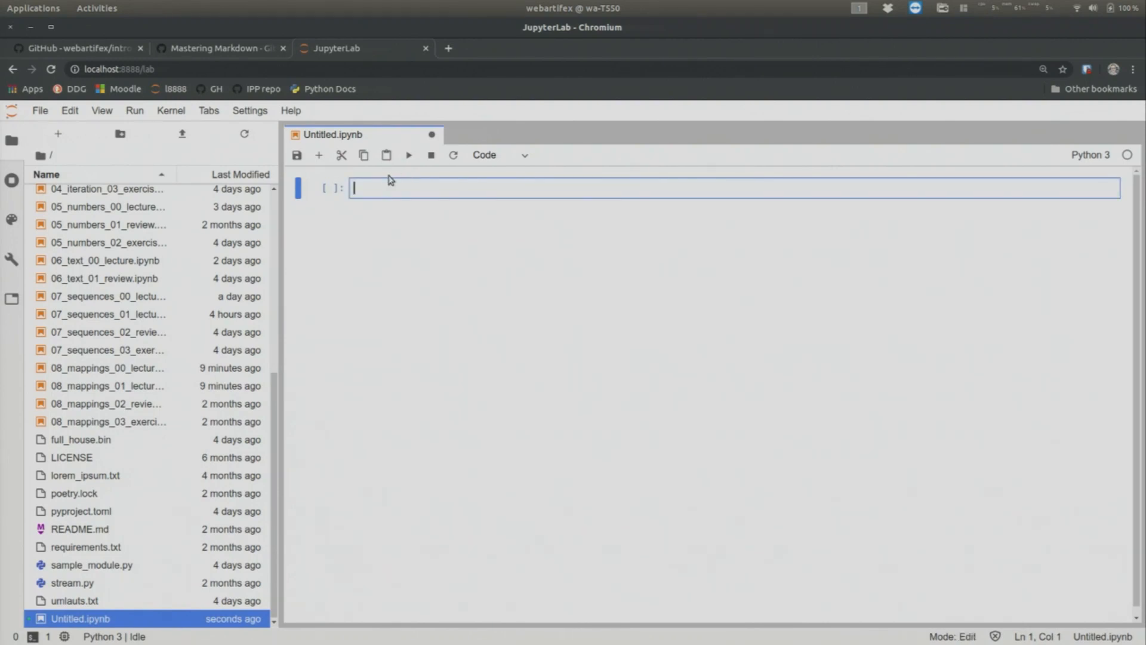
mouse_move(989, 178)
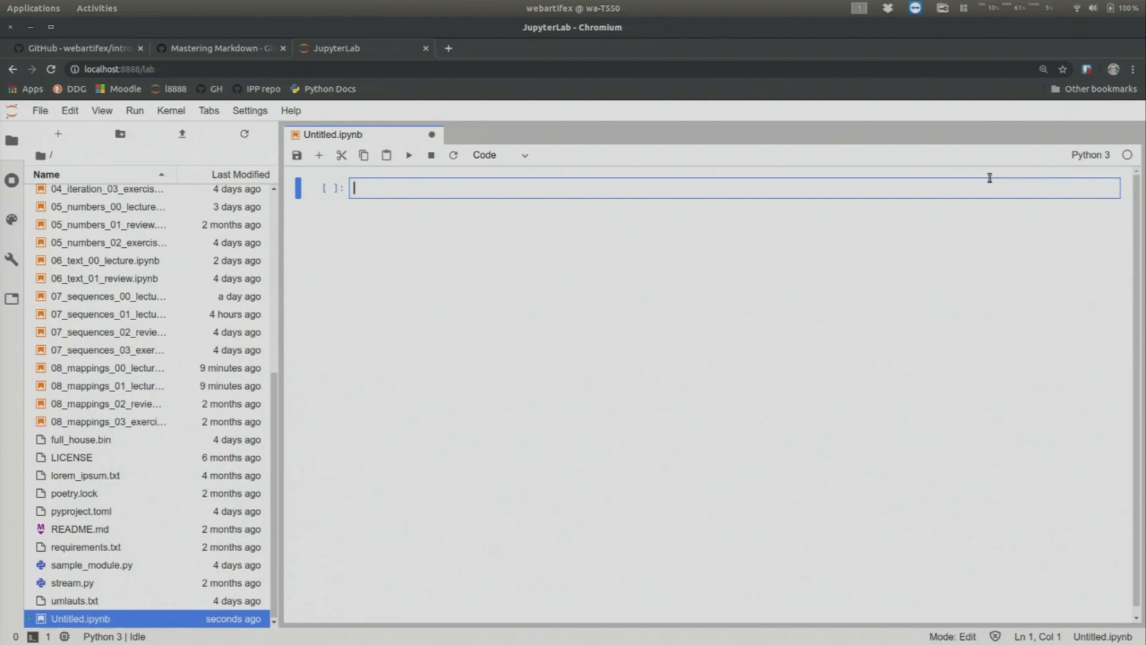
mouse_move(542, 186)
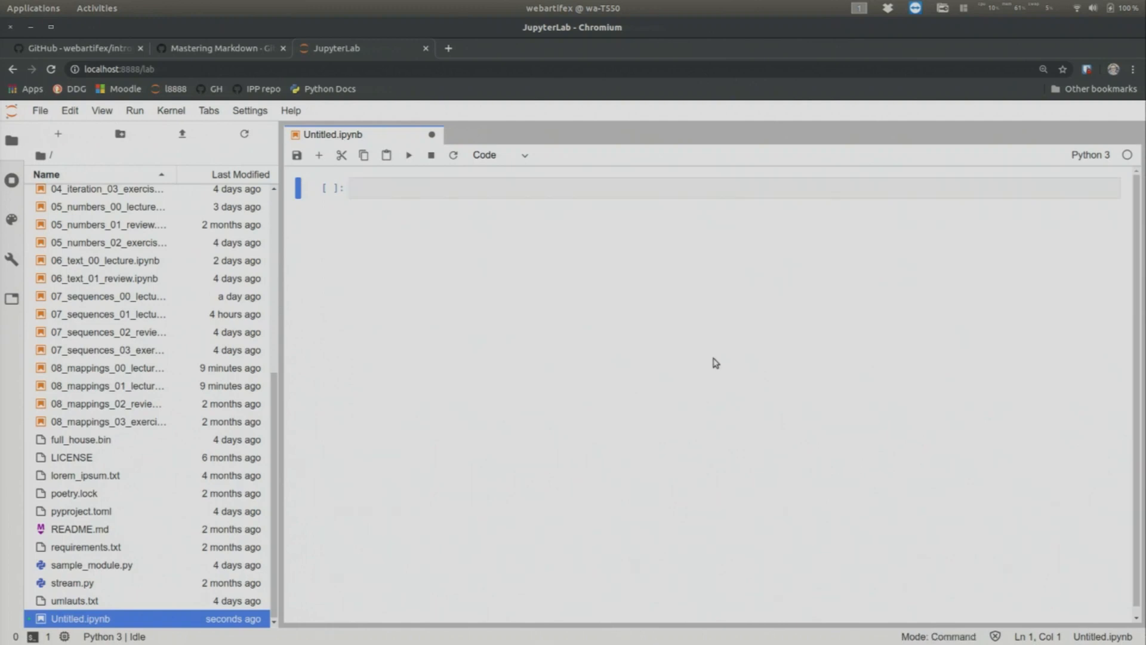
mouse_move(978, 227)
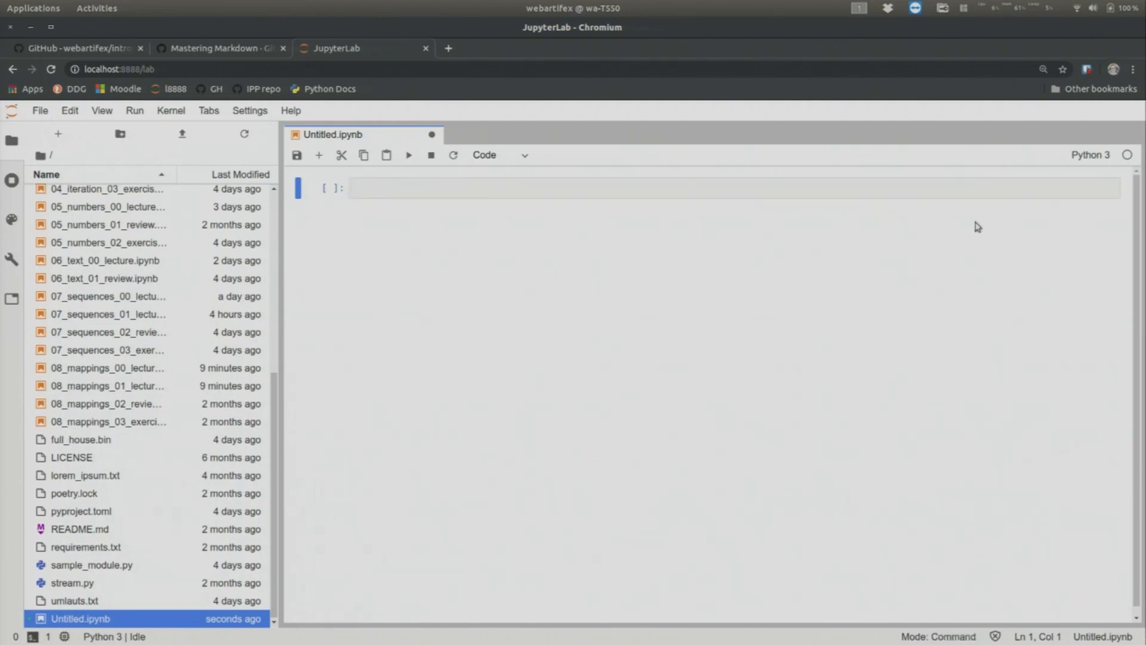
left_click(711, 188)
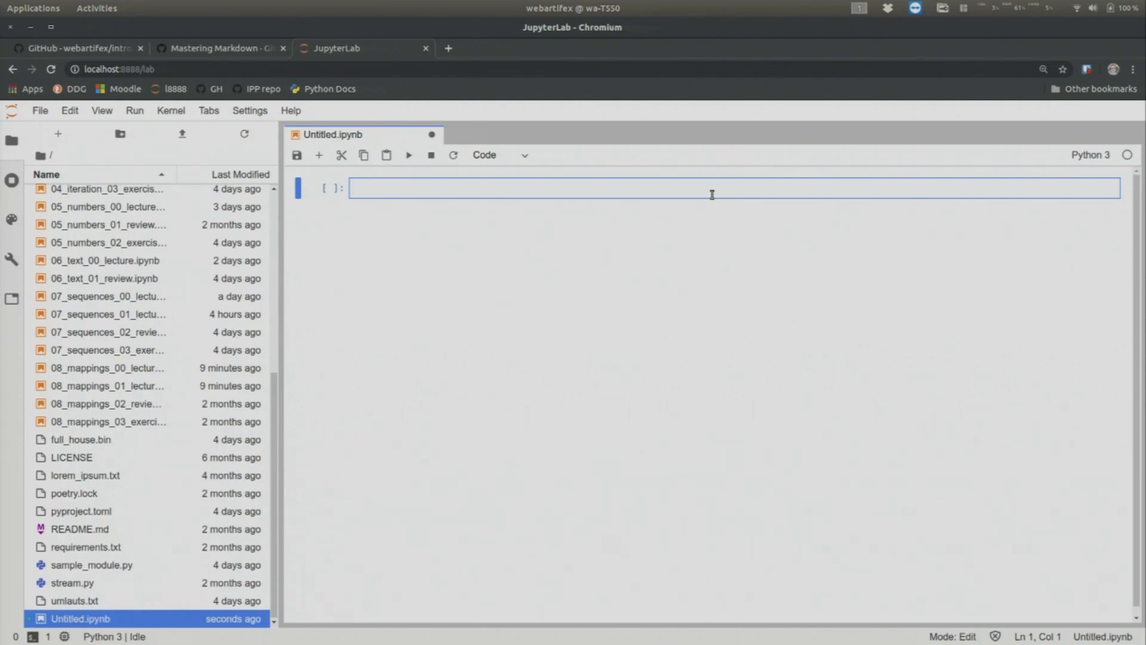
Step: Enter print("Hello world") in the first cell and run it repeatedly, showing Hello world
type("print(\"")
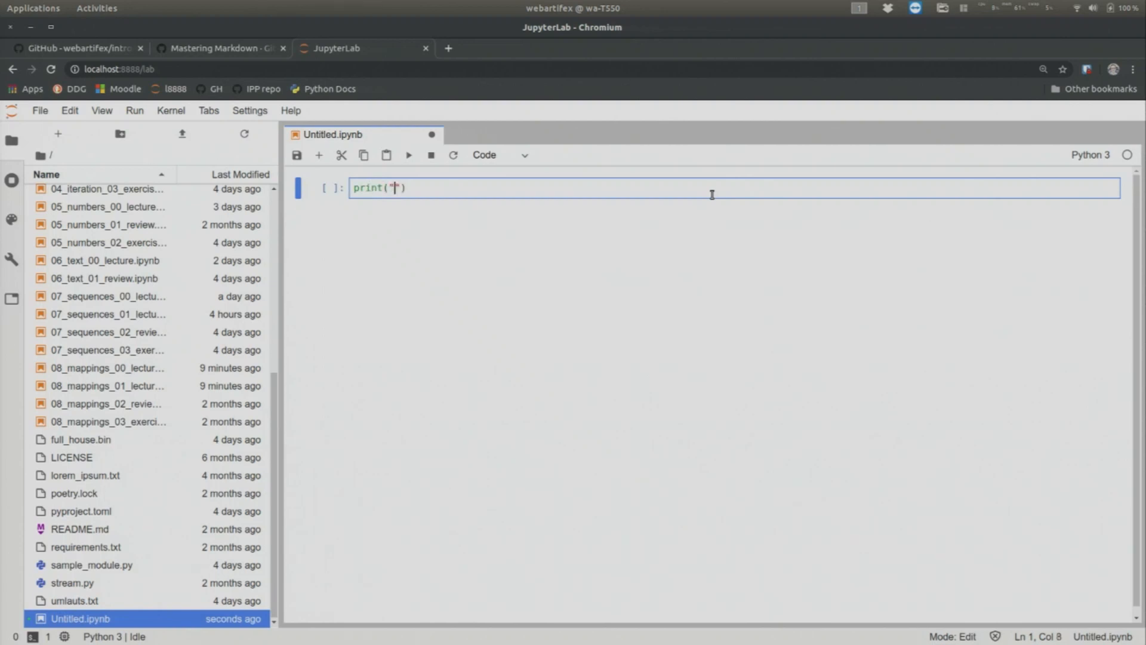
type("Hello w")
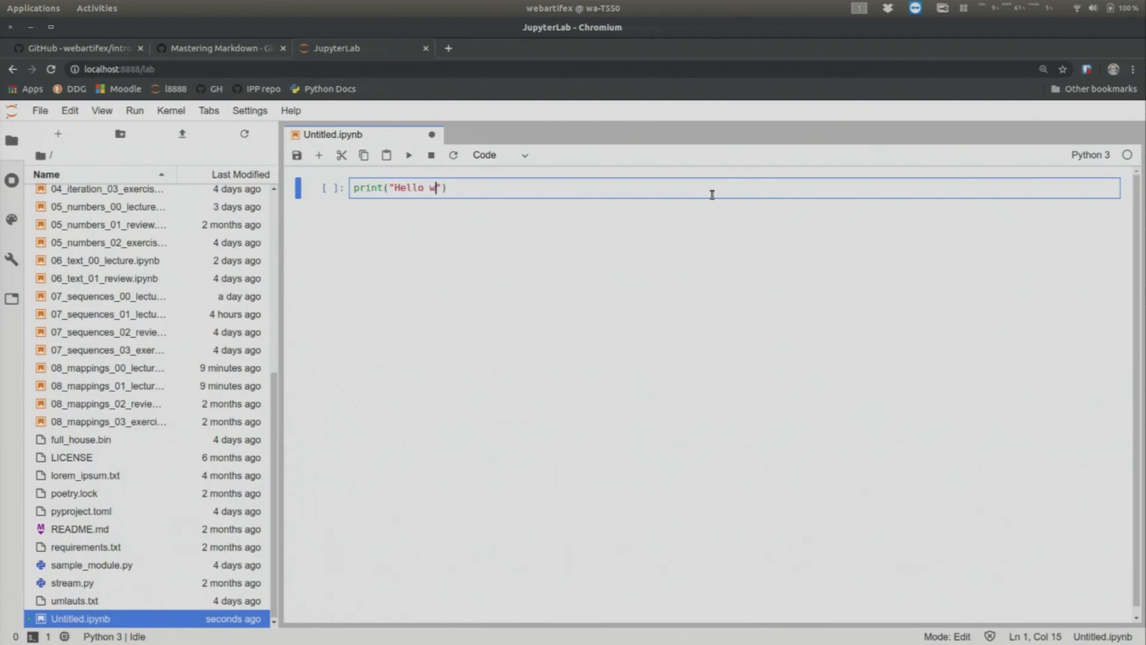
type("orld")
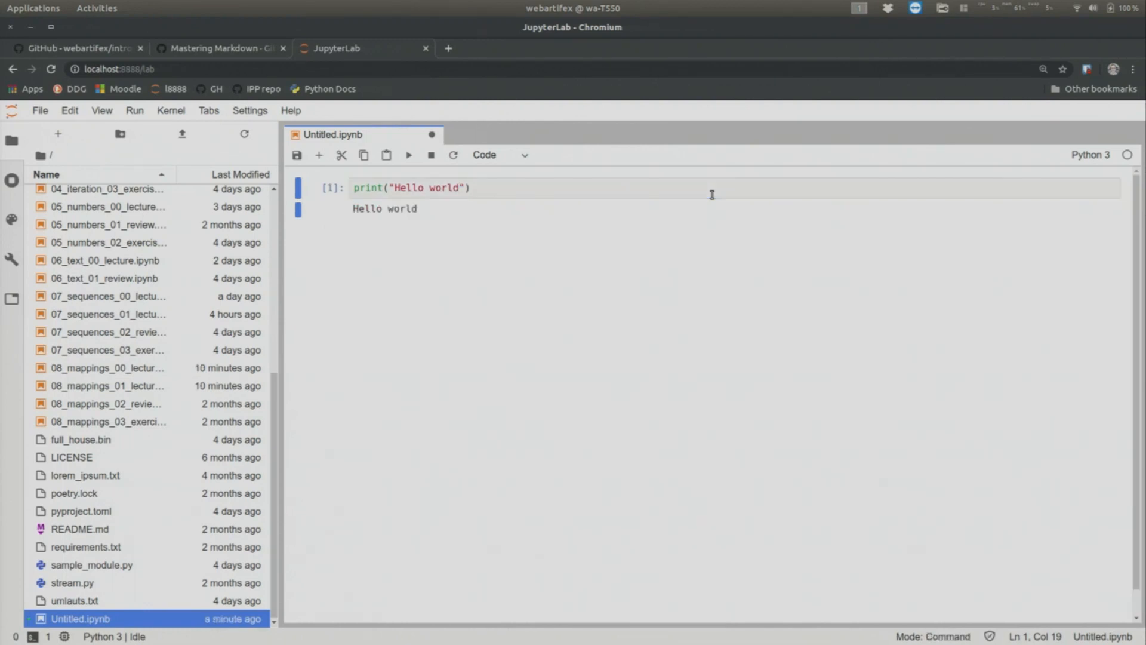
mouse_move(468, 212)
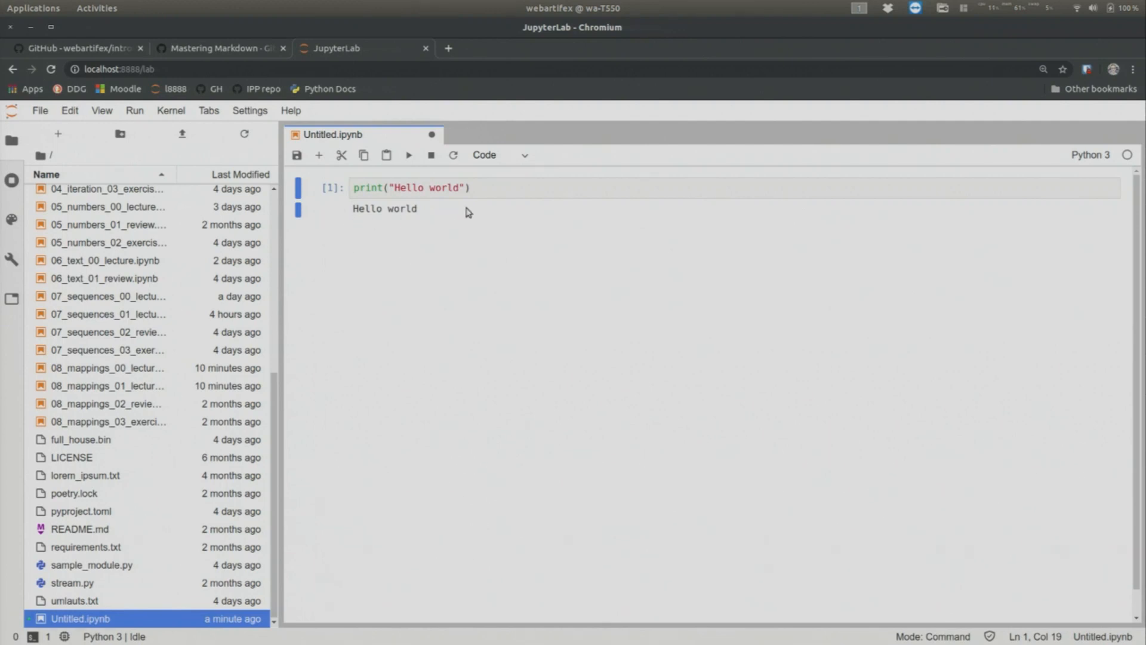
mouse_move(541, 271)
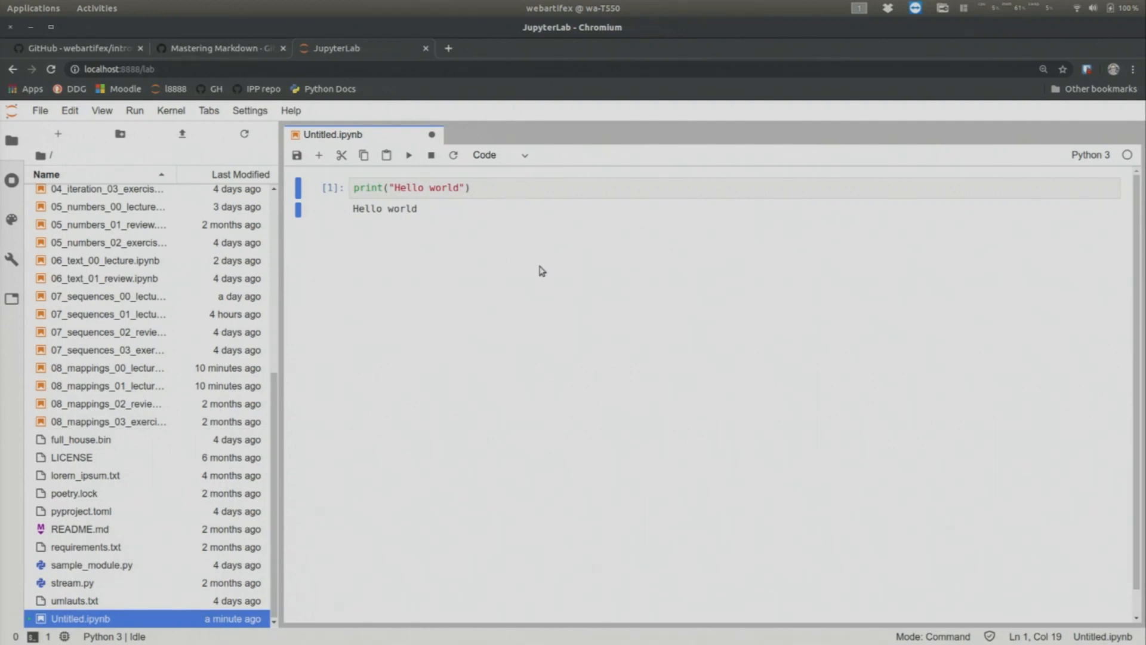
mouse_move(728, 337)
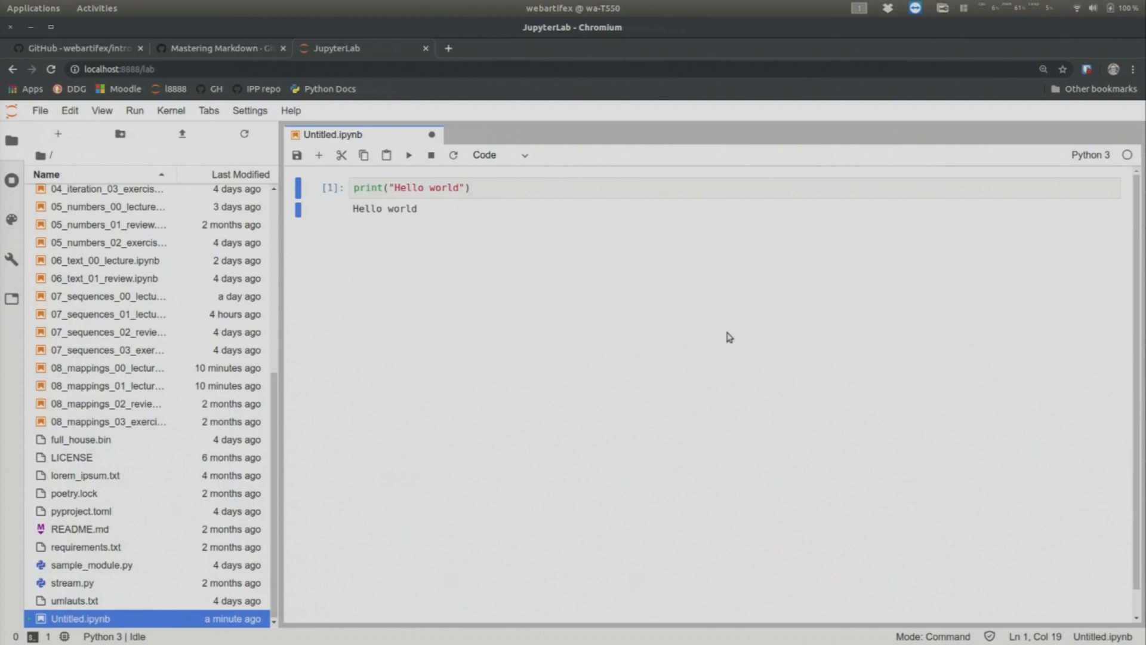
mouse_move(700, 374)
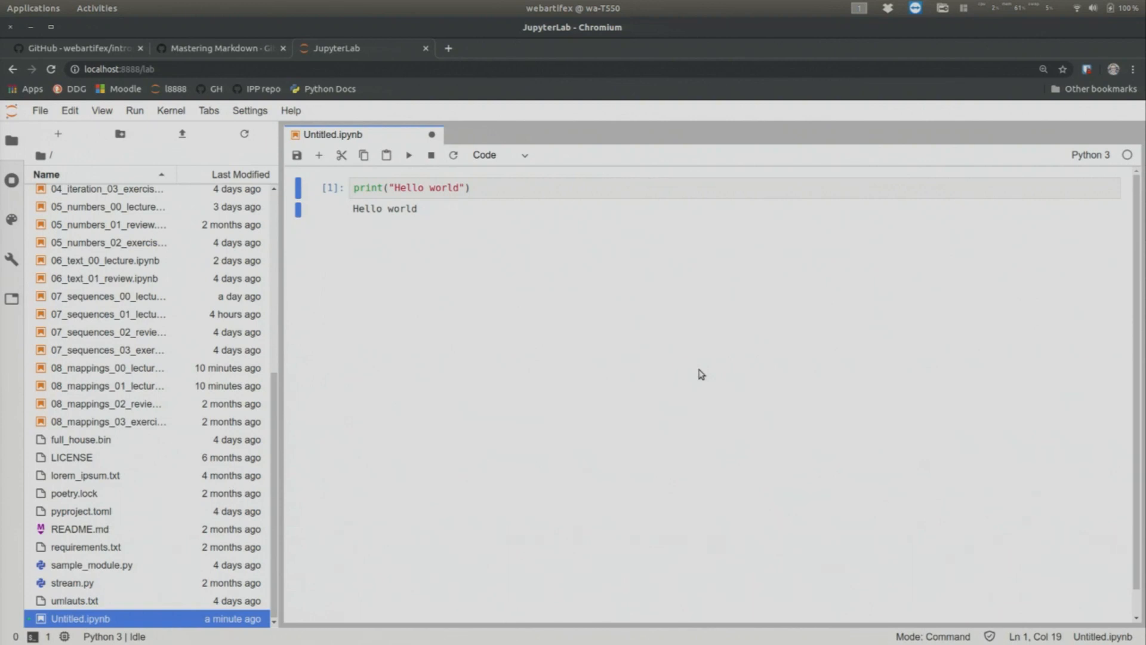
mouse_move(643, 468)
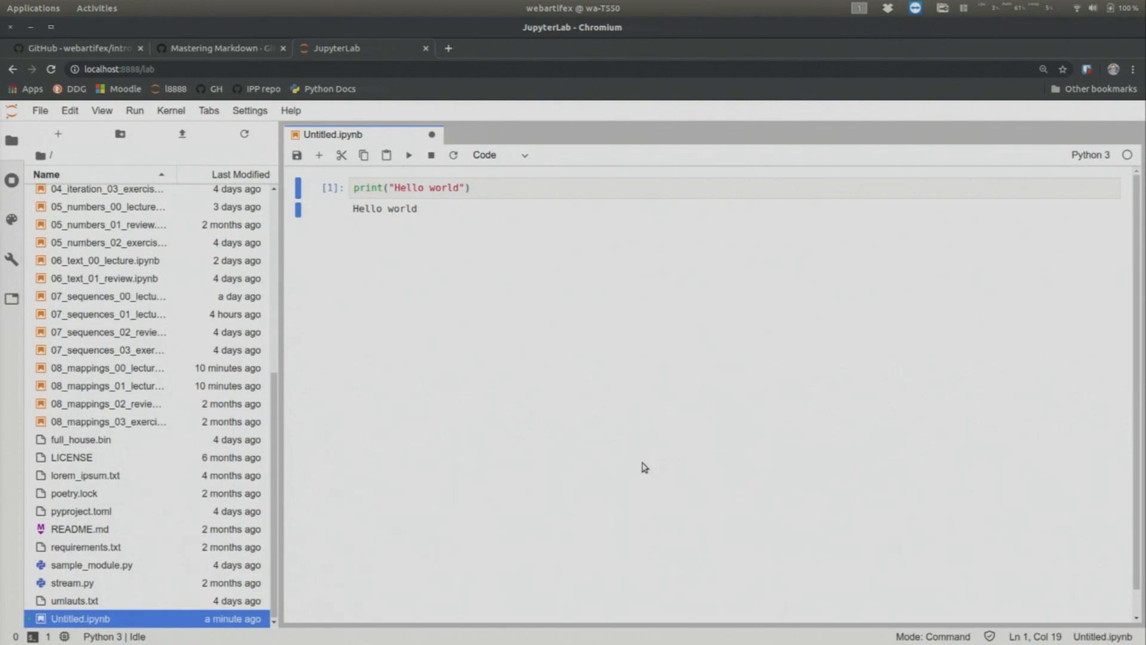
left_click(408, 154)
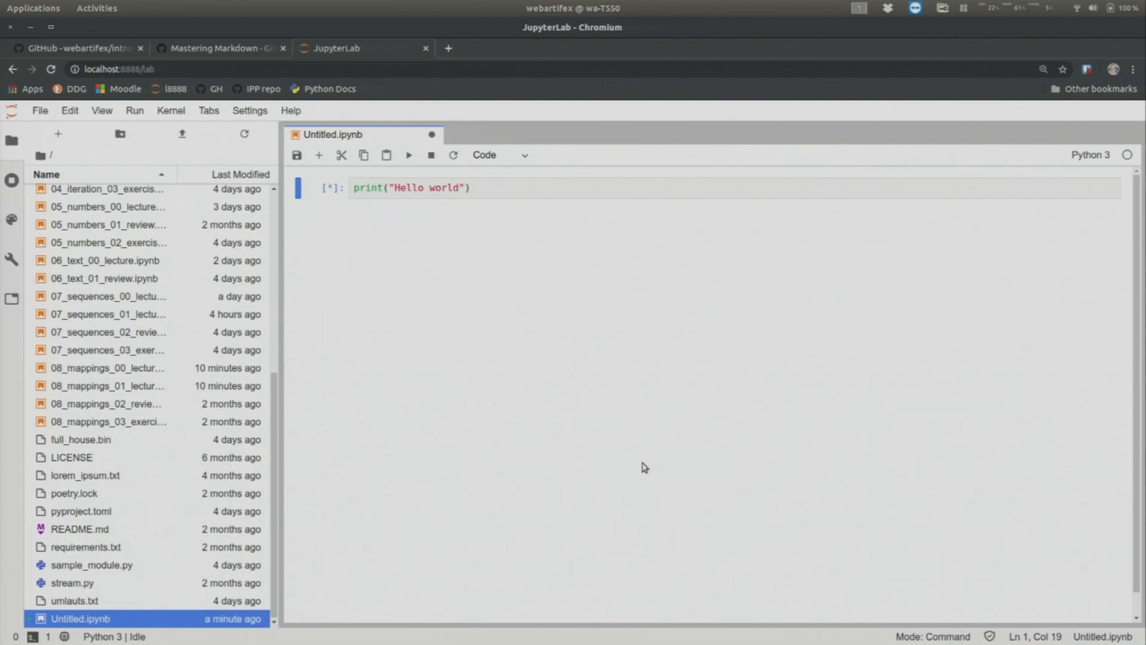
left_click(408, 154)
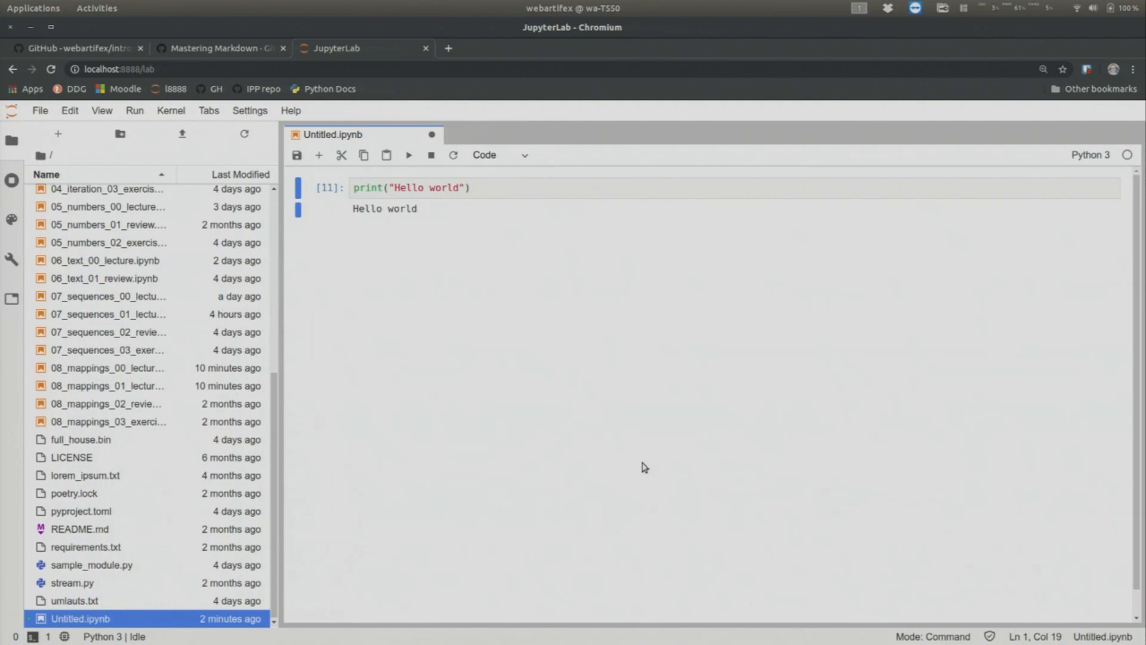
mouse_move(506, 172)
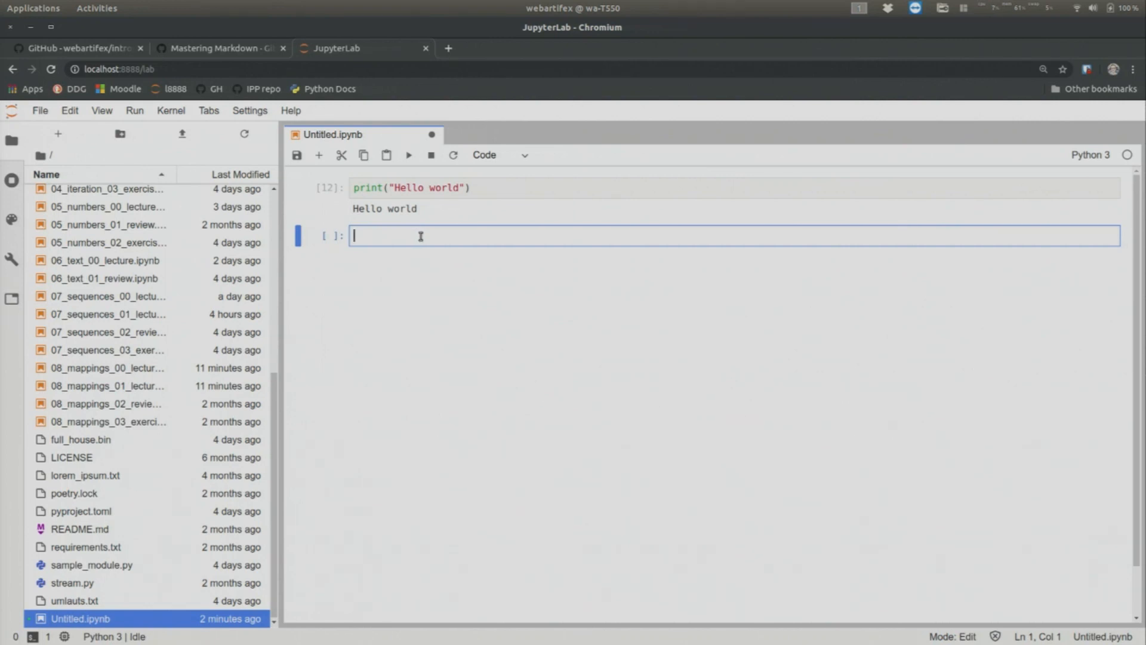
Step: Add a cell computing 1 + 2 (output 3), then enter 42 in the next cell
type("1")
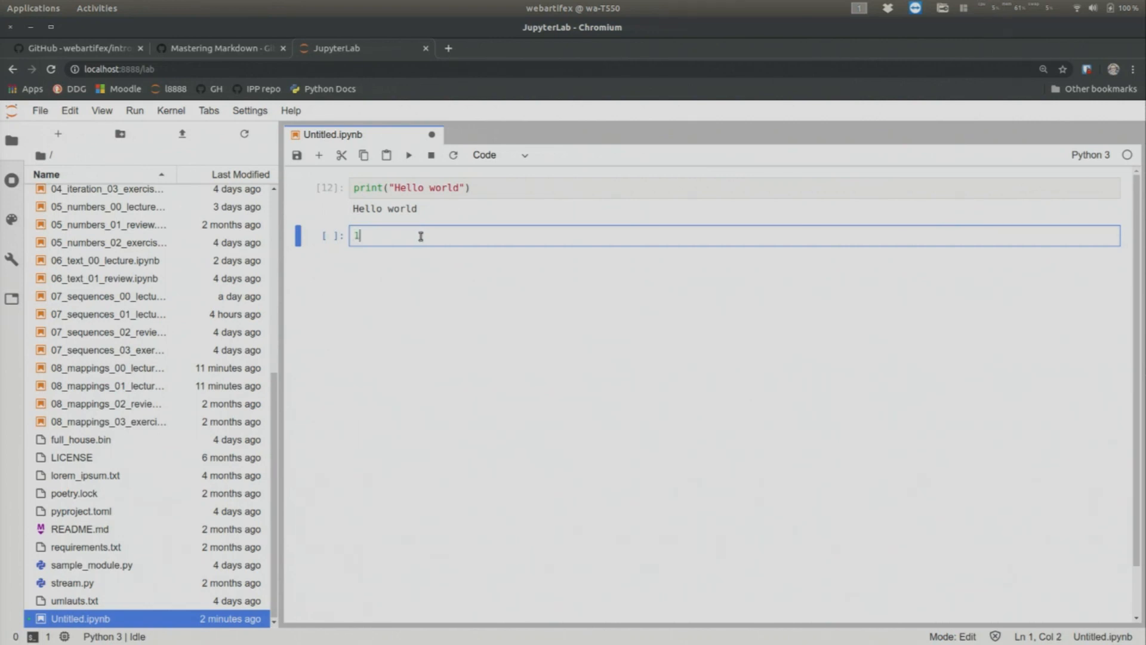
type("+ 2")
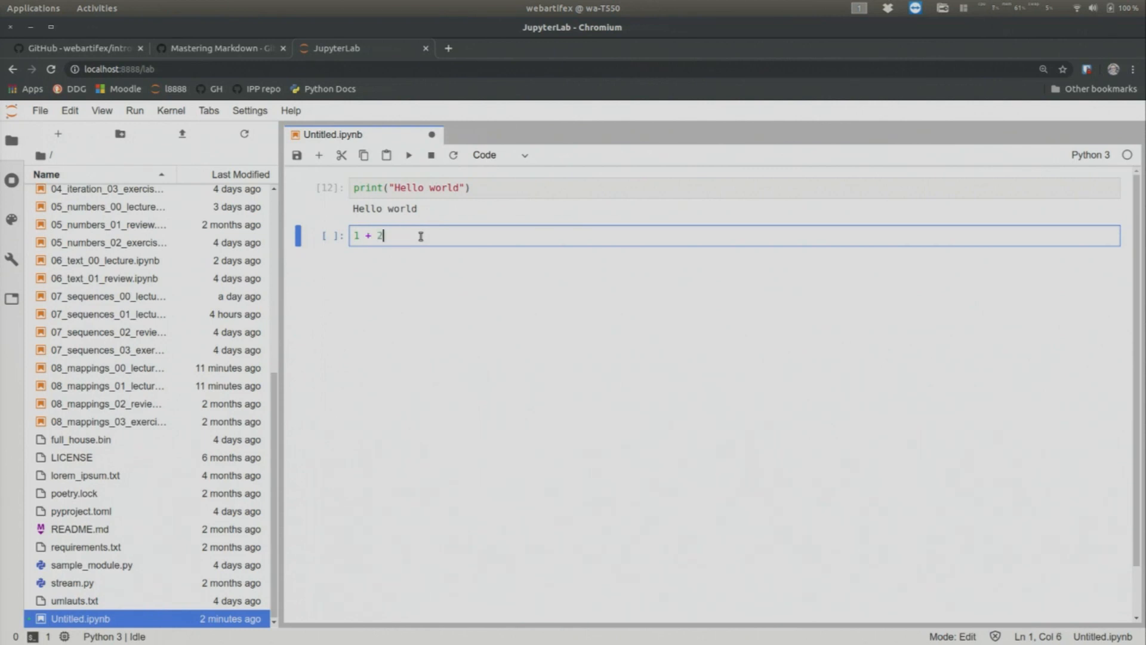
key("ctrl+s")
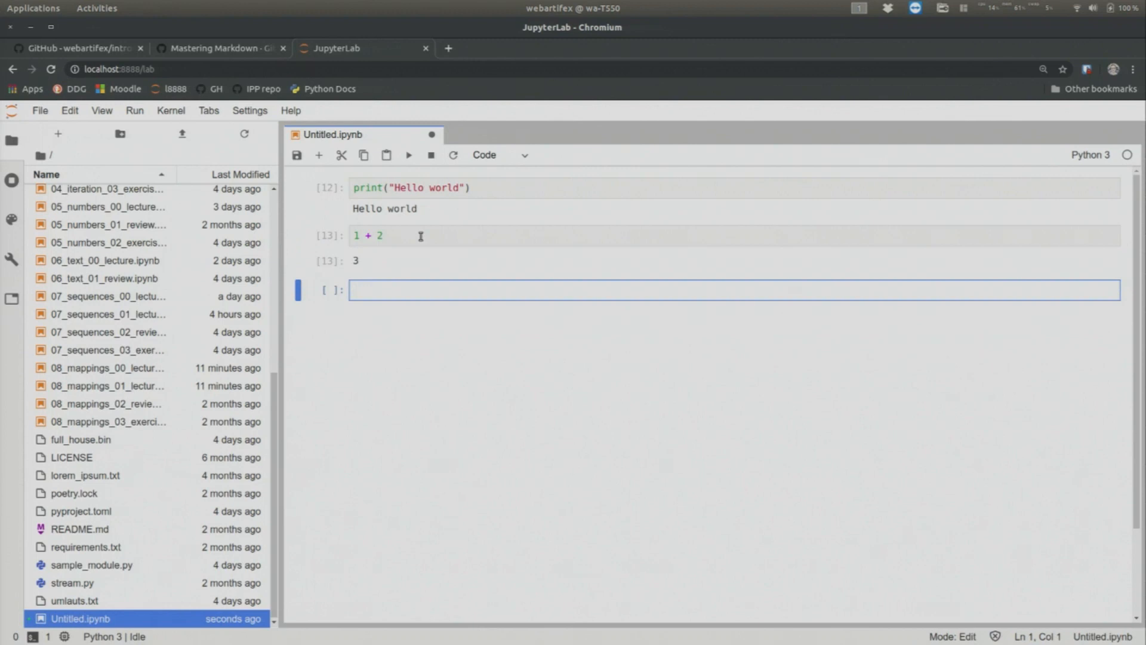
mouse_move(426, 246)
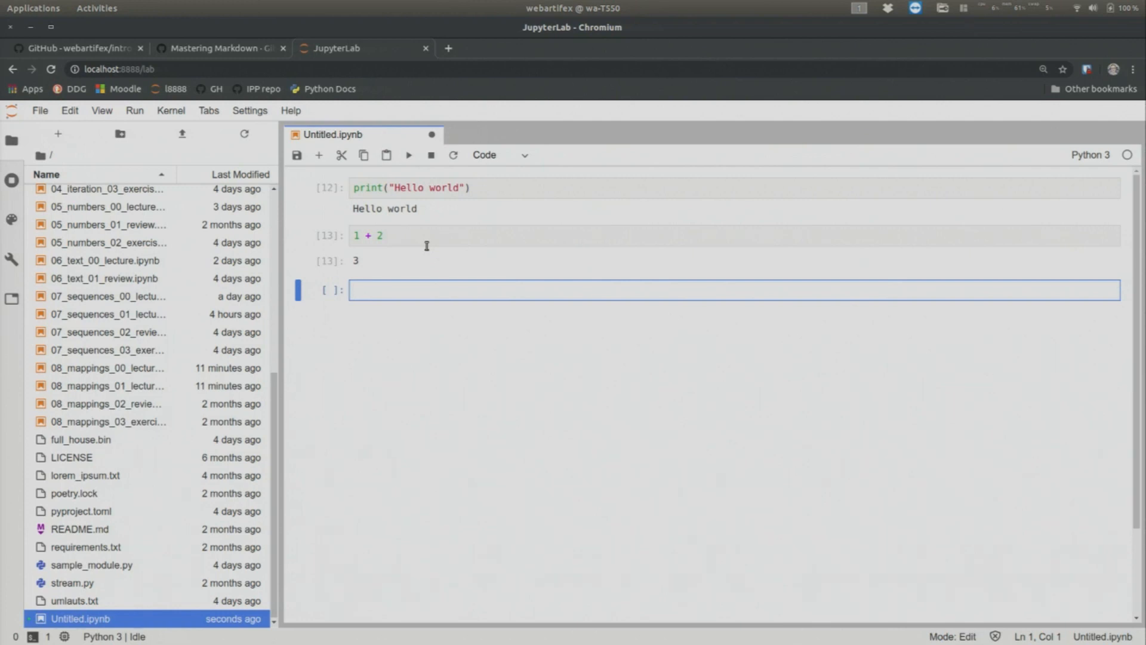
type("42")
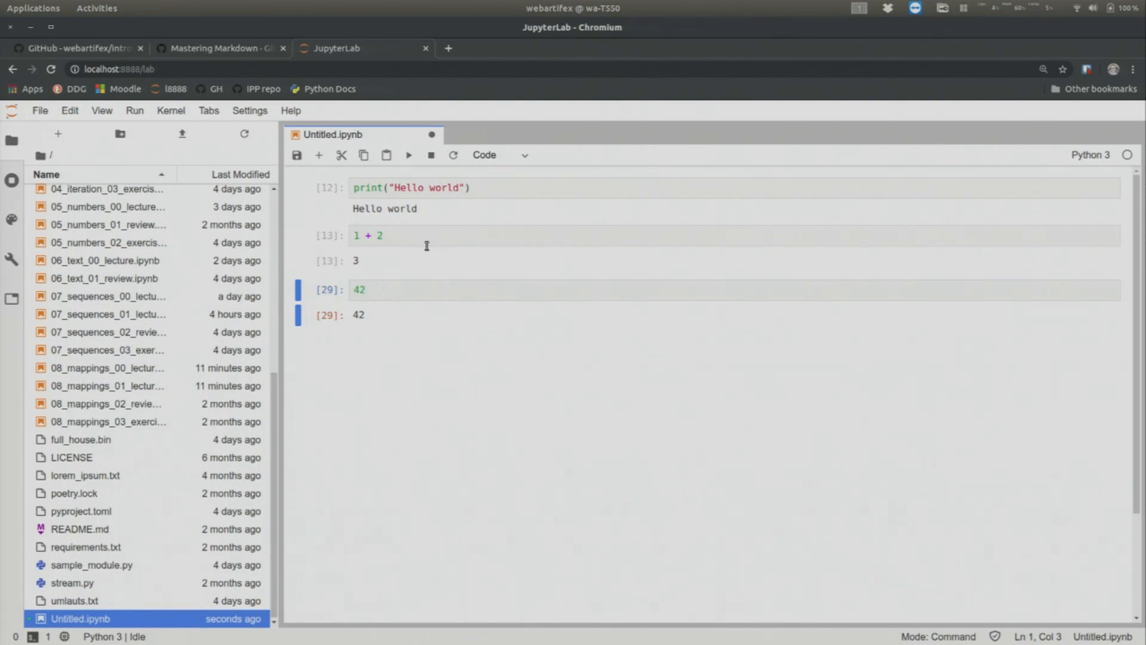
Step: Save Untitled.ipynb with its Hello world, 1 + 2 and 42 cells
key("ctrl+s")
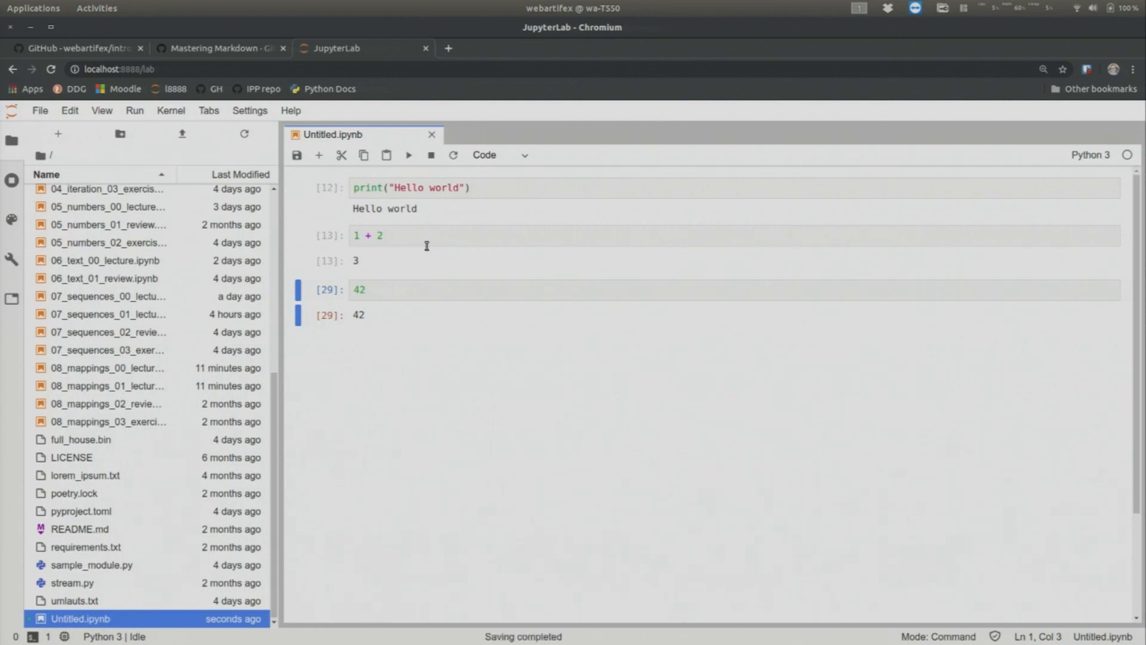
mouse_move(530, 640)
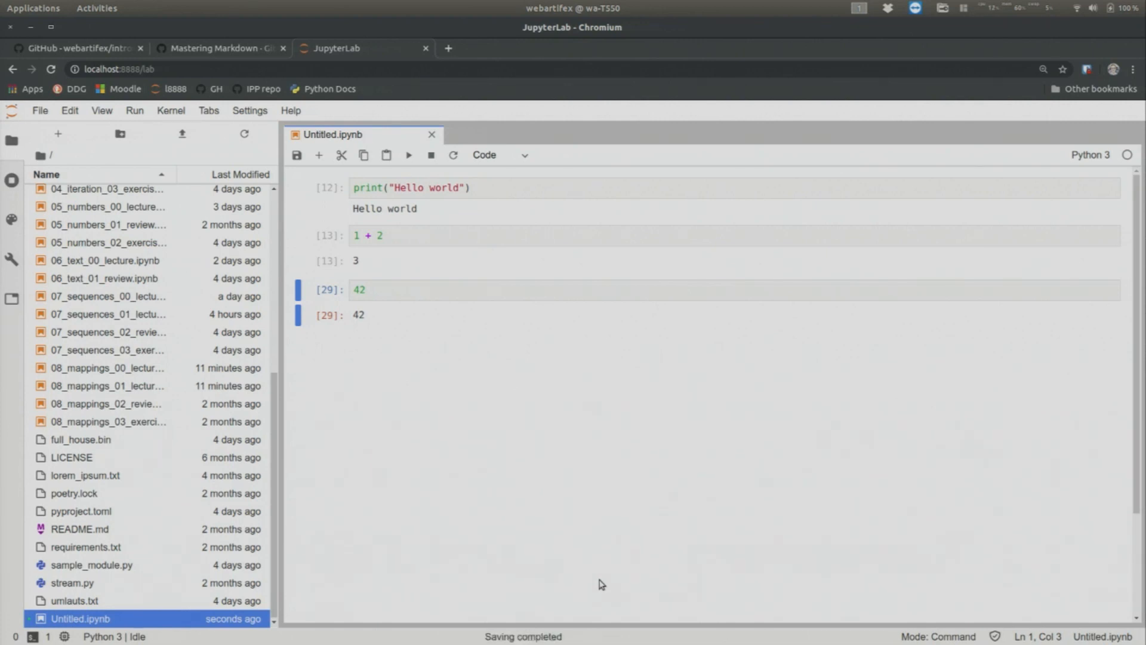
mouse_move(360, 267)
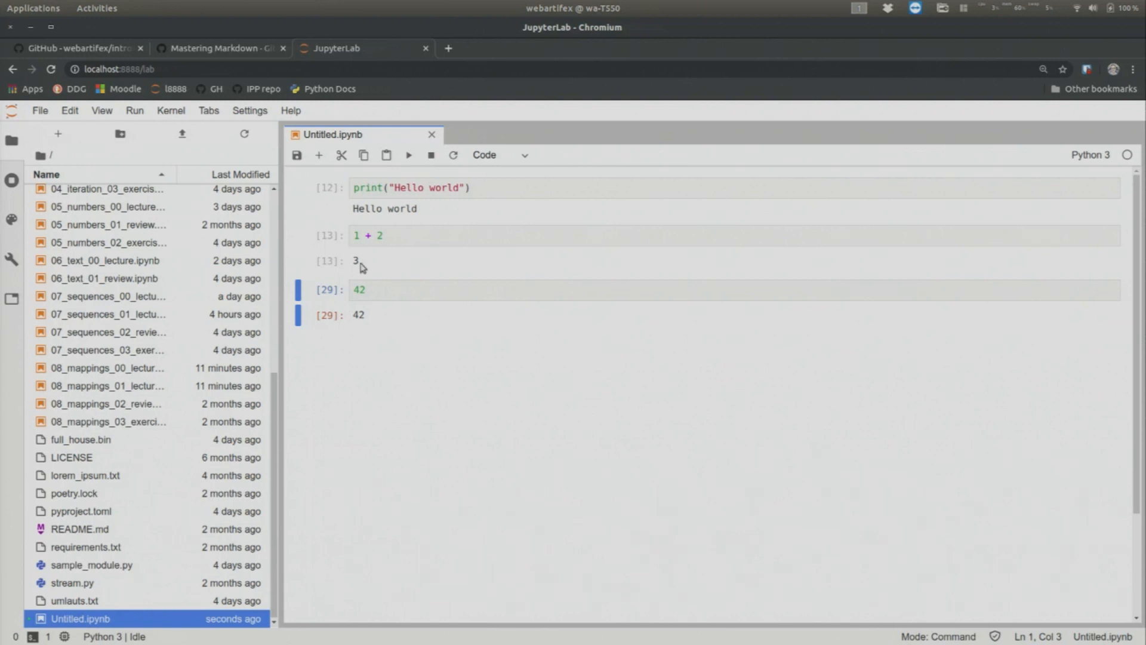
mouse_move(302, 170)
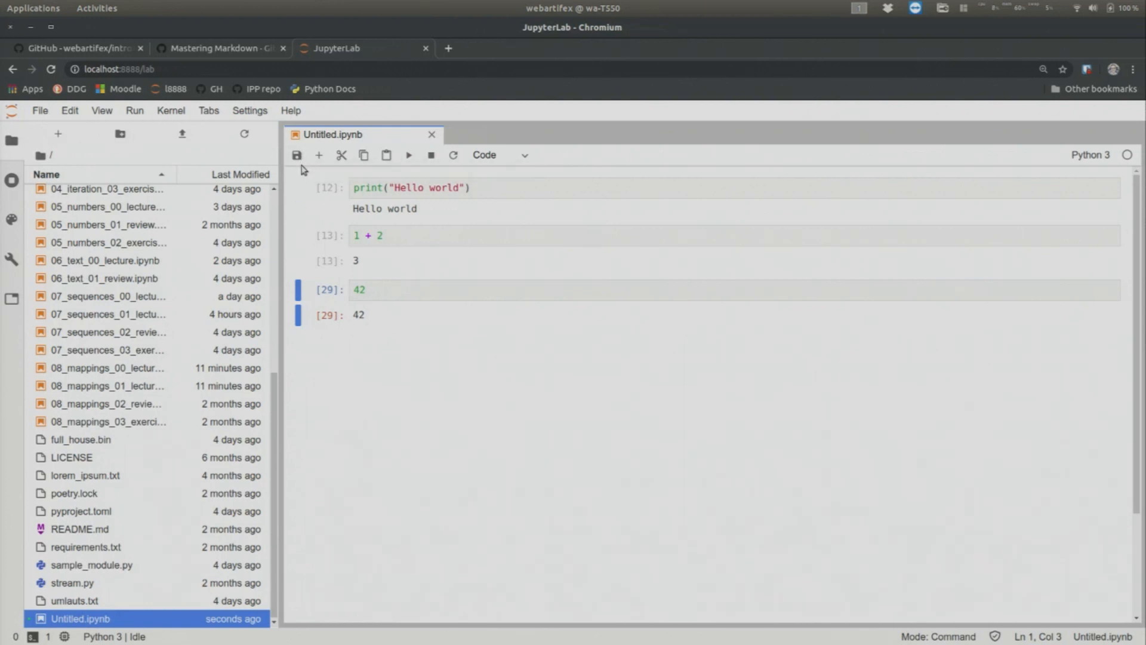
mouse_move(40, 110)
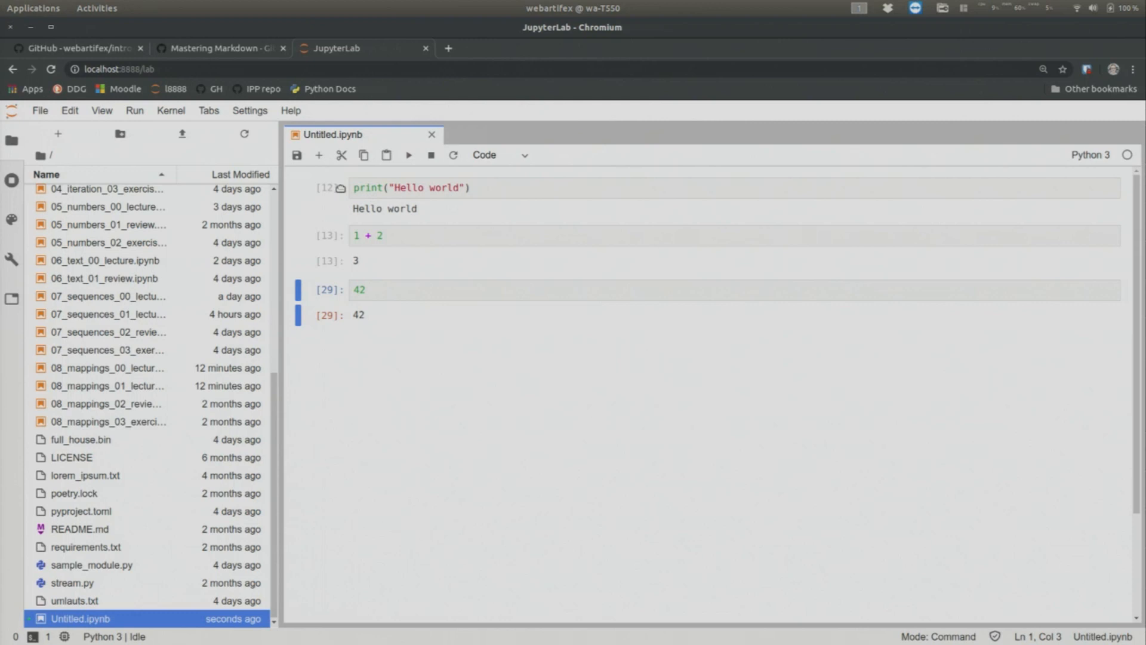
mouse_move(337, 262)
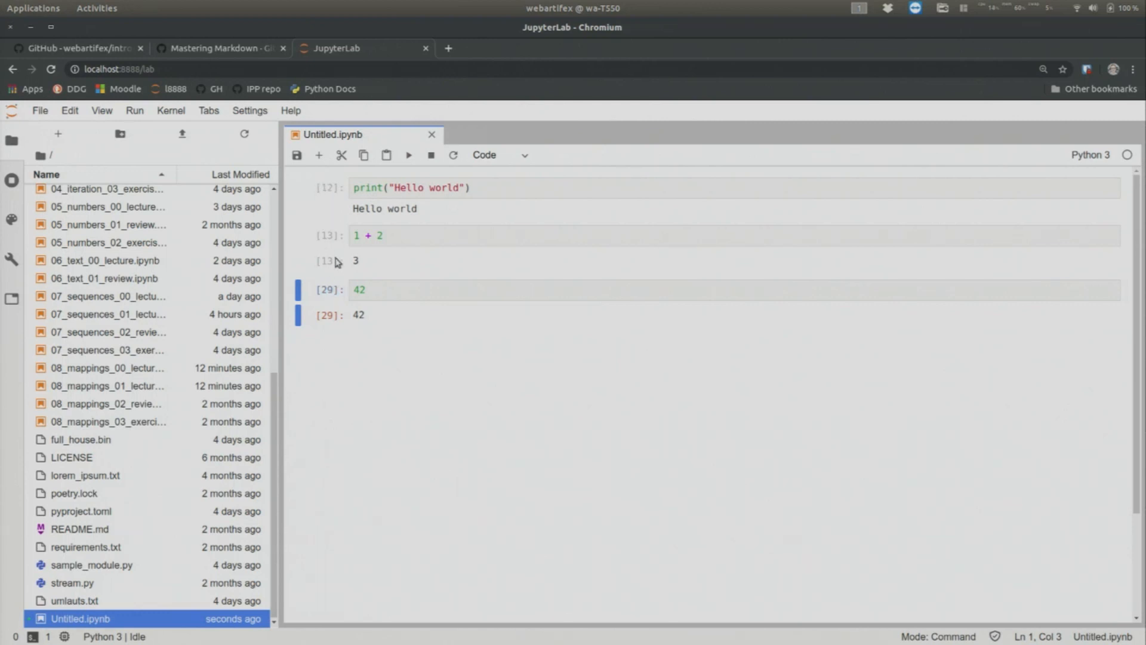
mouse_move(343, 333)
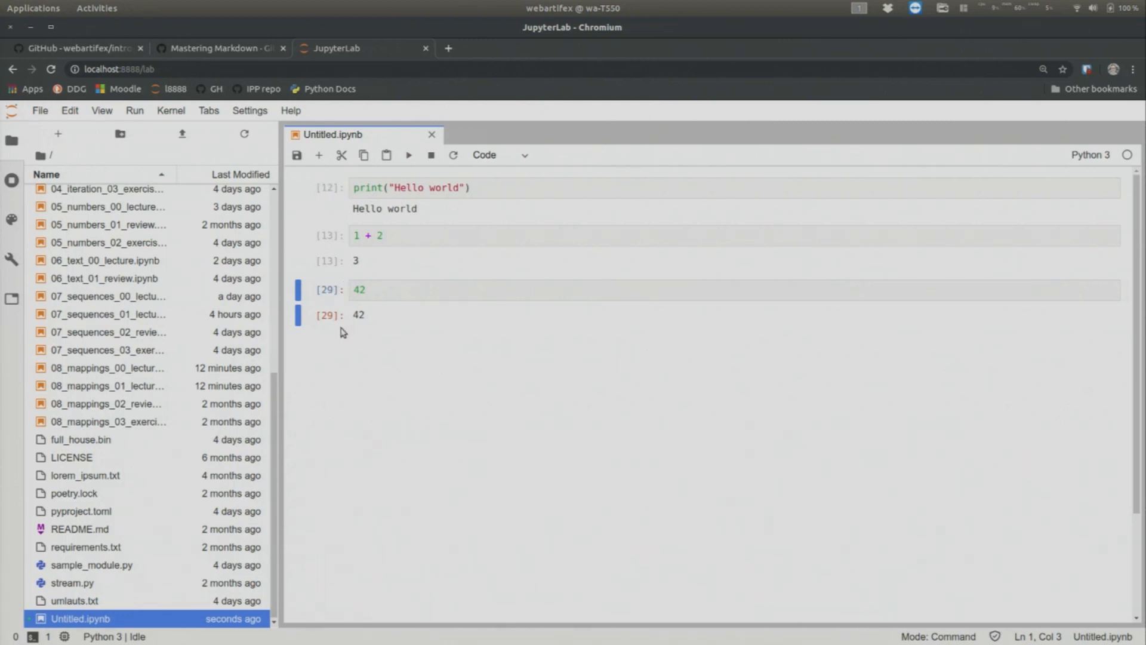
mouse_move(395, 331)
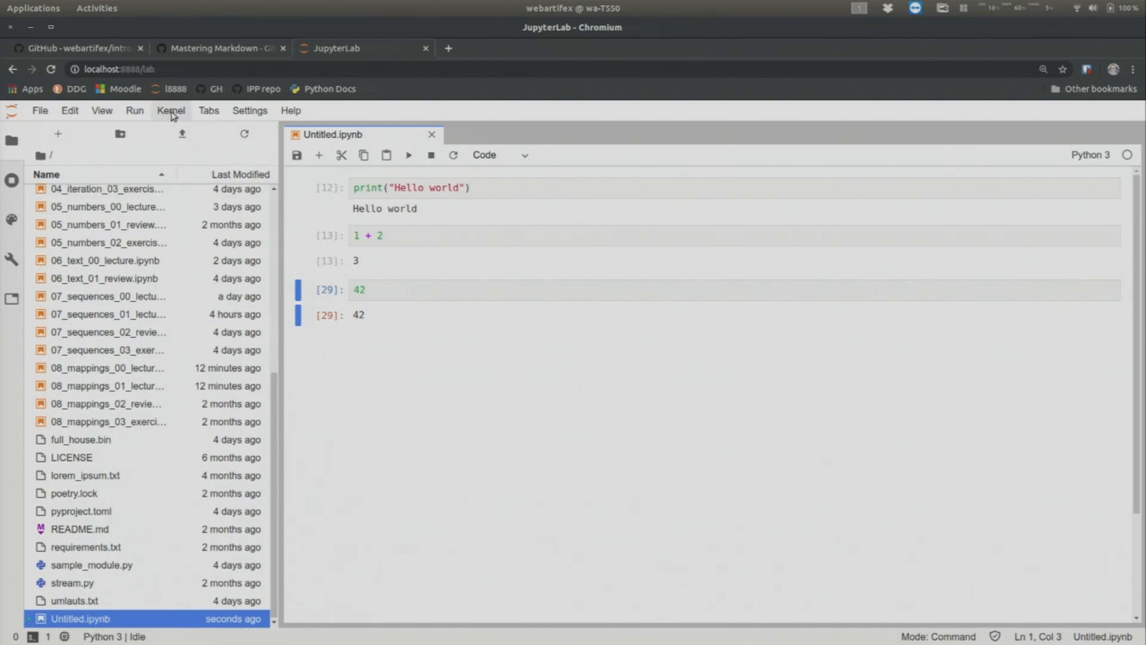
Step: Restart the kernel and clear all outputs, confirming the restart
left_click(171, 110)
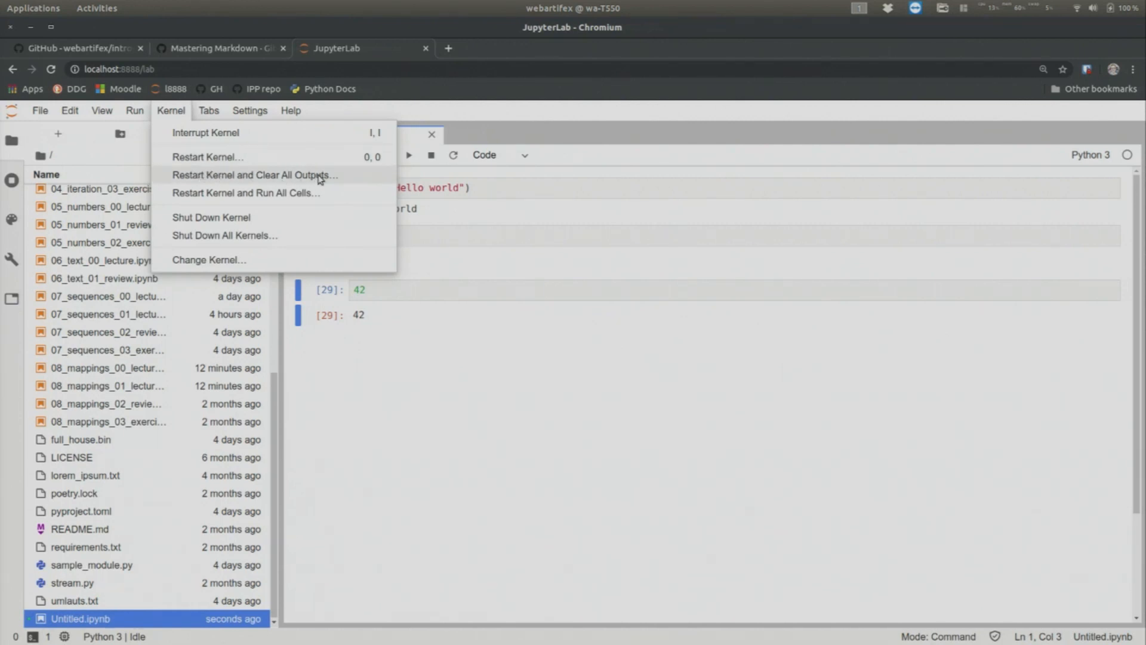
left_click(207, 156)
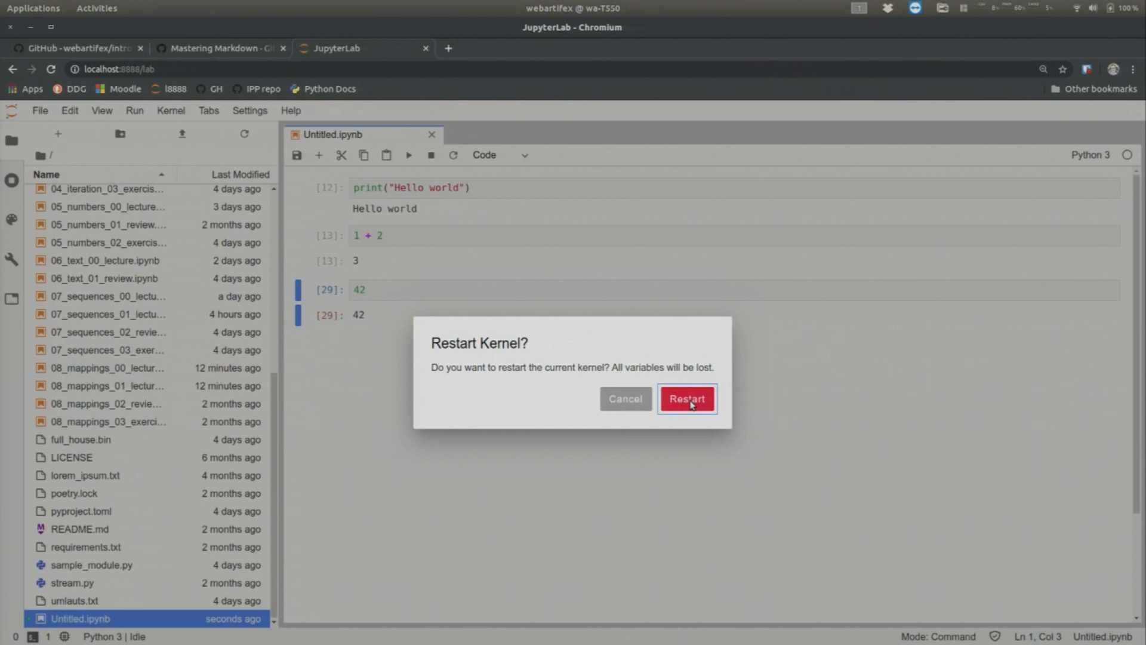
left_click(686, 398)
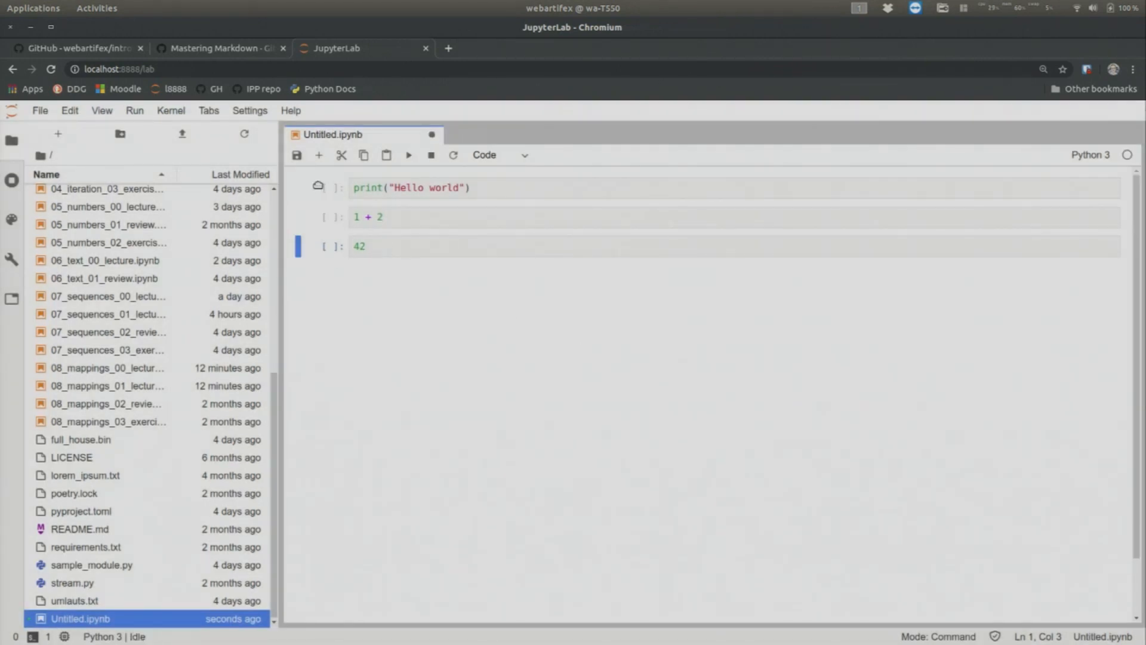
mouse_move(678, 293)
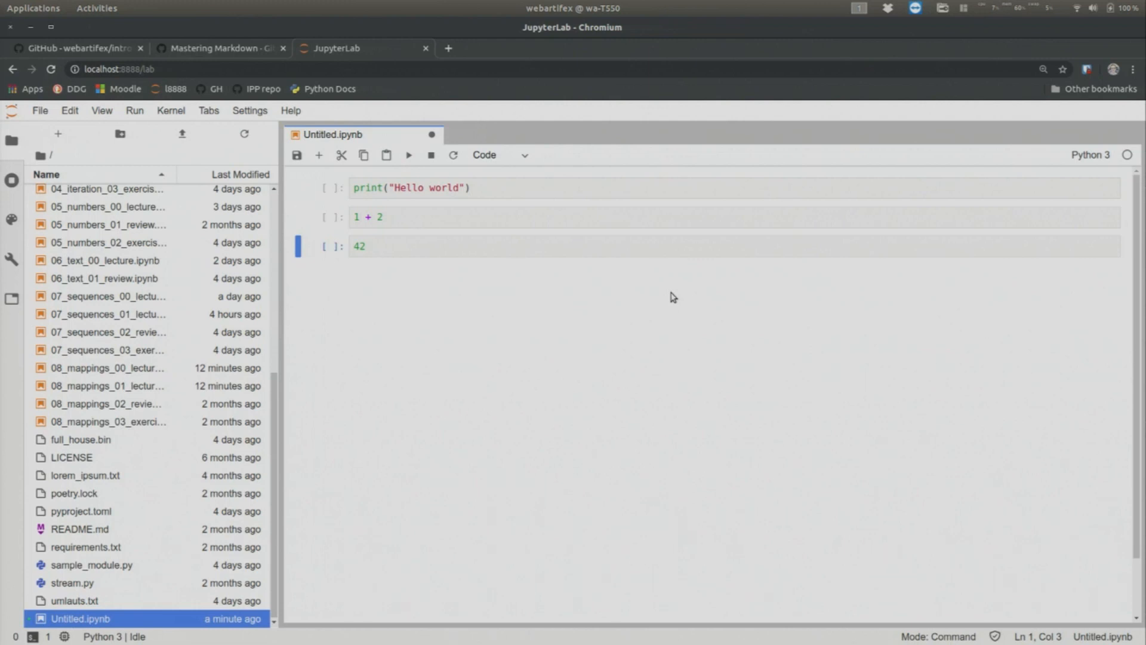
mouse_move(660, 192)
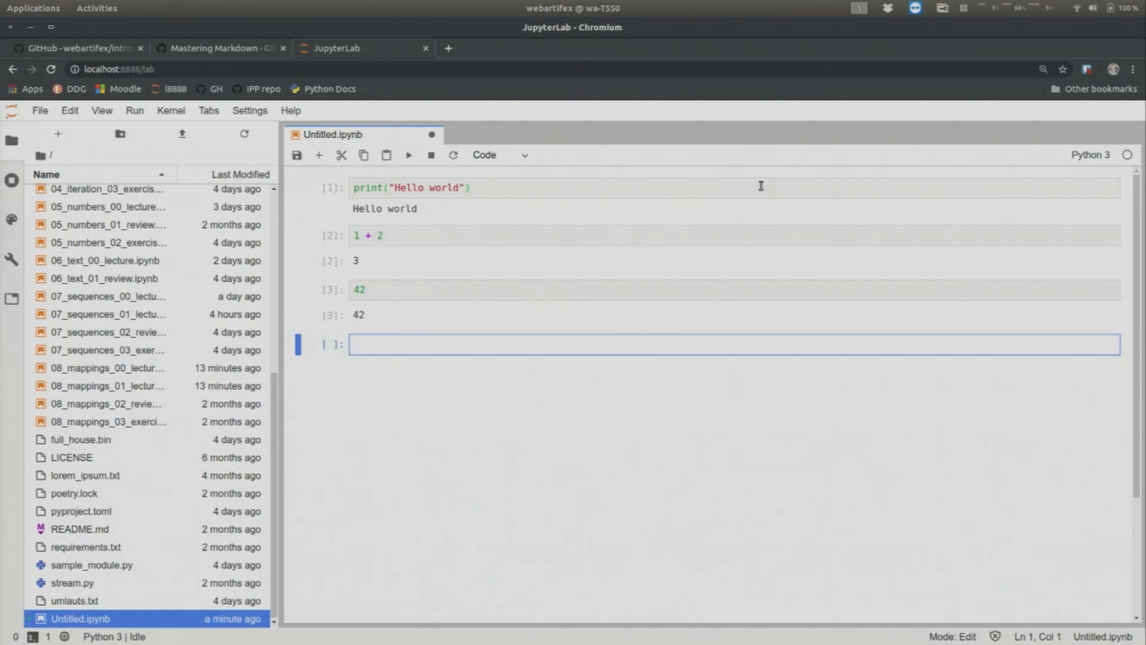
mouse_move(401, 358)
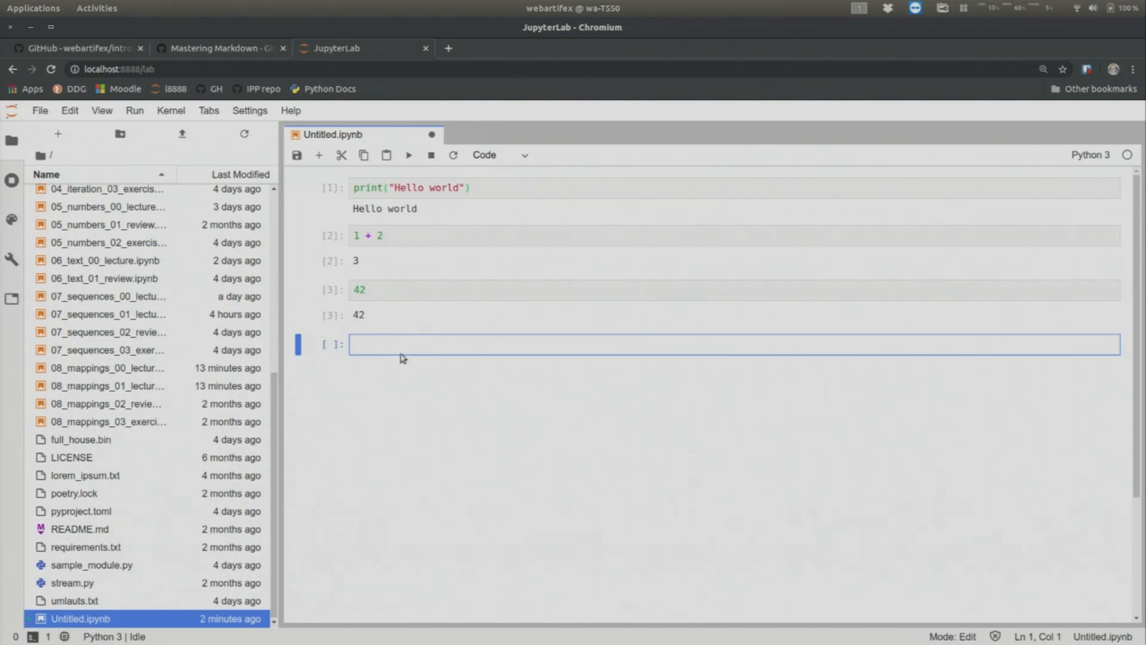
mouse_move(549, 419)
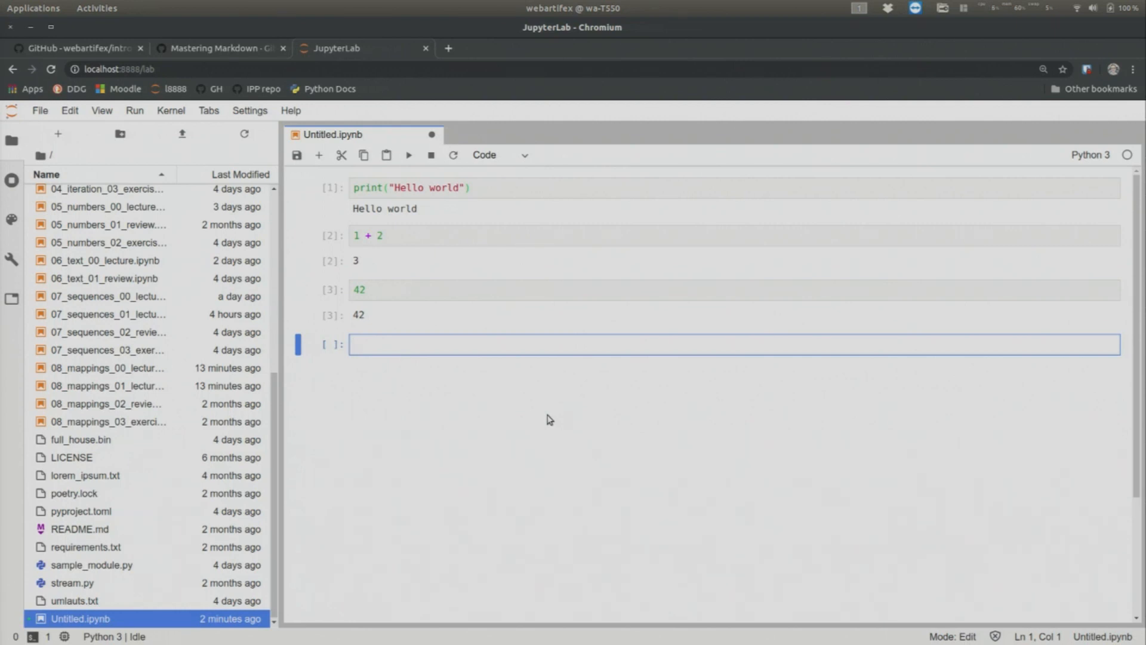
Step: Delete the extra empty cell after rerunning the three cells, and glance at the Edit menu
key("Escape")
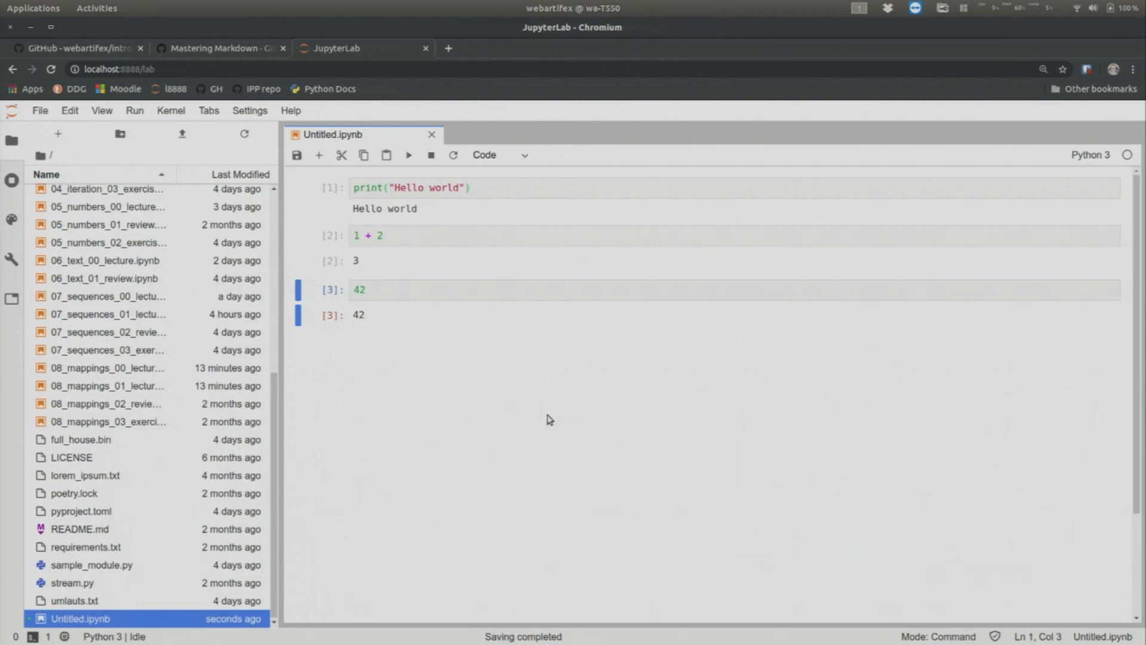
left_click(70, 110)
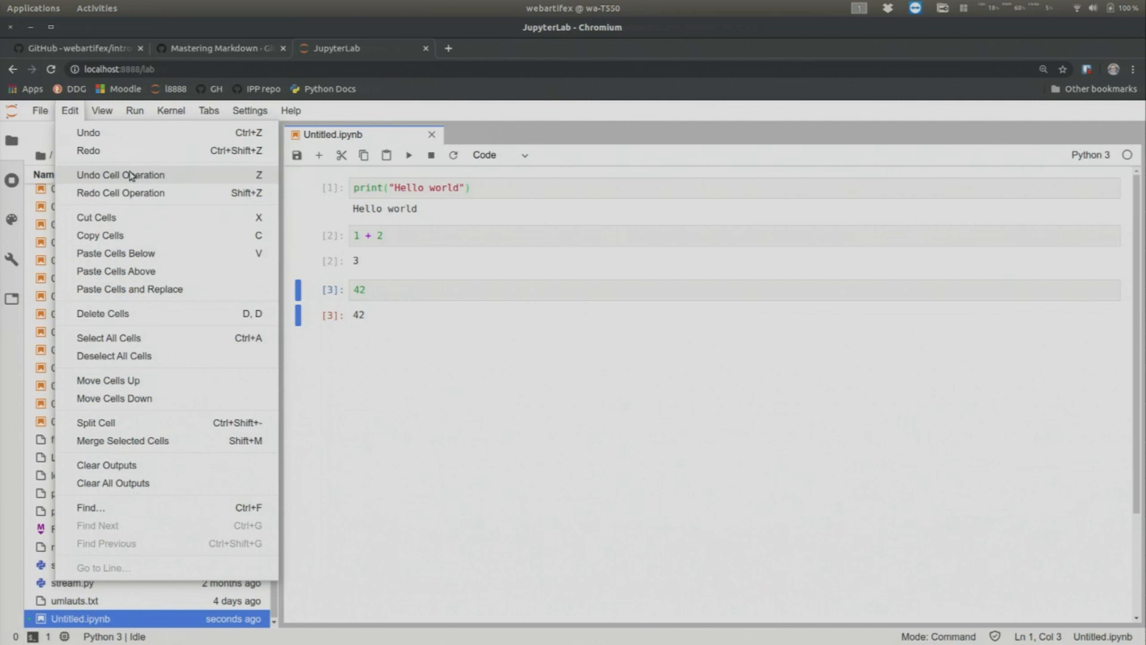
left_click(487, 406)
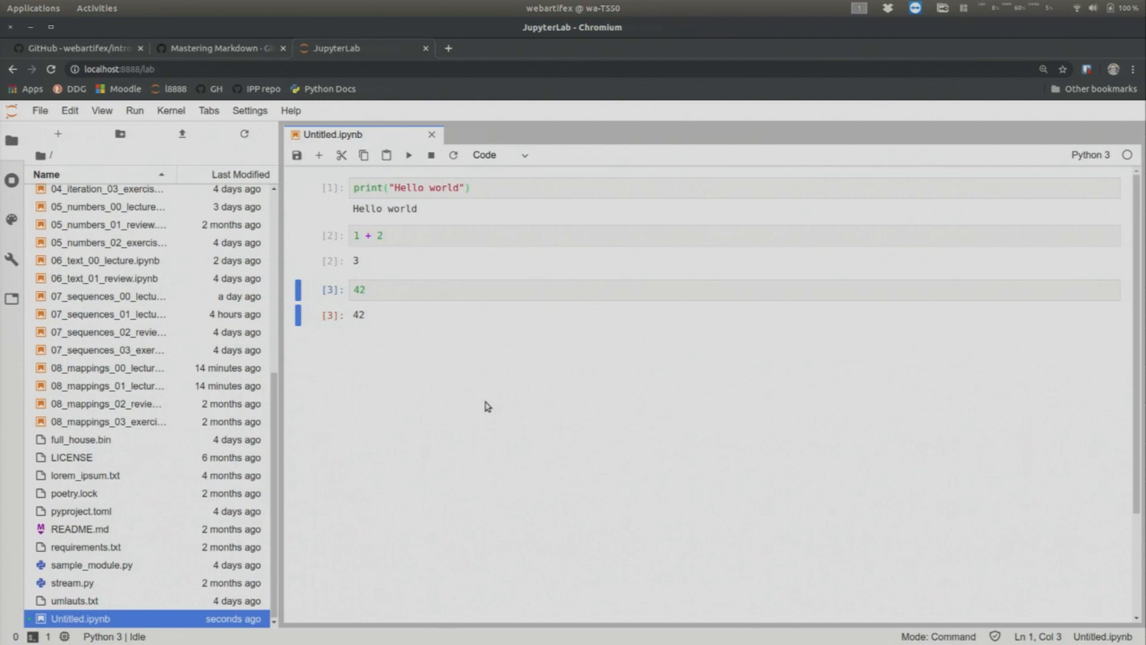
mouse_move(335, 307)
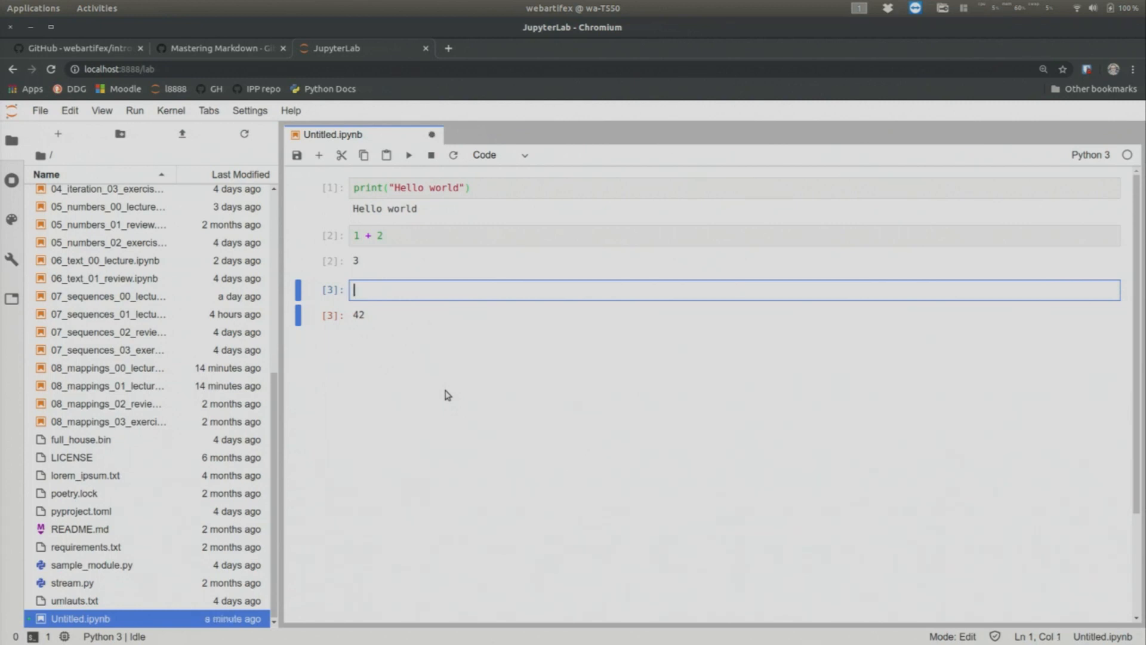
Step: Replace 42 with 87 in the third cell without rerunning, leaving output 42
type("87")
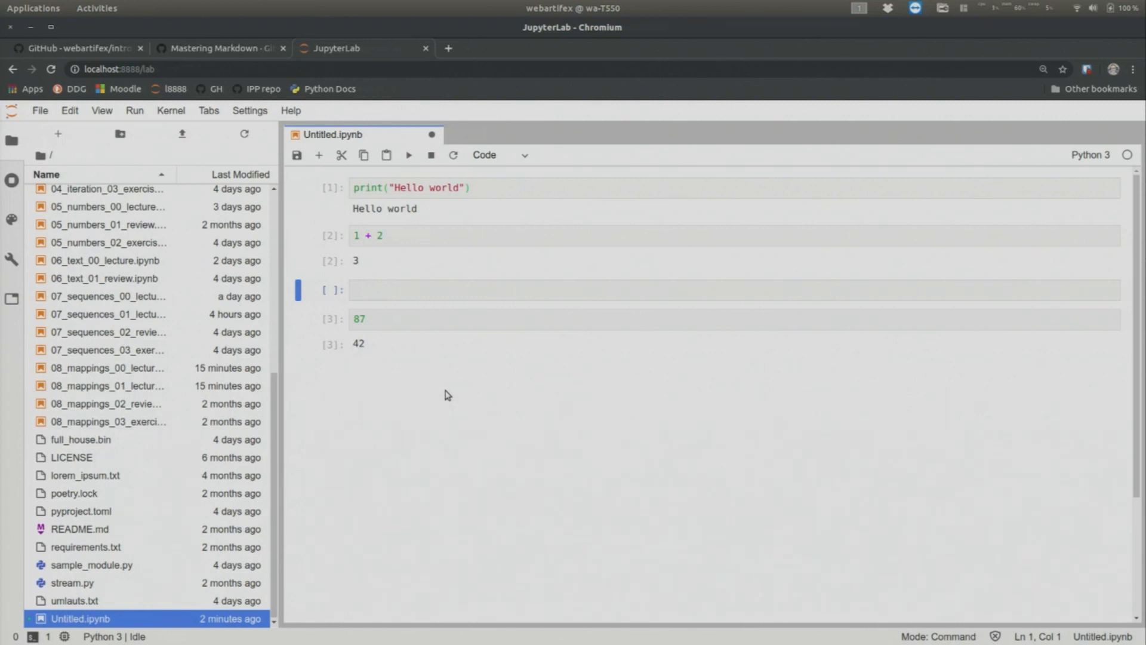
Step: Try the empty cell as Markdown with '87 was a good year', then leave it holding just 'text' as code
key("ctrl+s")
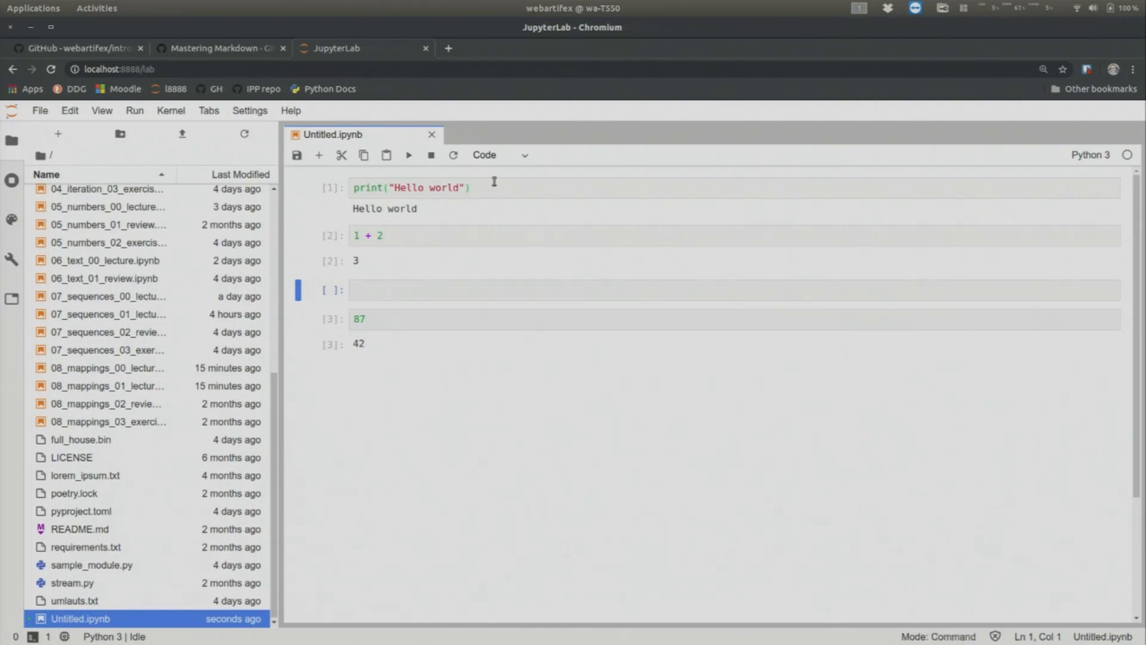
left_click(500, 154)
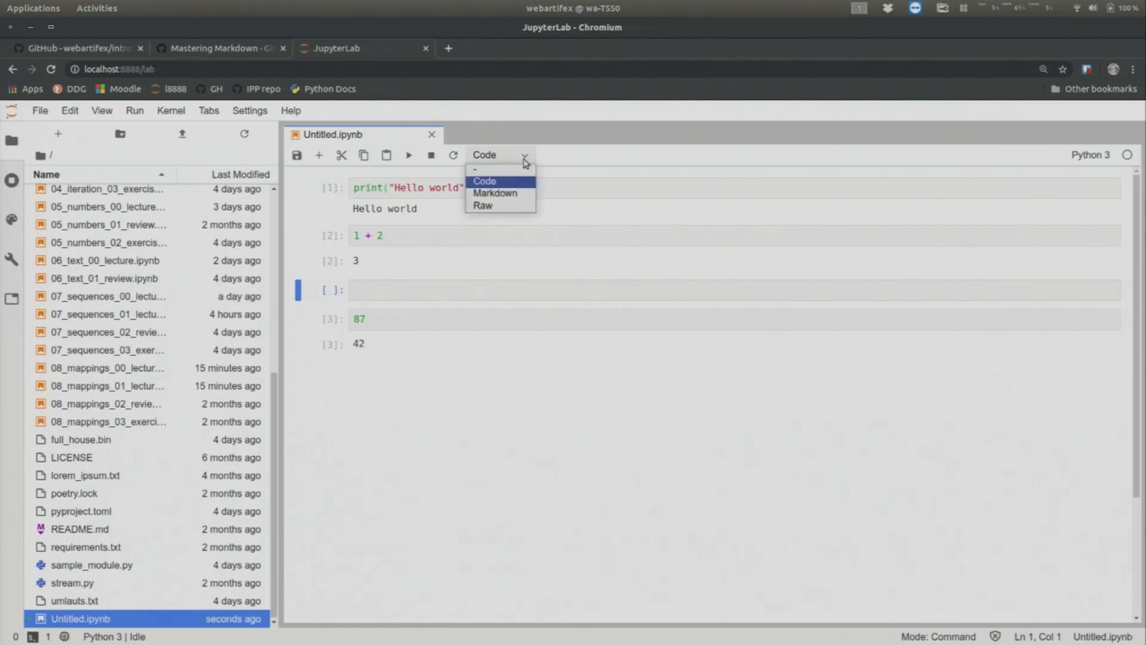
left_click(495, 192)
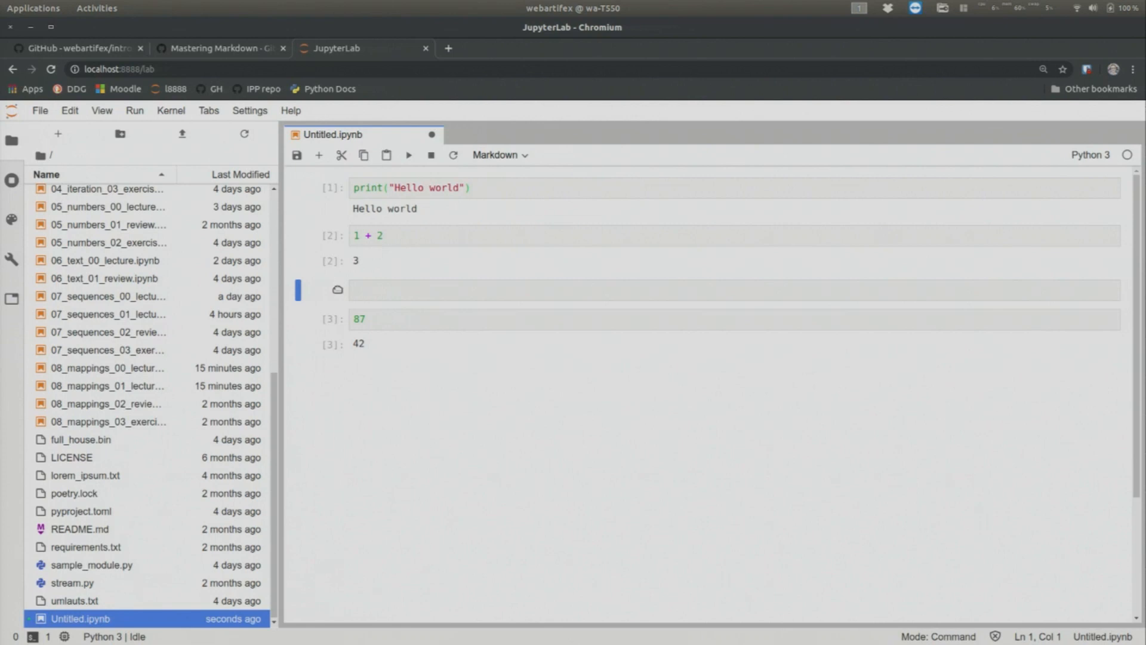
left_click(513, 288)
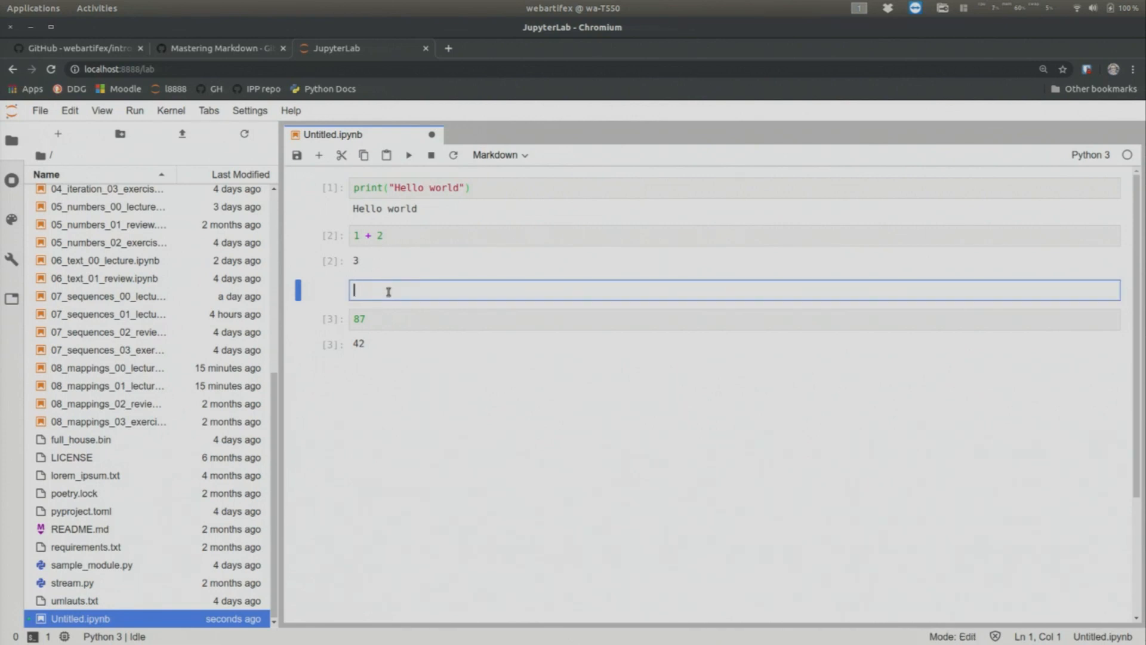
type("8")
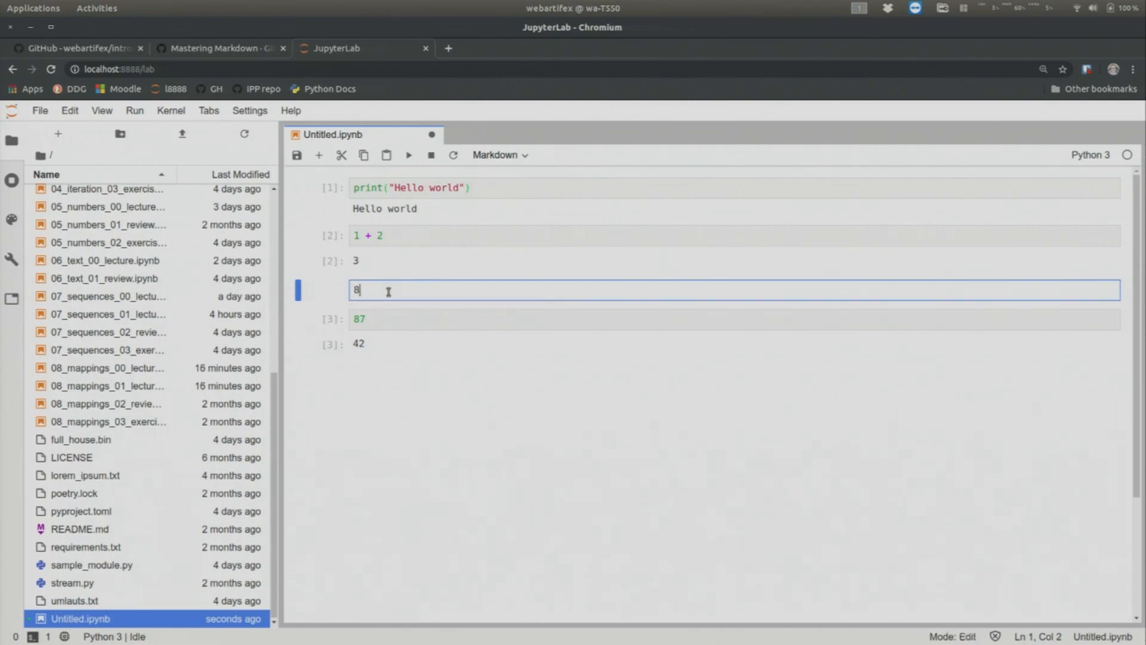
type("7 was")
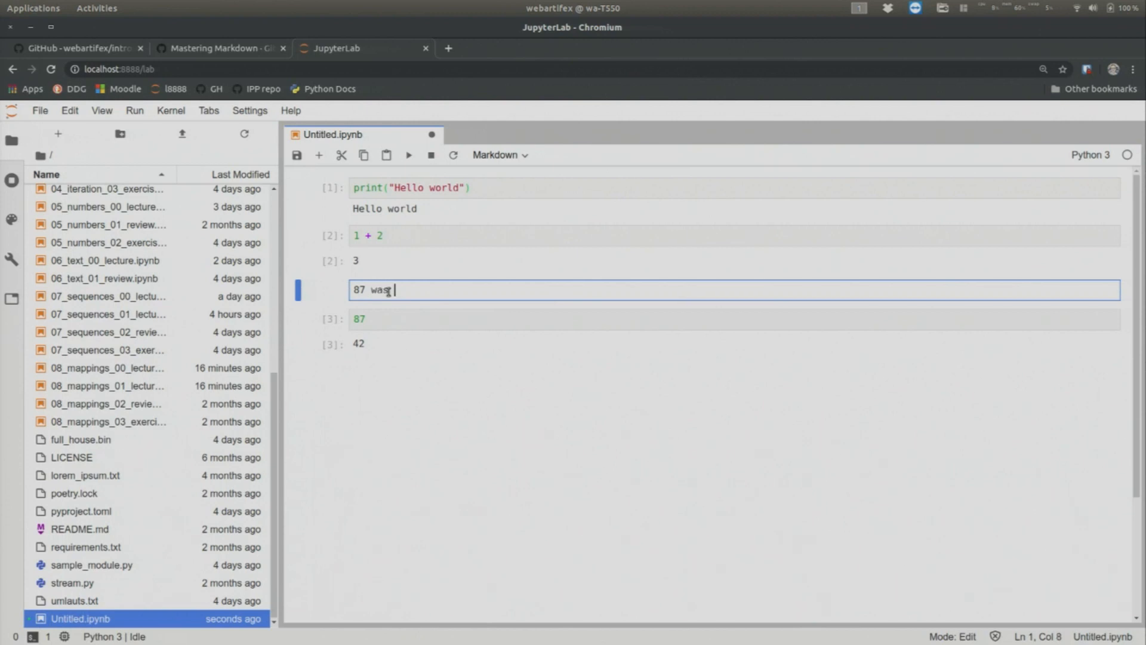
type("a good year")
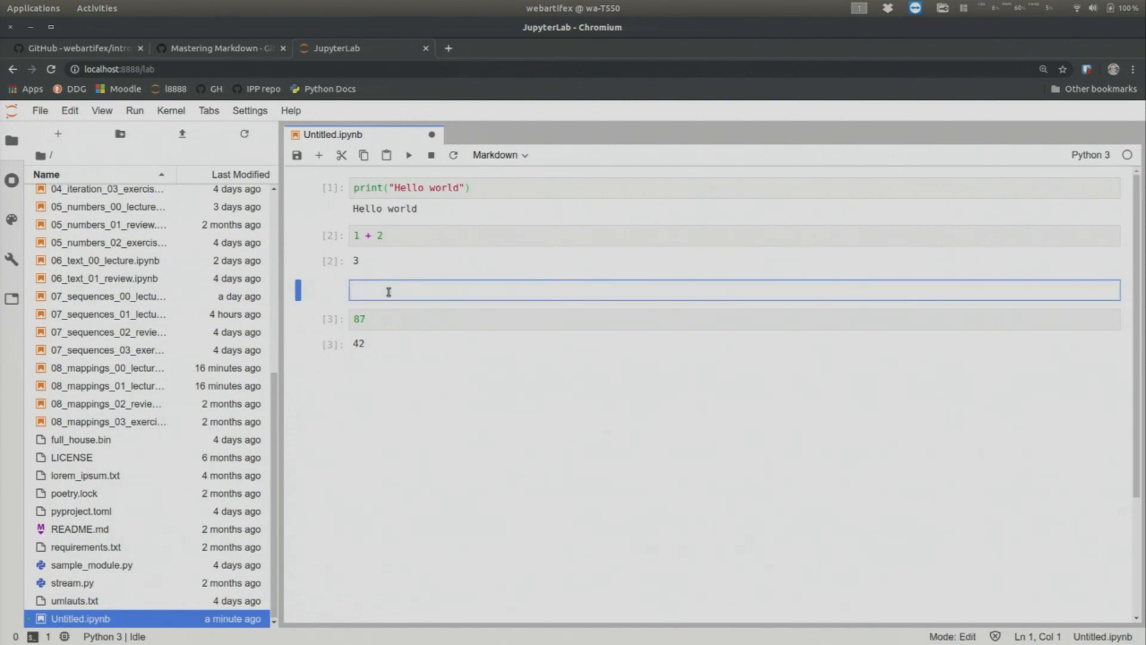
type("text")
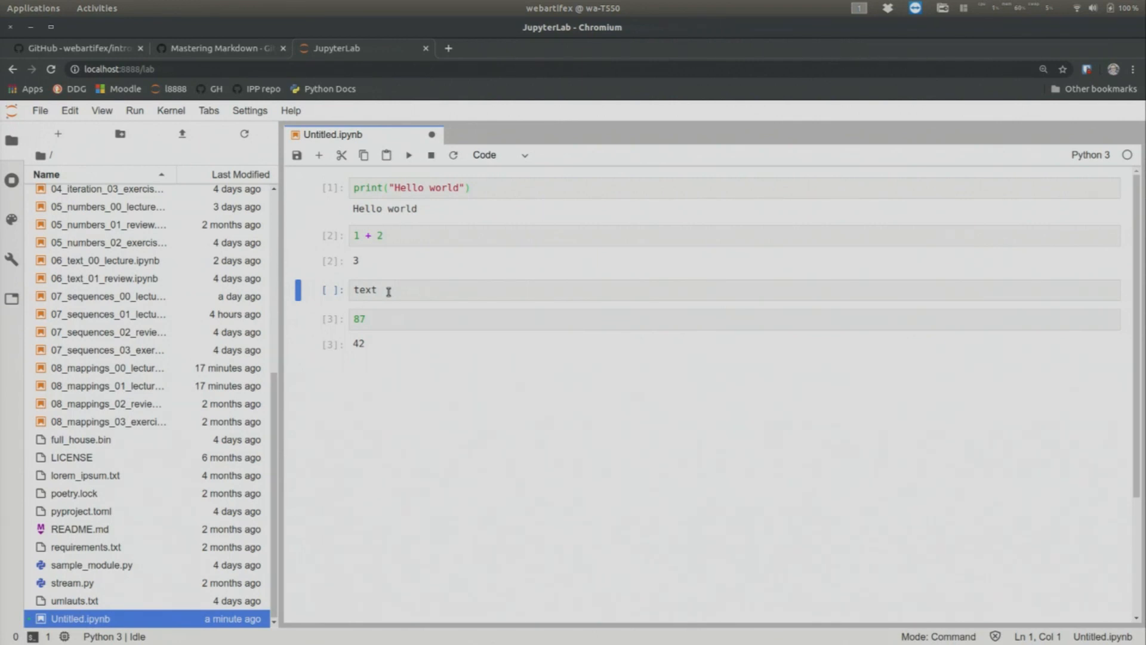
Step: Make the cell above 87 compute 42 * 7, giving output 294 as count 4
left_click(387, 288)
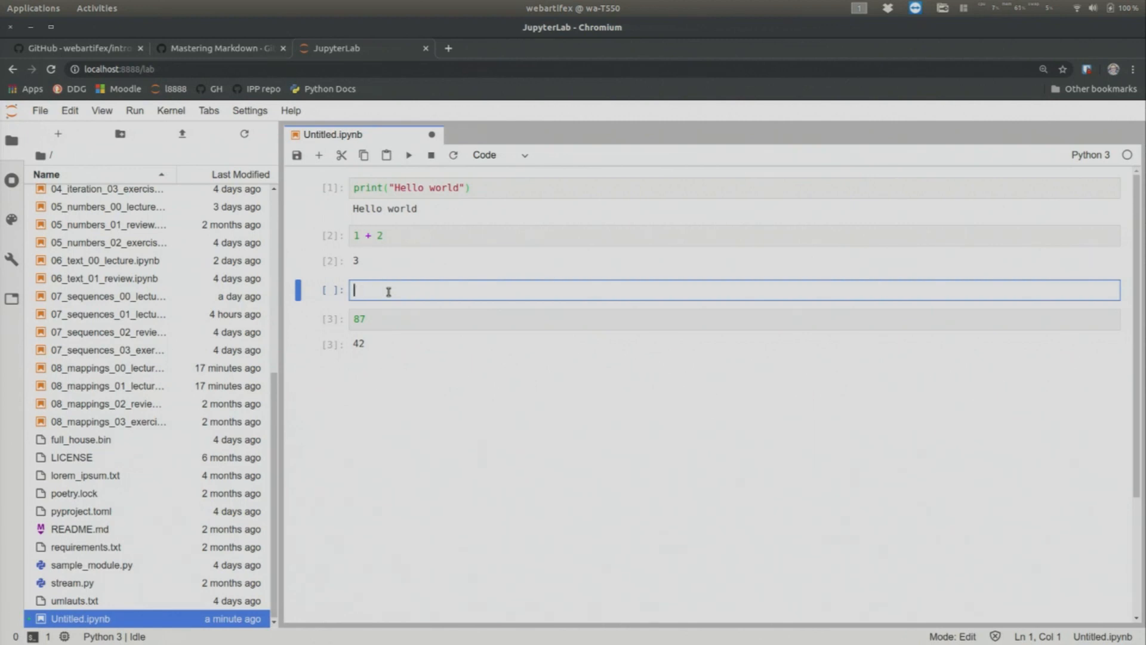
type("42")
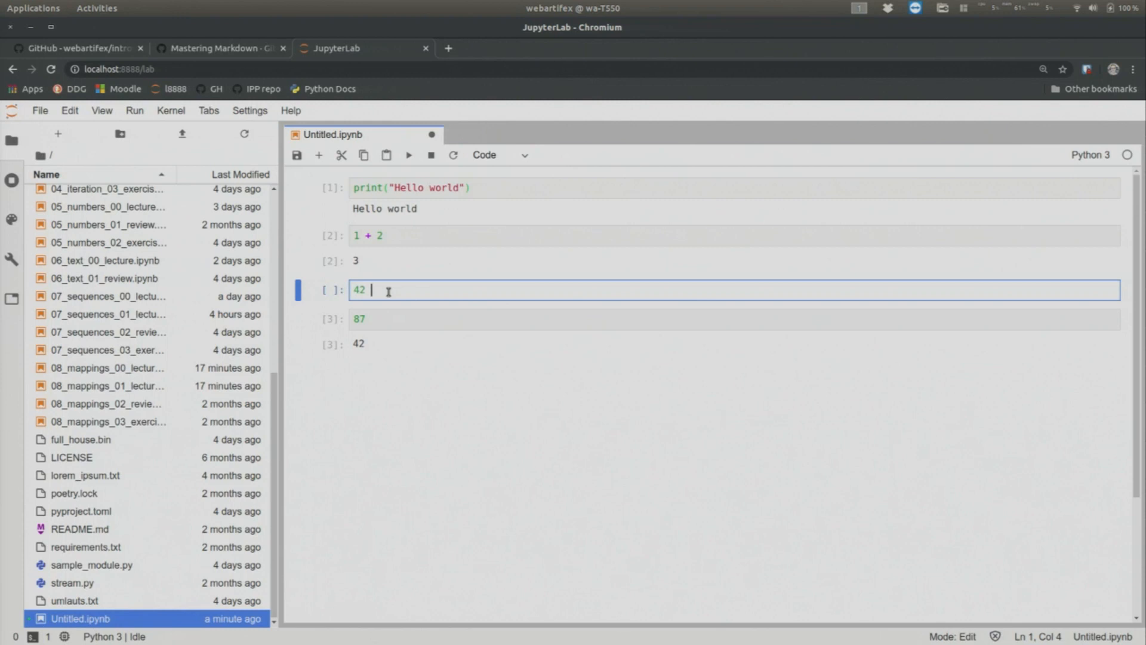
type("*")
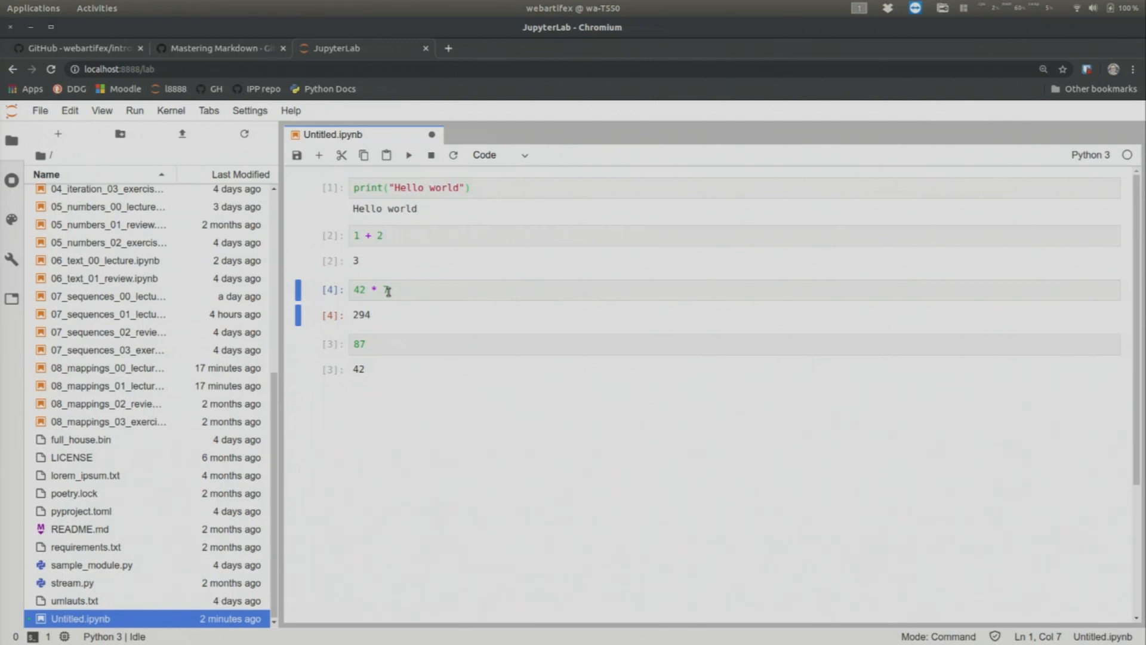
mouse_move(348, 224)
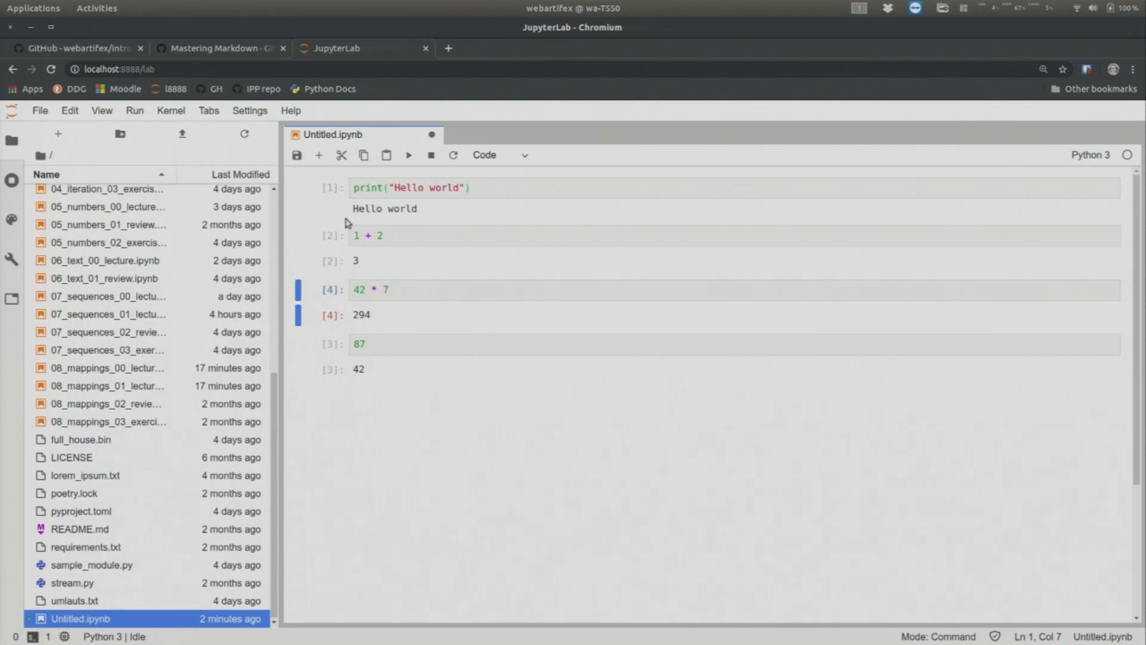
mouse_move(327, 285)
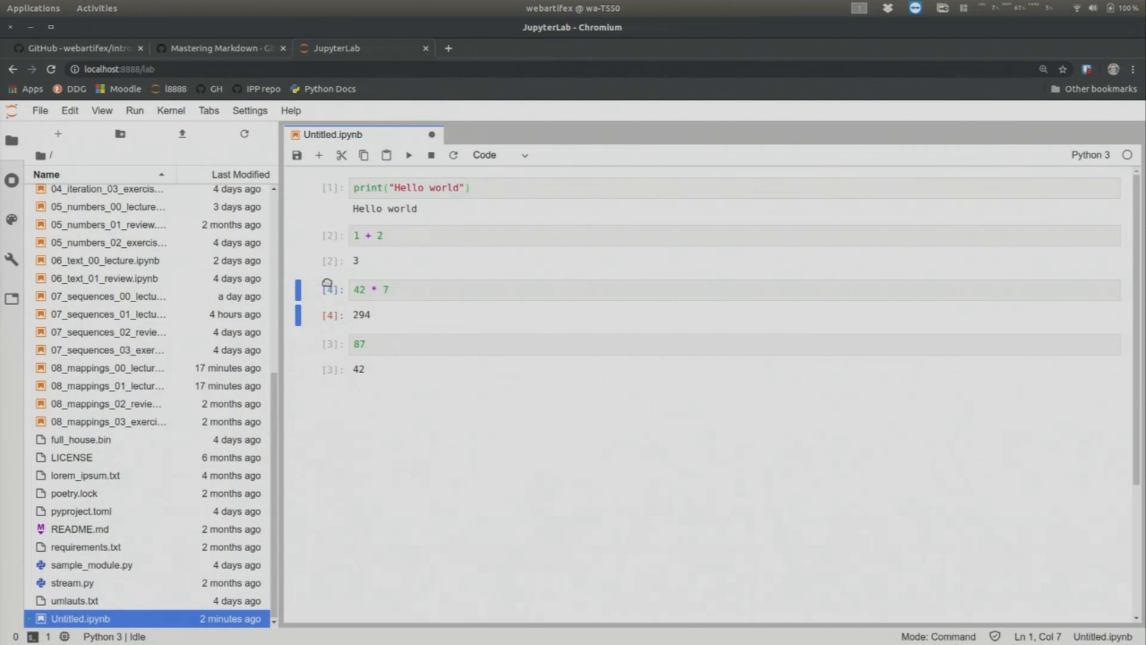
mouse_move(425, 417)
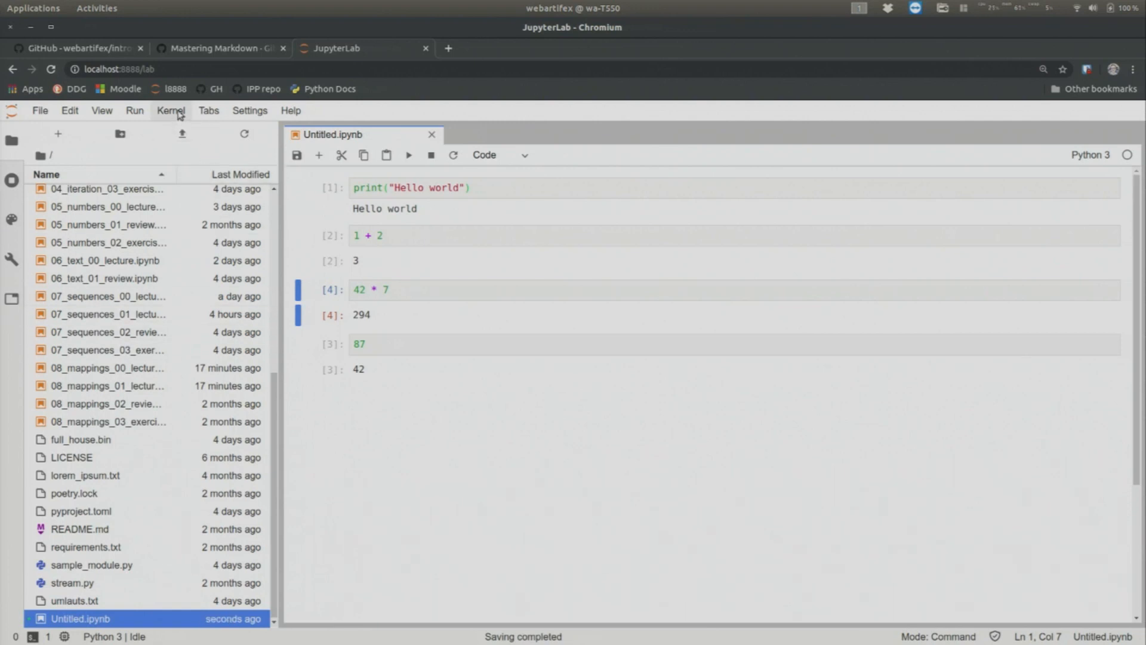
Step: Restart the kernel, then restart again clearing all outputs, confirming each time
left_click(170, 110)
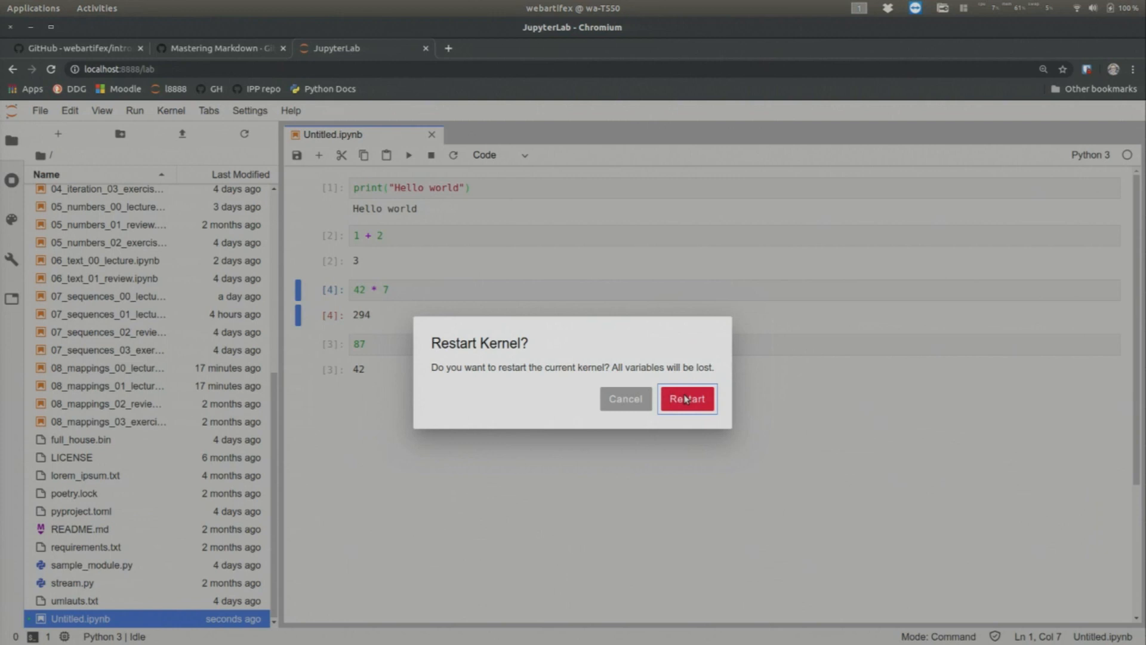
left_click(686, 399)
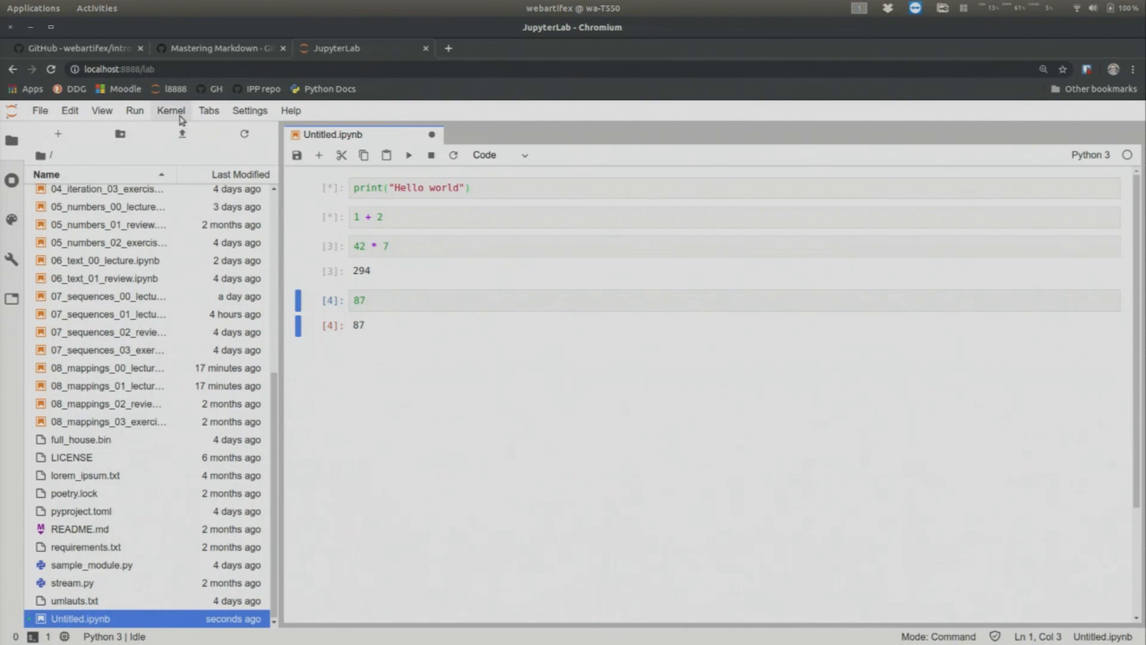
left_click(171, 109)
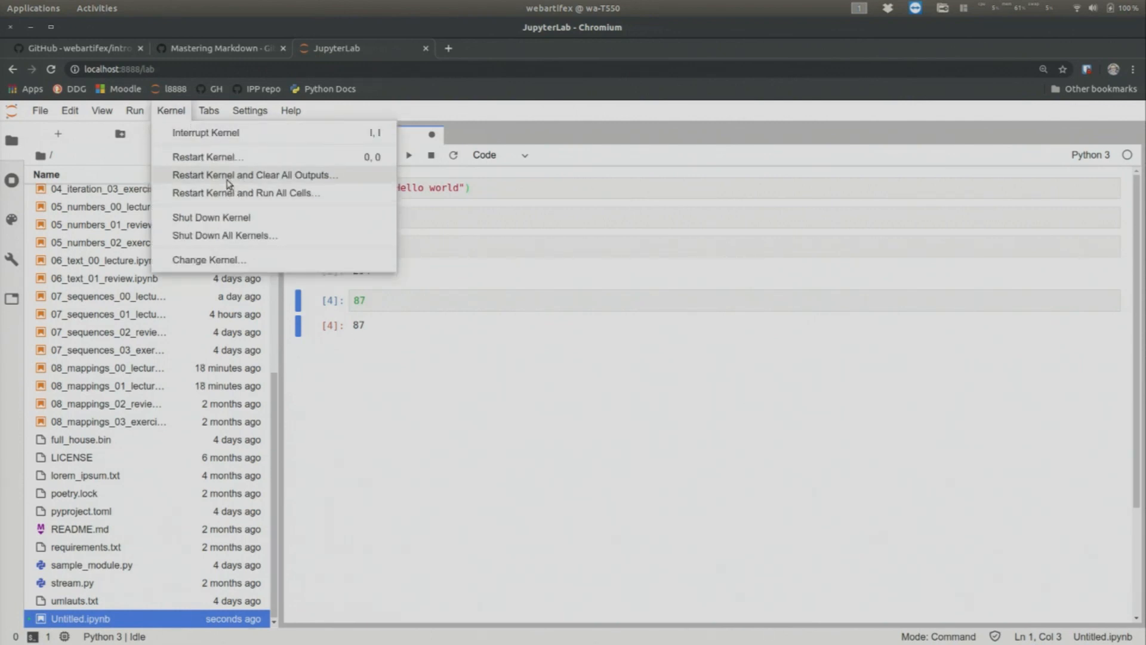
left_click(206, 156)
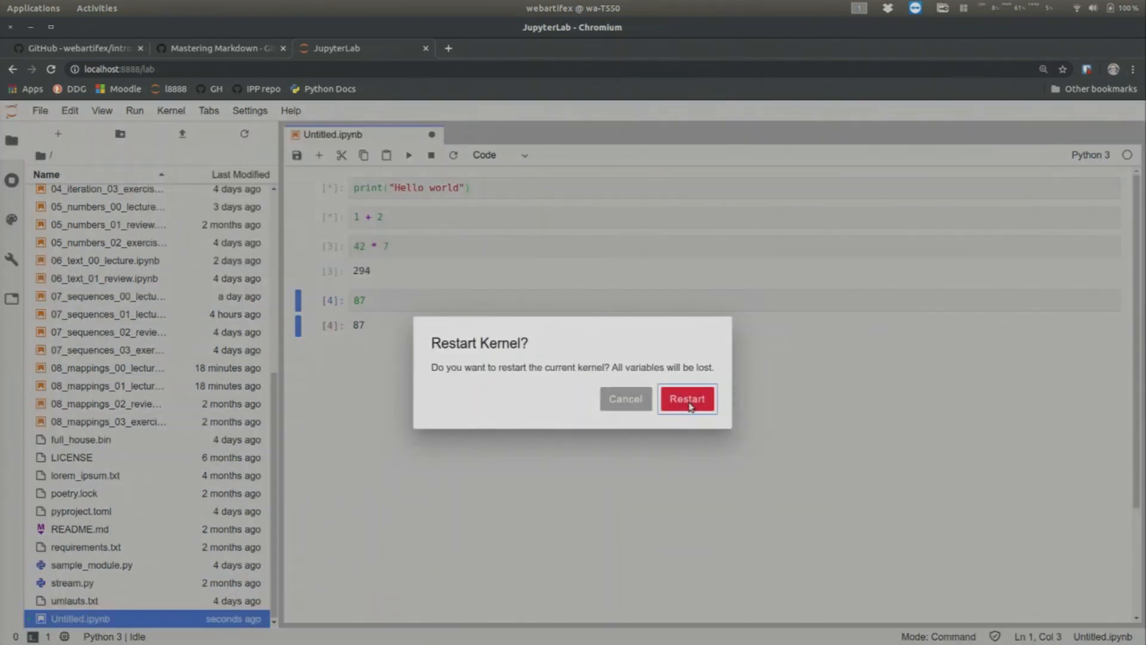
left_click(686, 399)
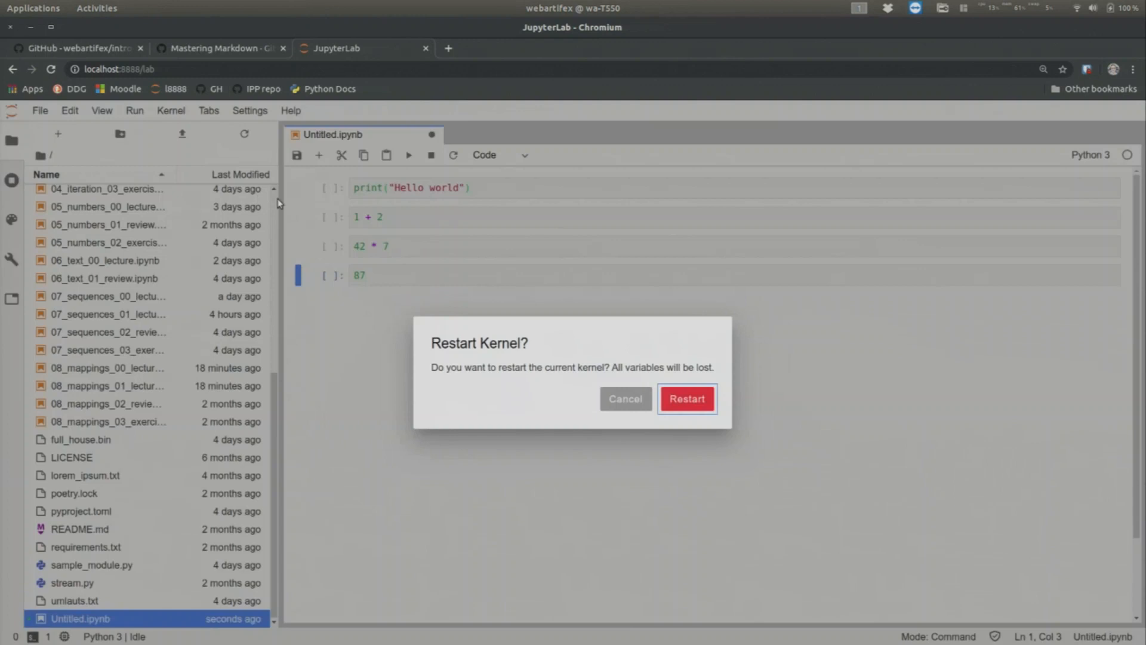
left_click(685, 399)
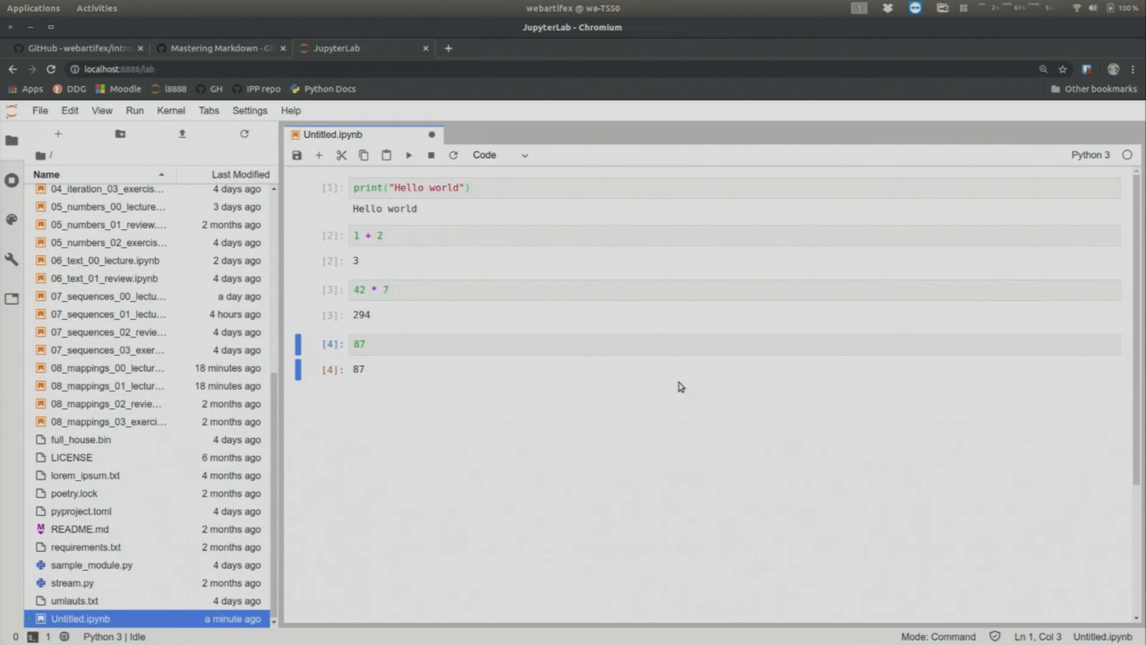
mouse_move(745, 396)
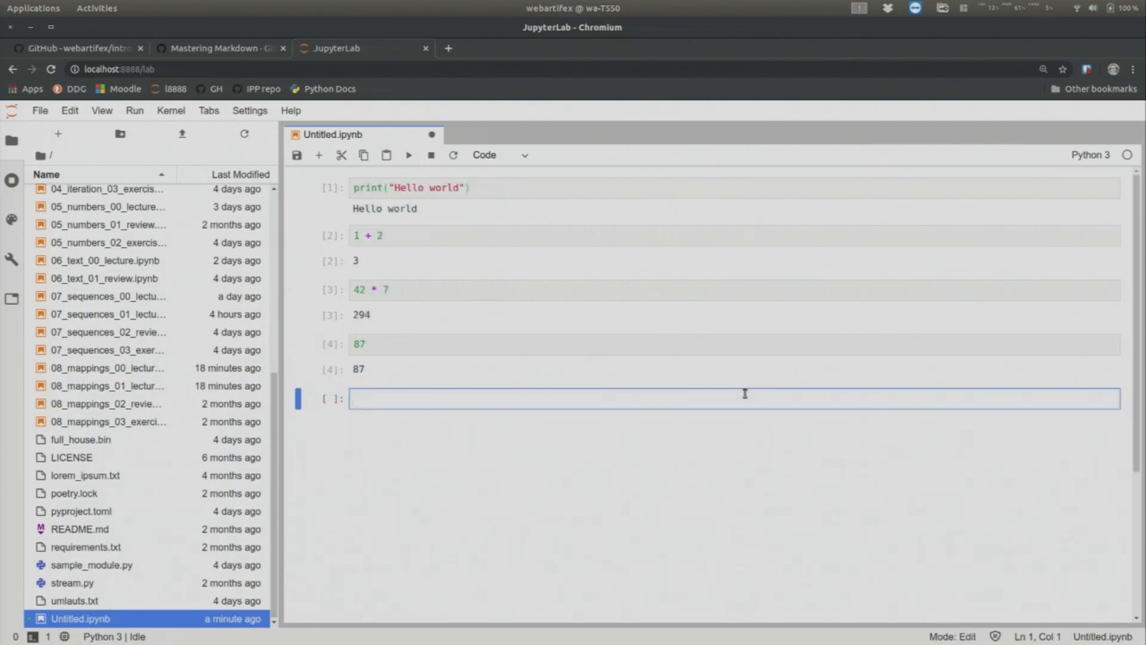
Step: Add a cell assigning a = 99 and replace the second cell's 1 + 2 with a
type("a")
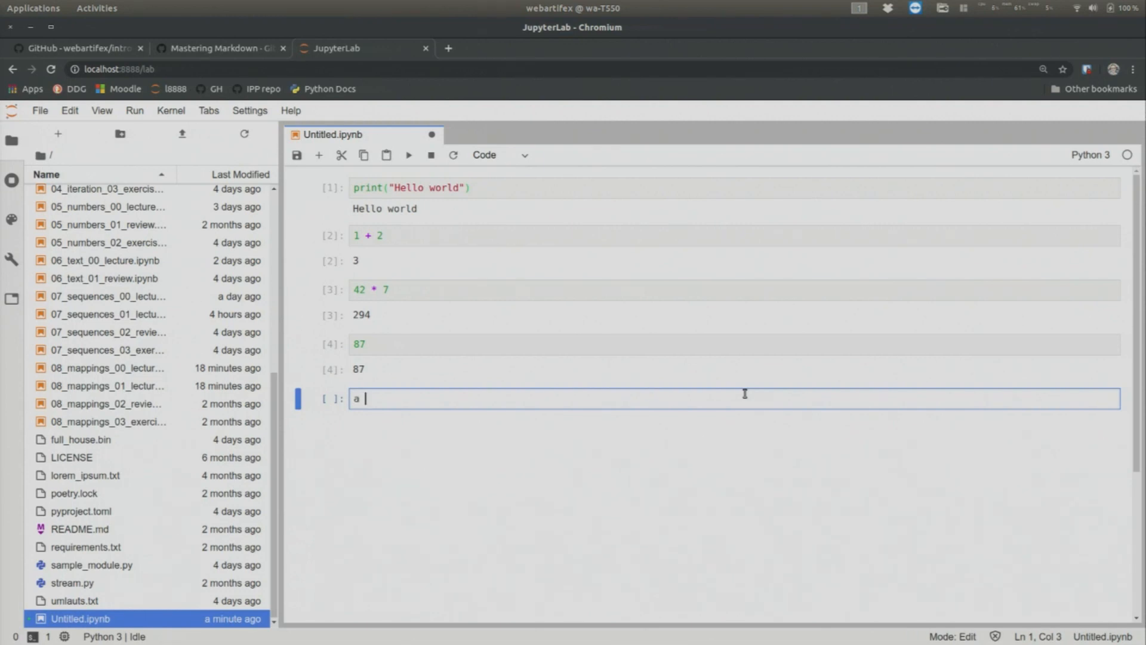
type("= 99")
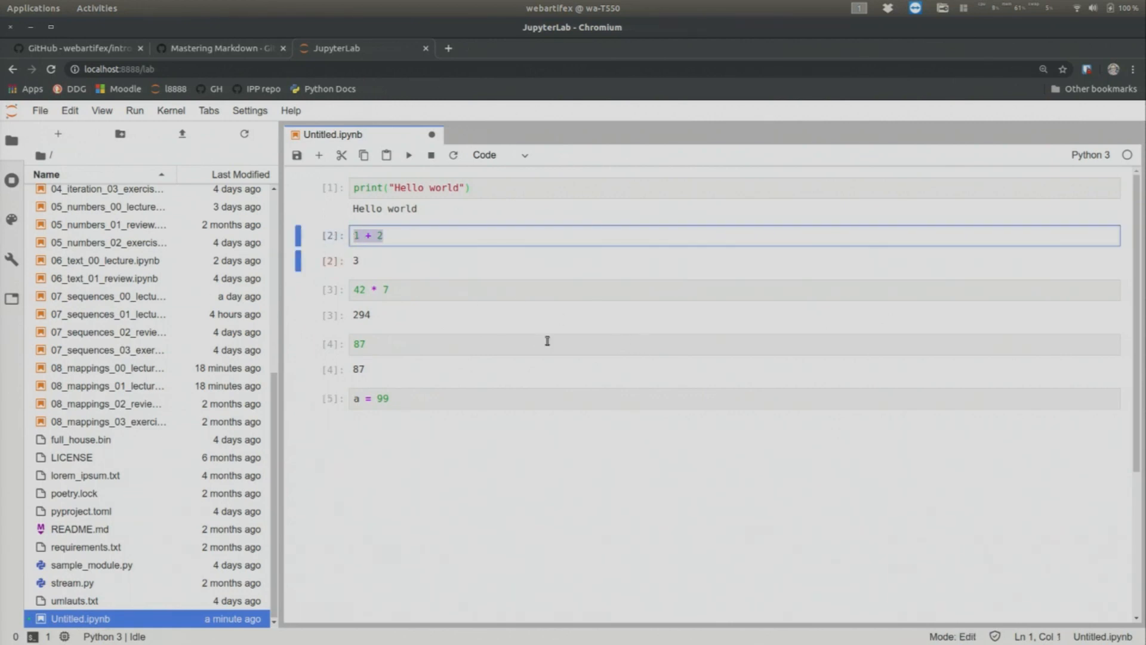
key("Delete")
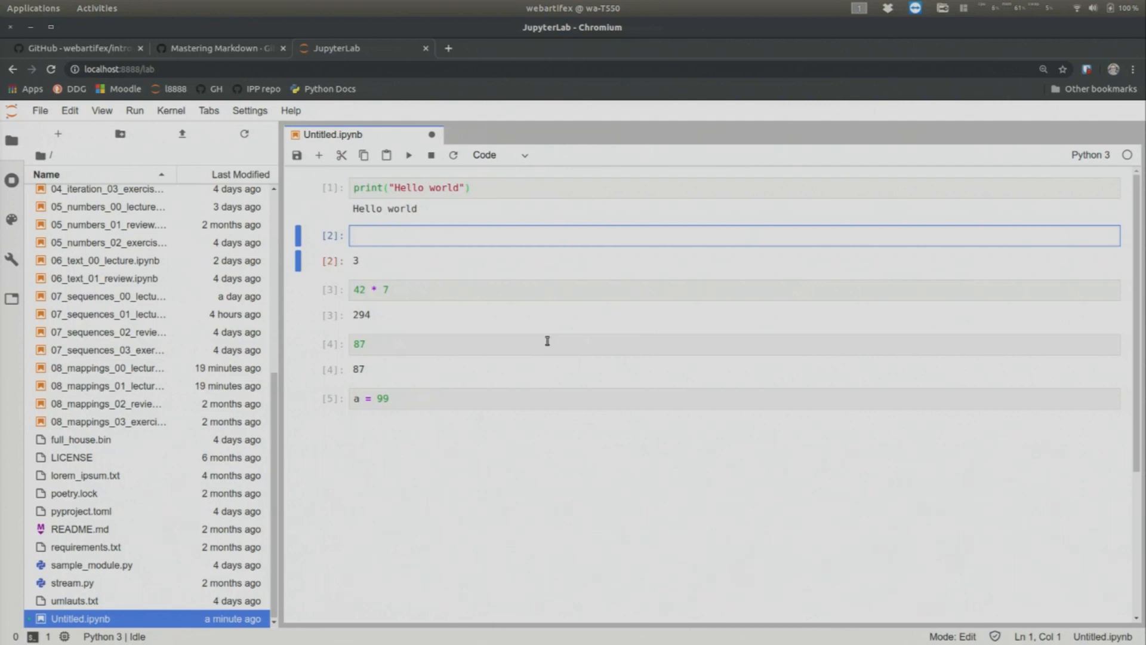
type("A")
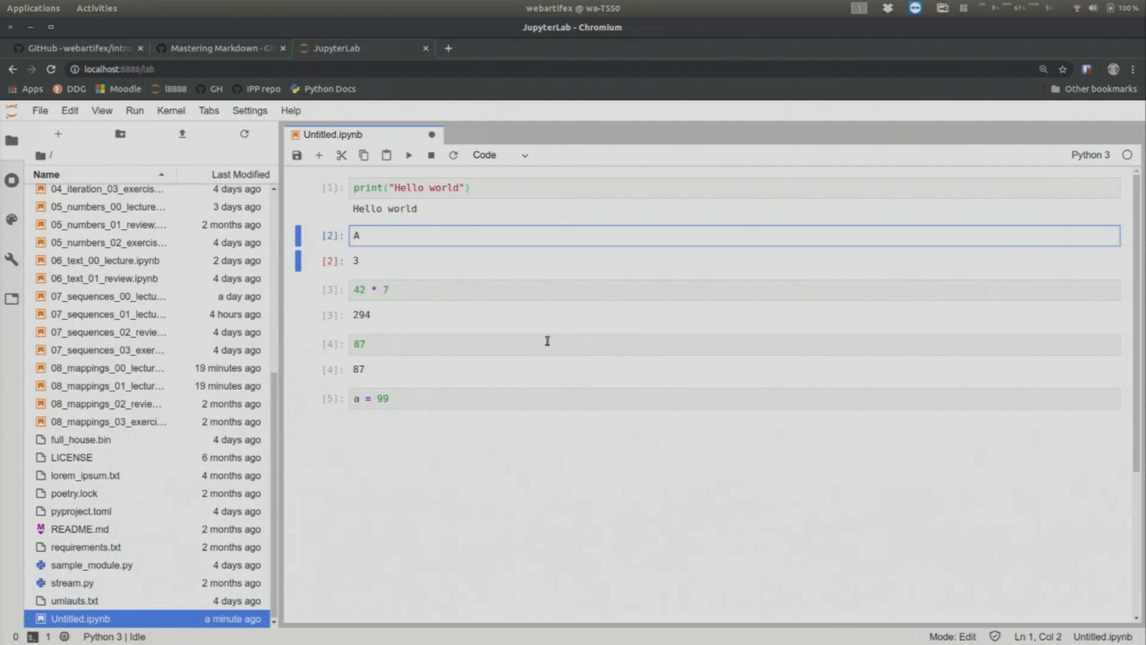
type("a")
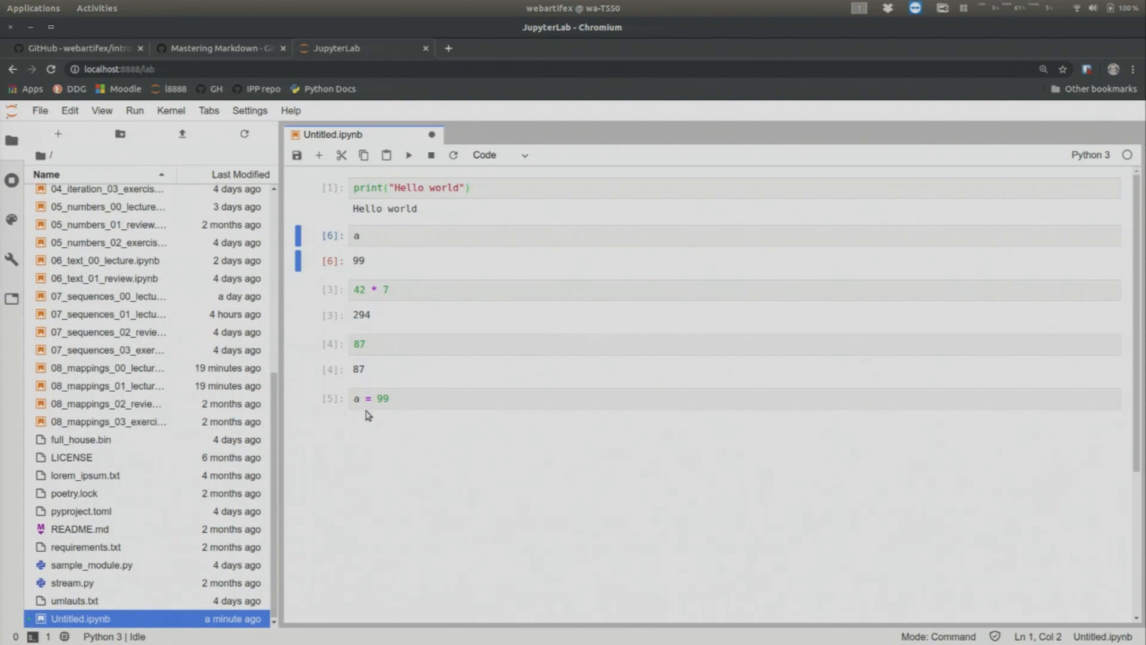
Step: Restart the kernel so a raises NameError, then make the second cell Markdown
left_click(171, 110)
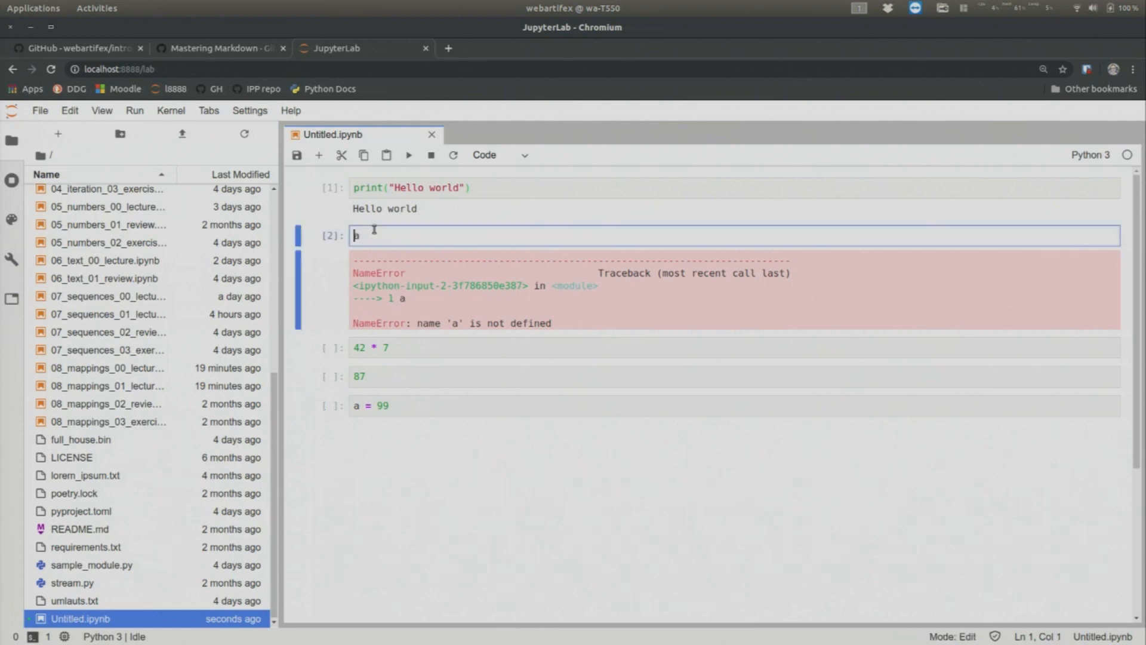
key("Escape")
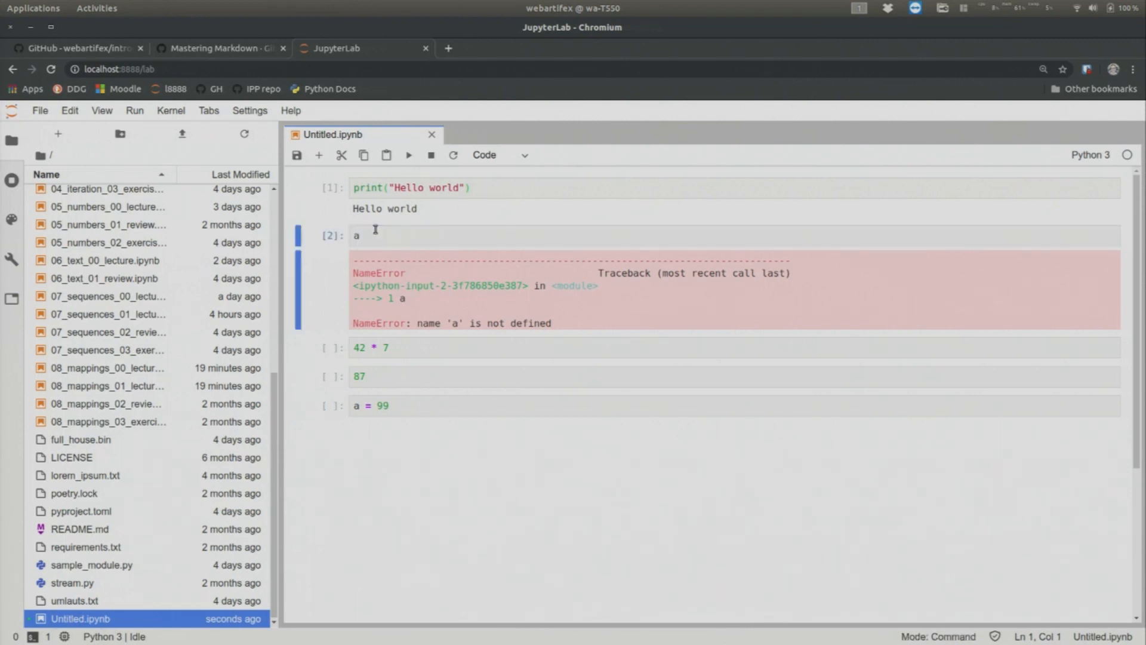
left_click(390, 235)
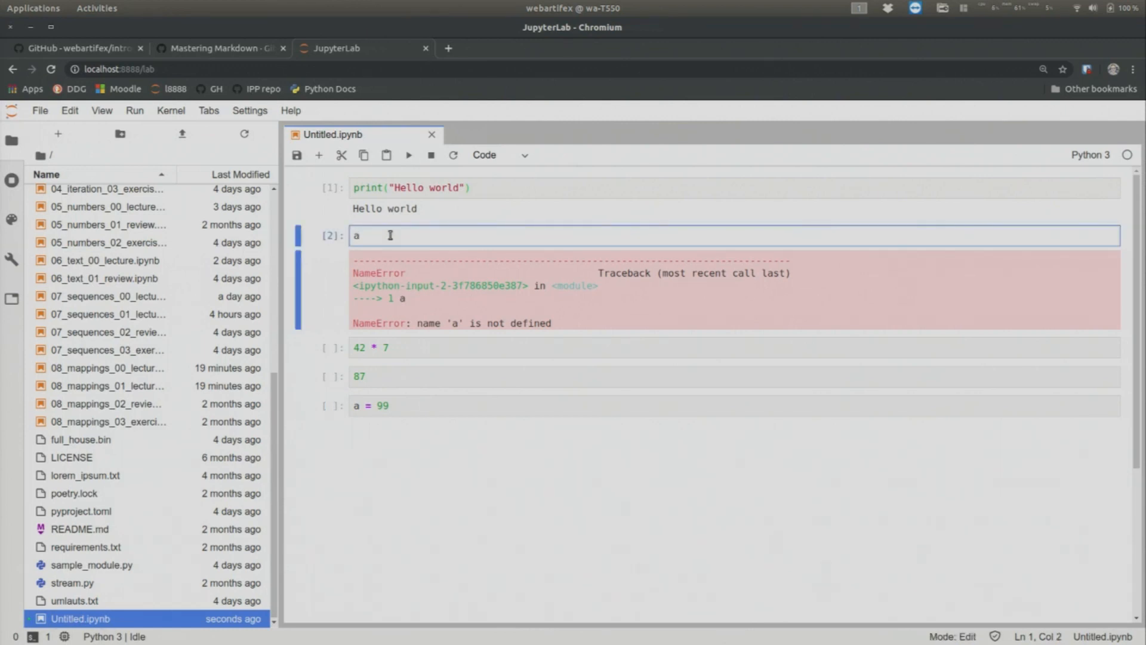
key("Escape")
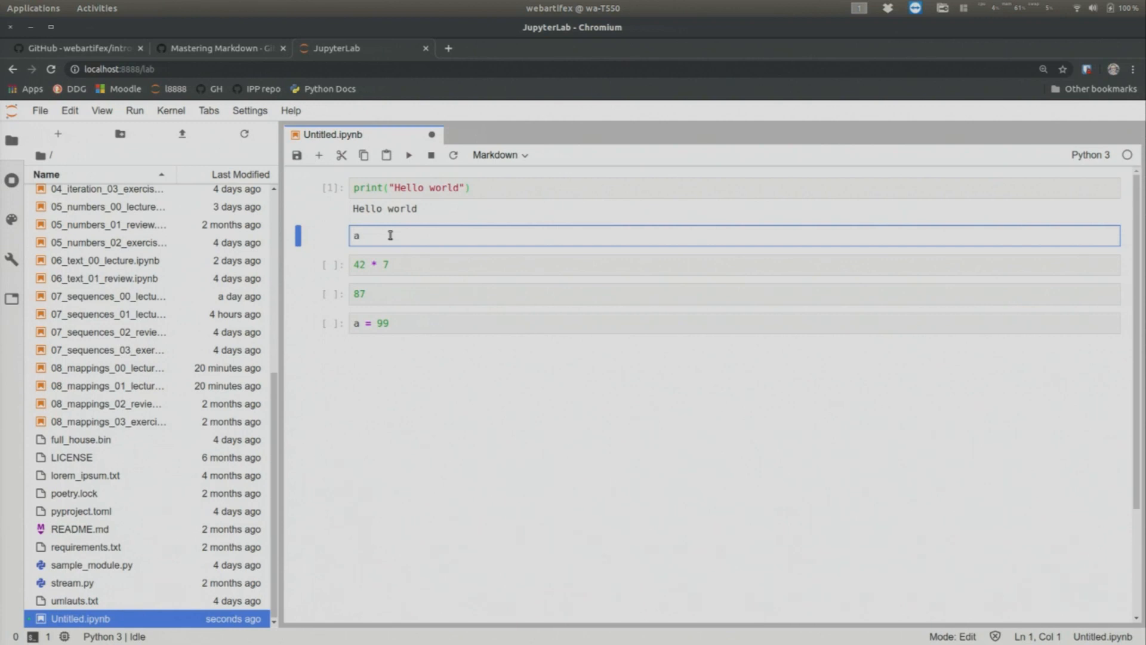
Step: Clear the Markdown cell and write 'This text is **bold**.' so bold renders emphasised
key("Backspace")
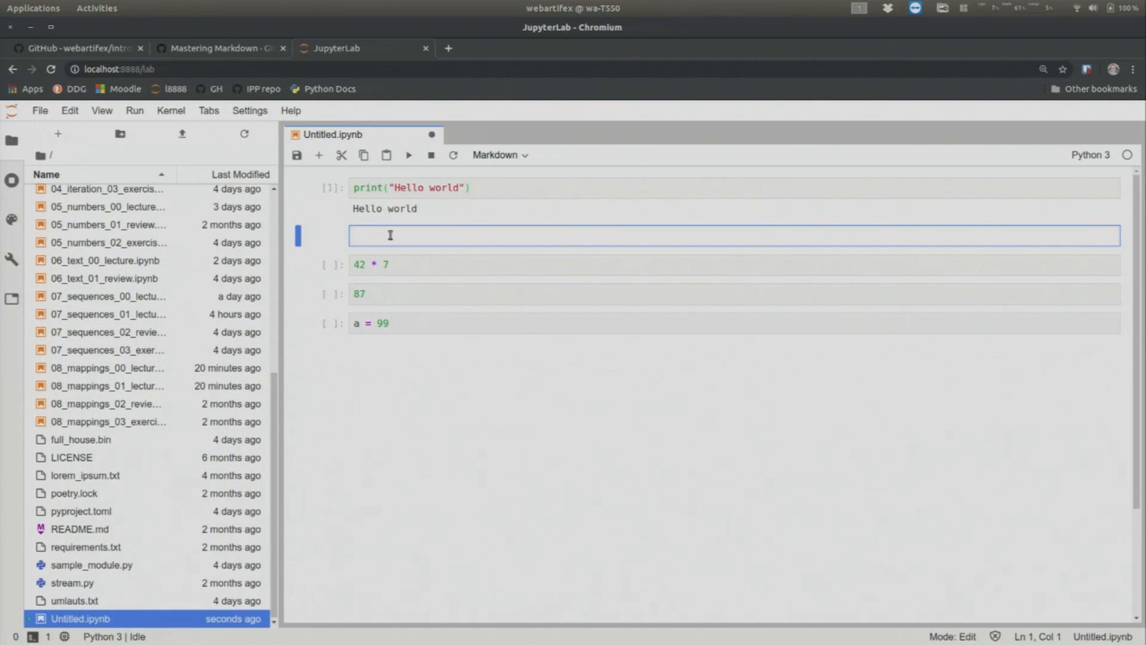
type("This text is")
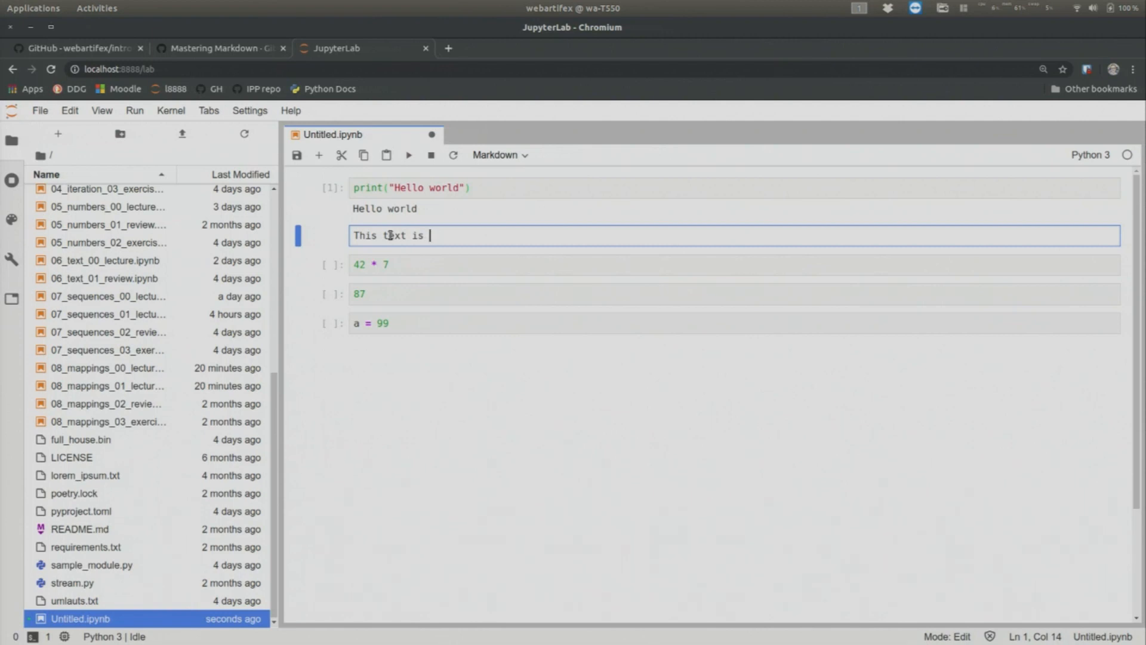
type("**b")
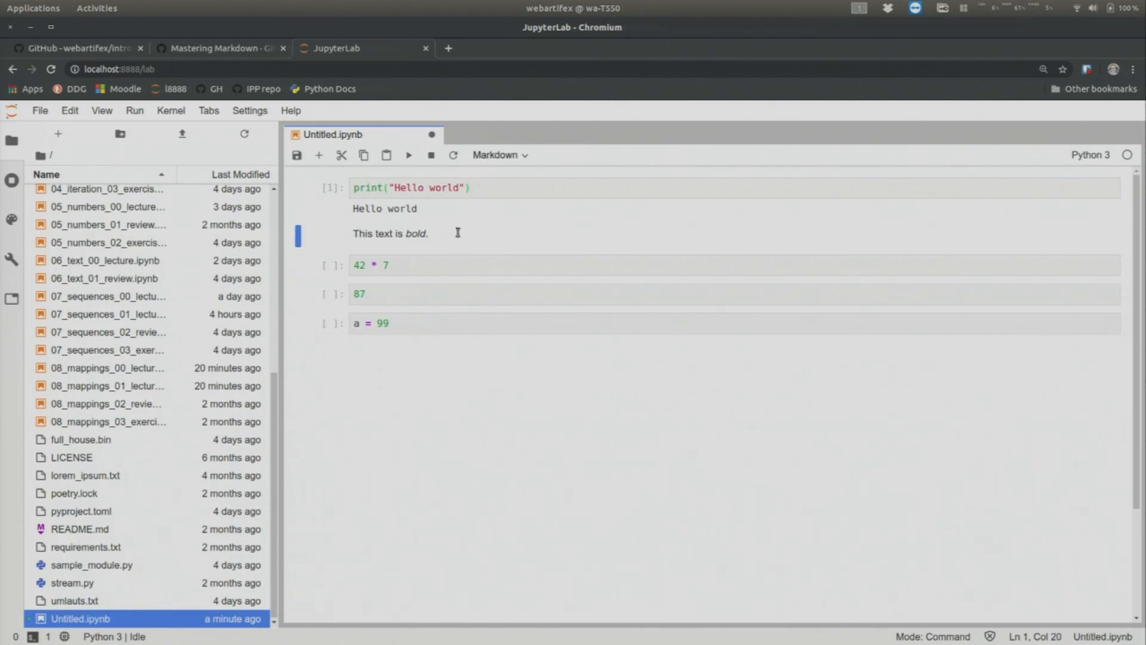
Step: Rewrite the Markdown cell as 'This is a list:' with numbered items first, second, third
double_click(383, 233)
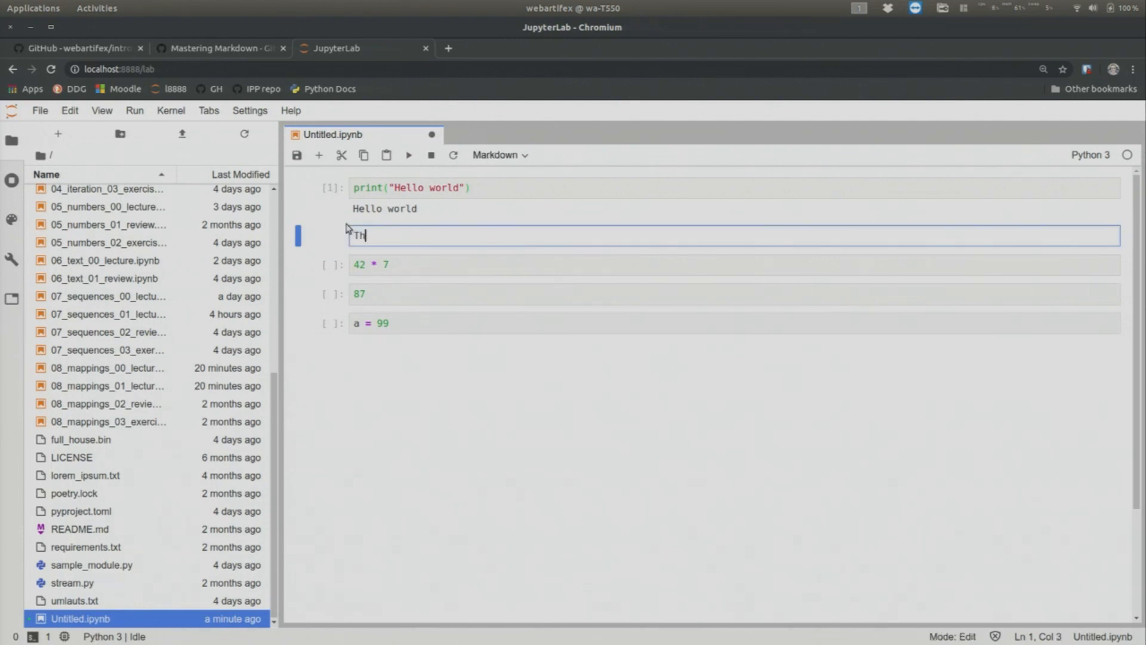
type("his is a list:")
type("- first")
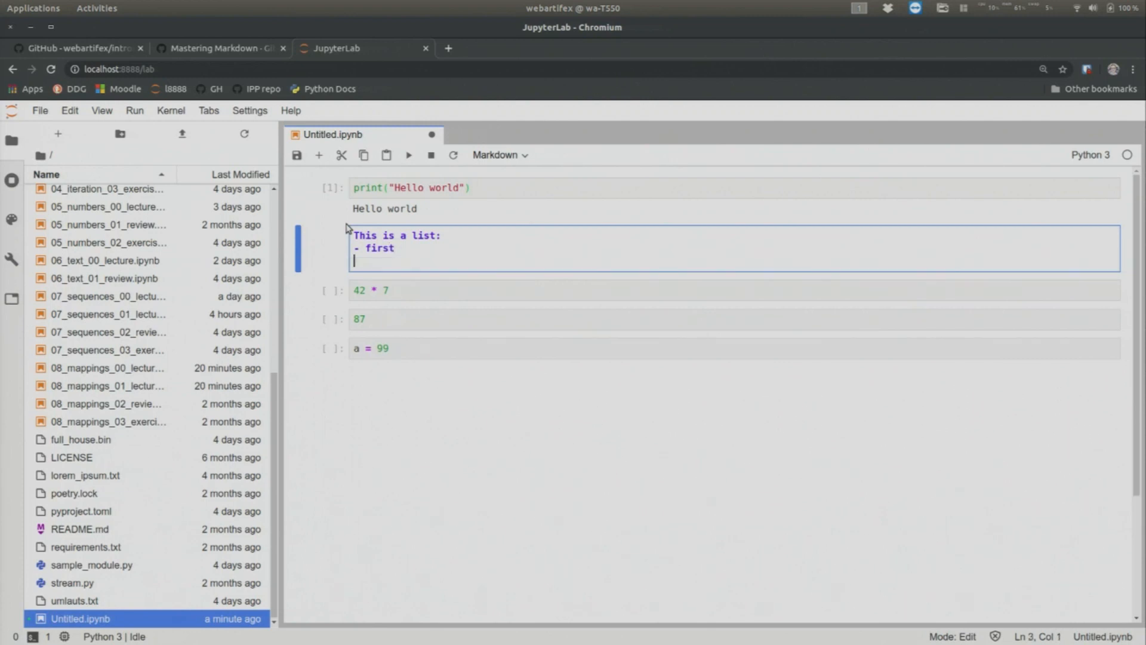
type("-")
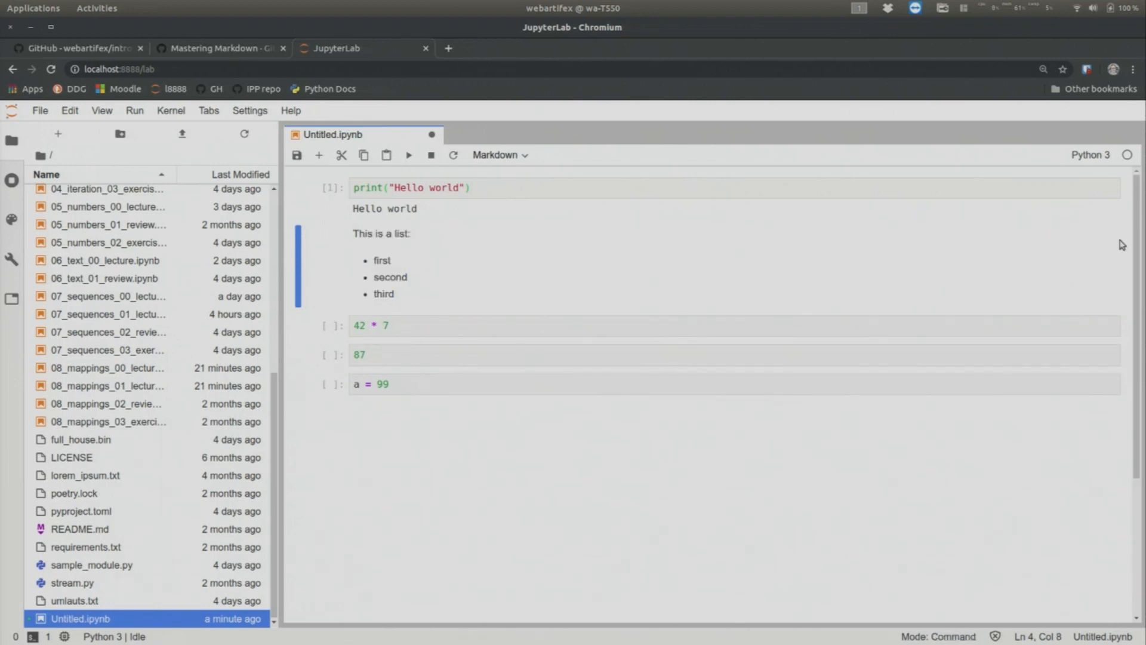
mouse_move(371, 273)
type("2. ")
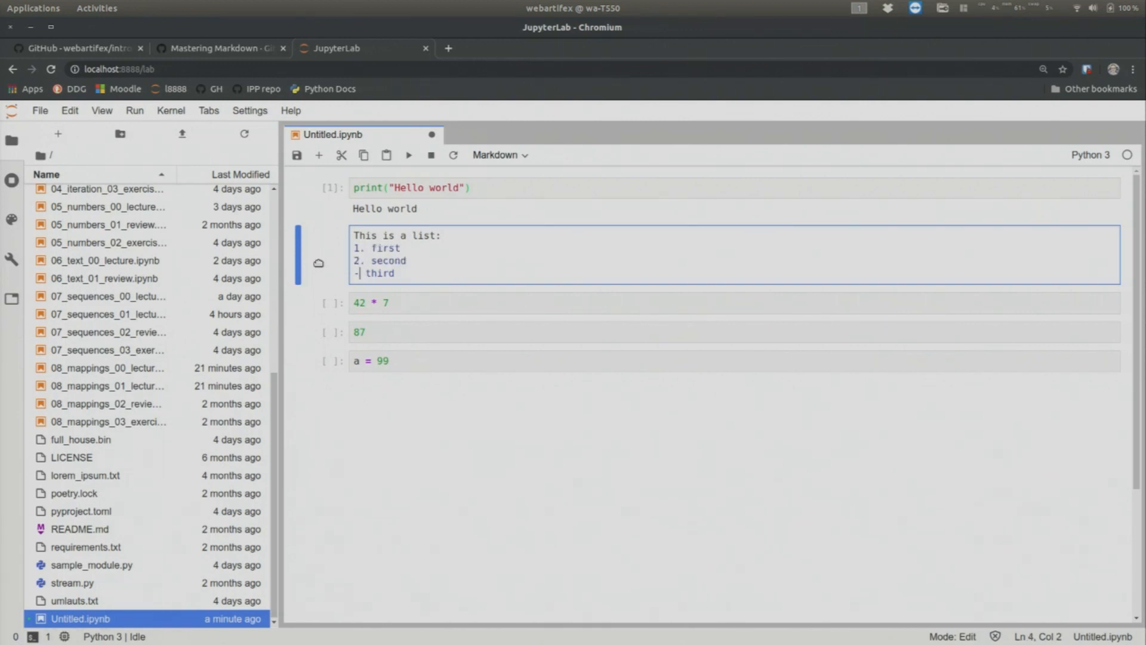
type("3.")
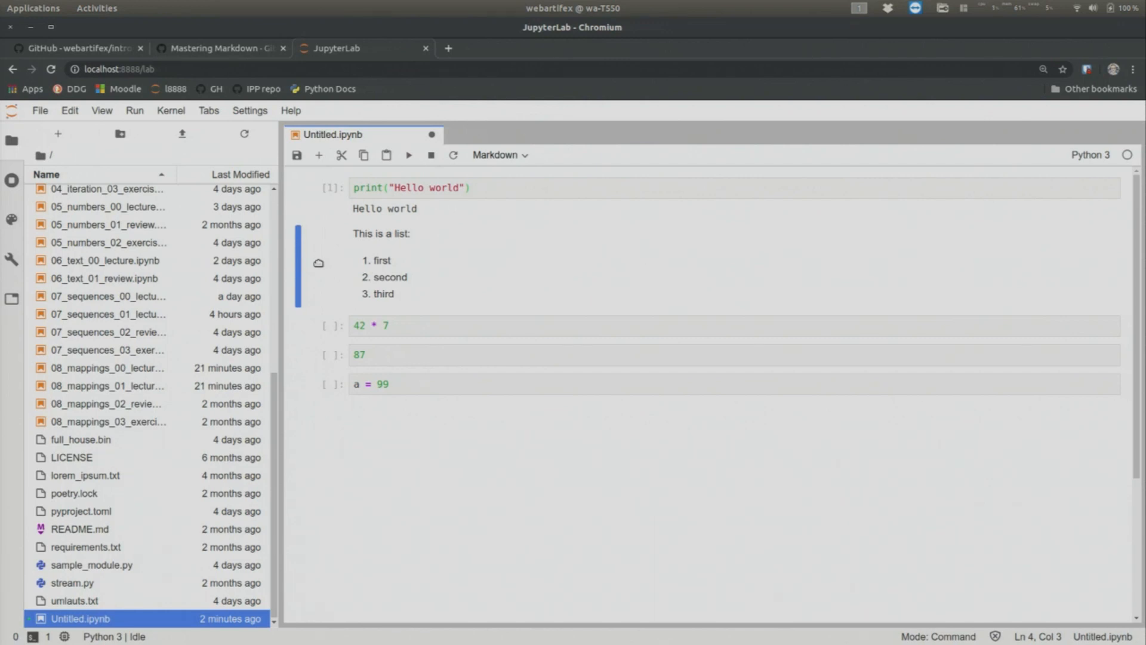
mouse_move(224, 42)
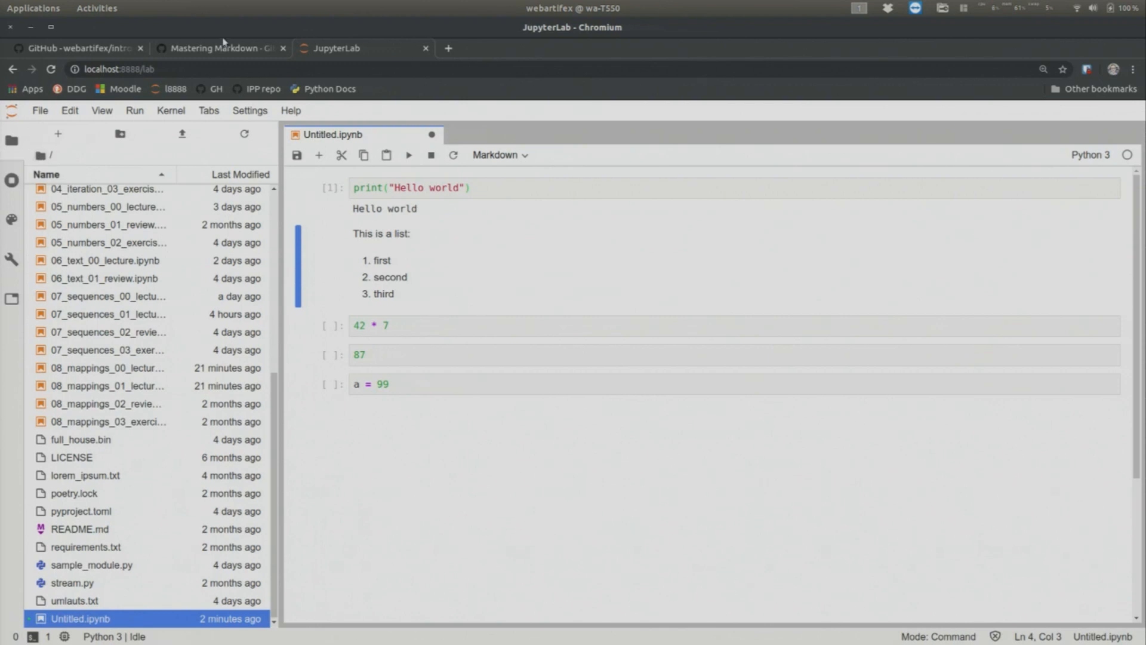
Step: Browse the Mastering Markdown guide down to the code formatting example
left_click(220, 48)
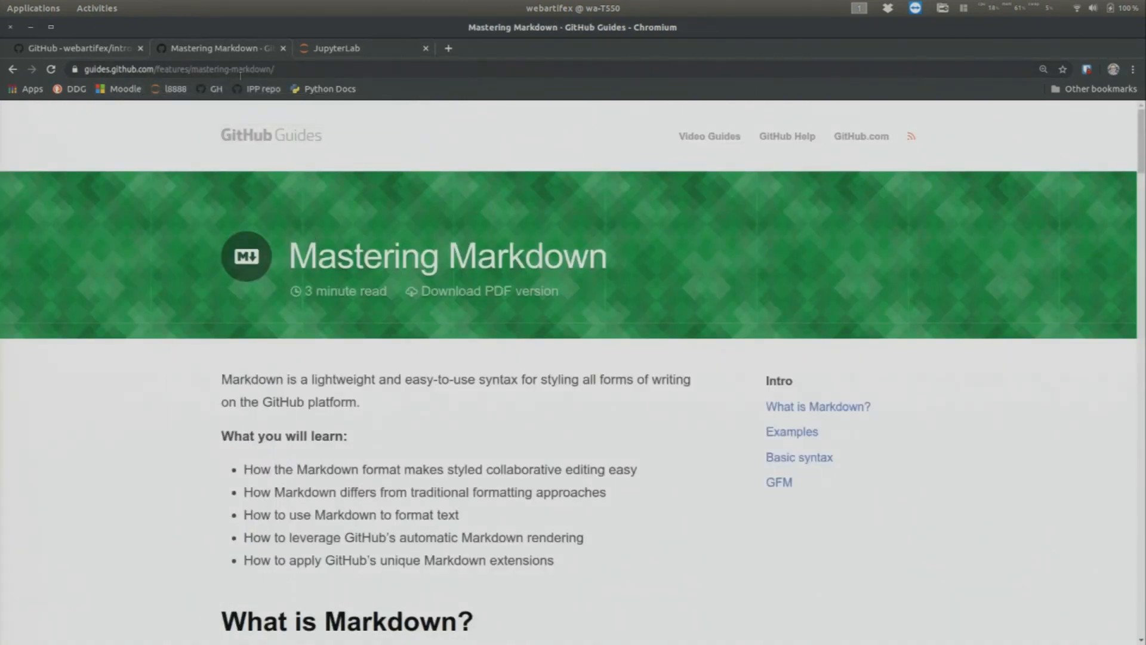
scroll("down", 3)
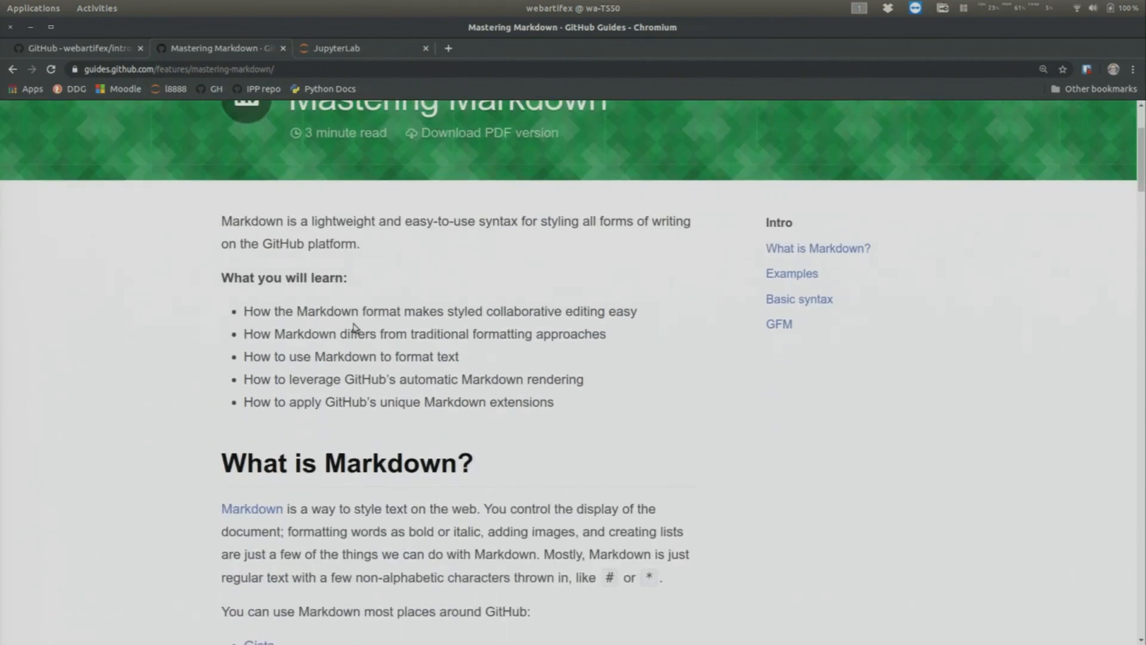
scroll("down", 3)
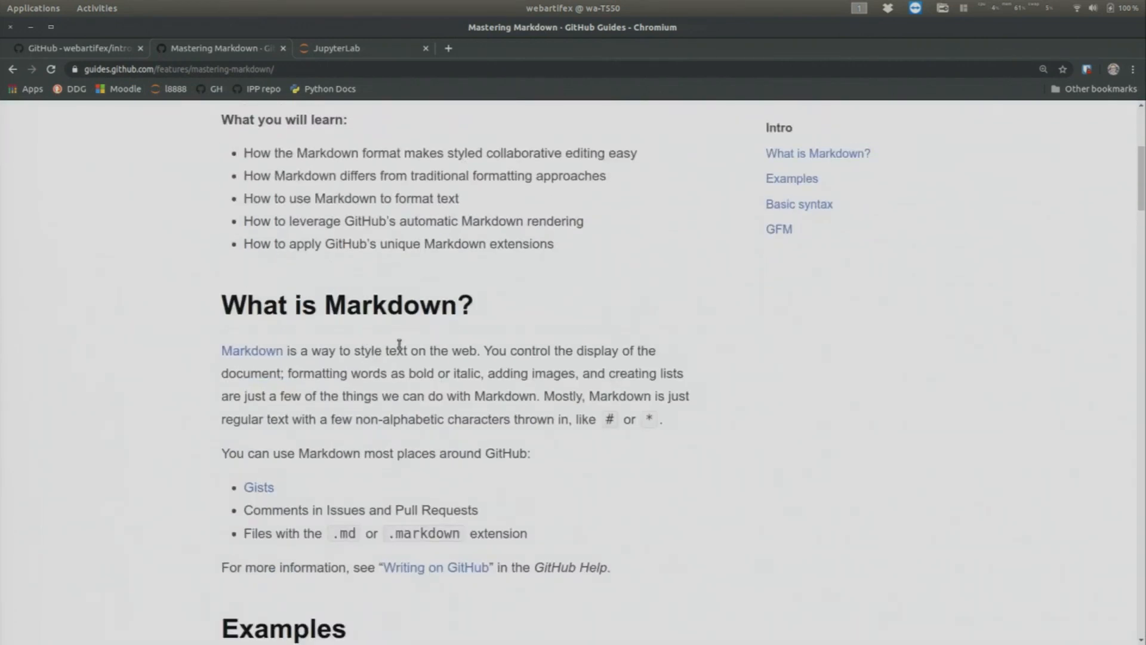
scroll("down", 3)
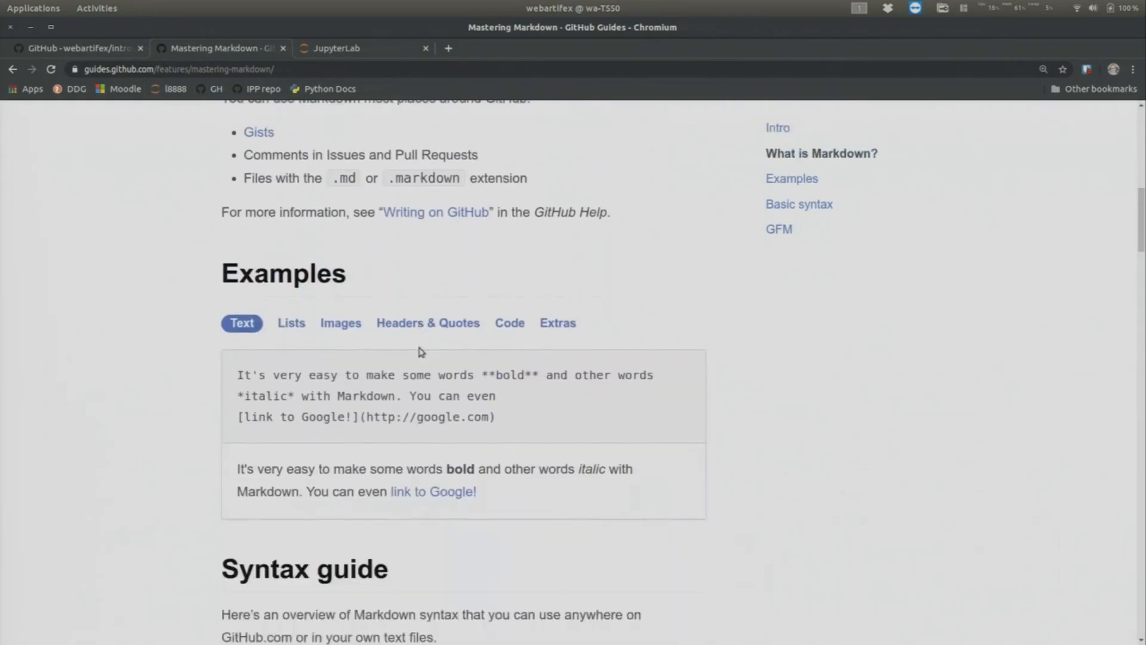
scroll("down", 3)
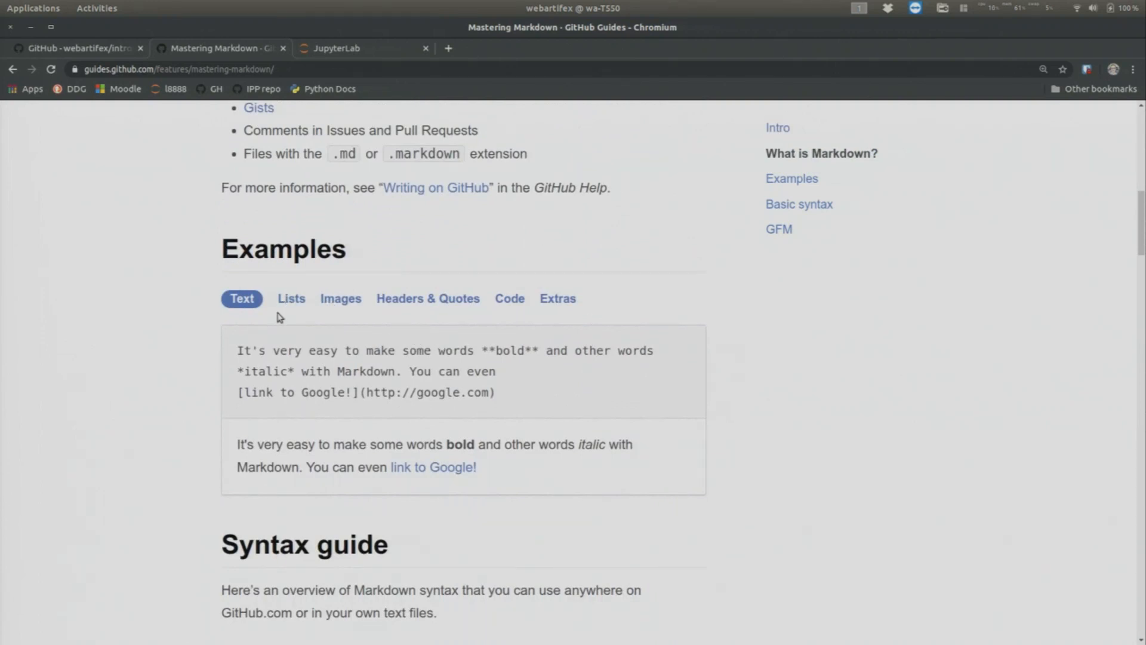
mouse_move(290, 296)
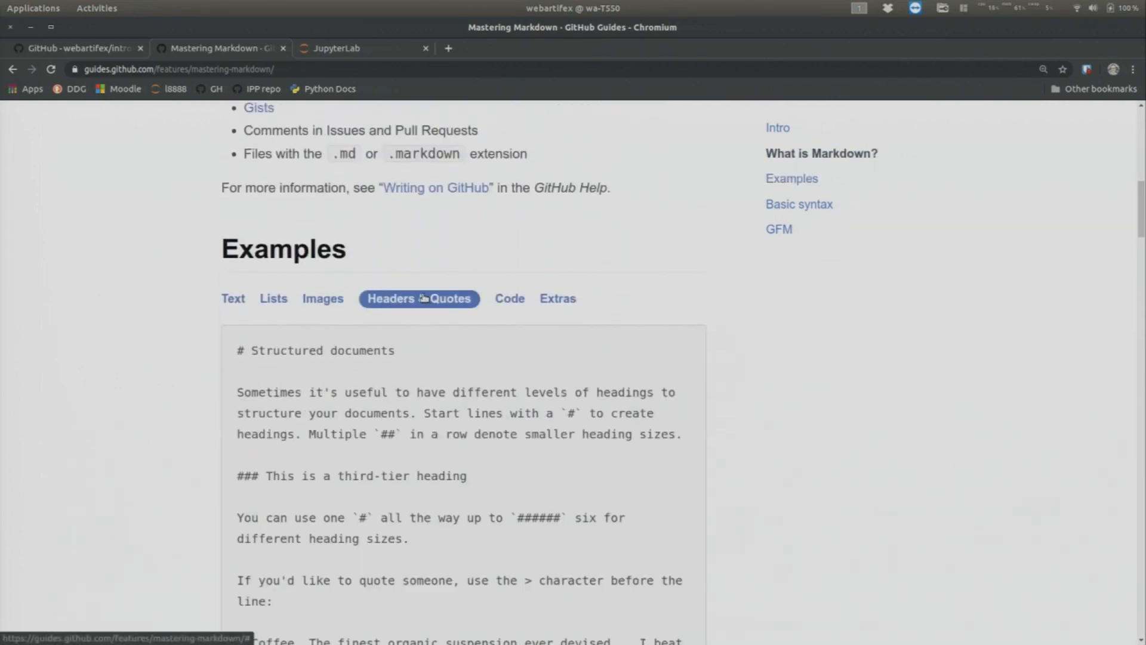
scroll("down", 3)
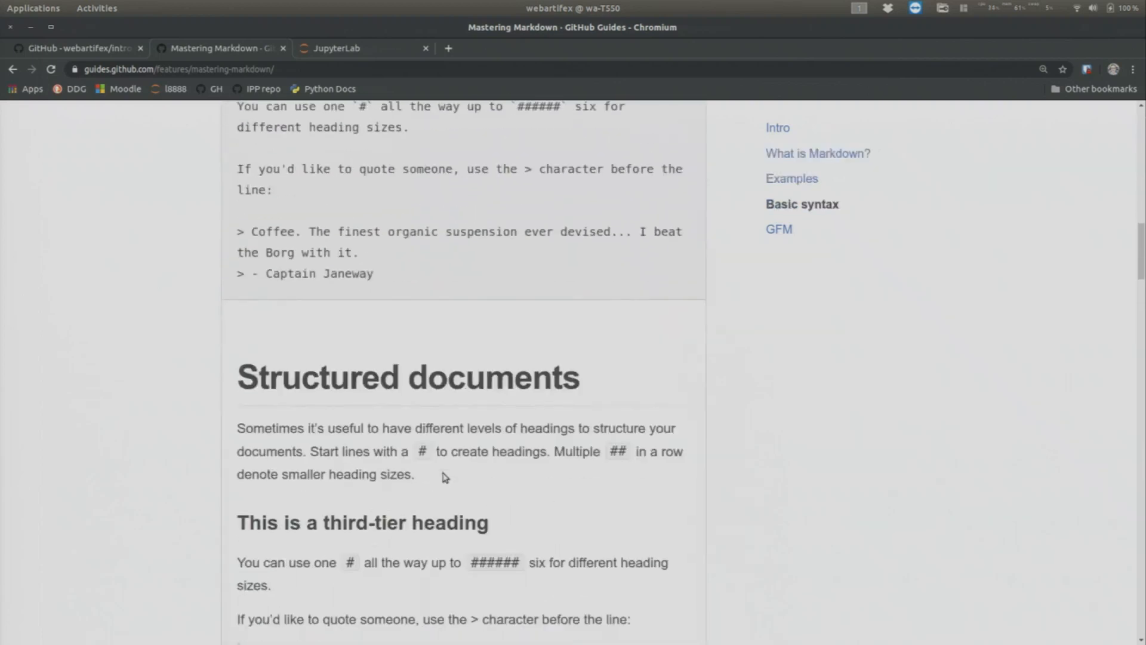
left_click(500, 330)
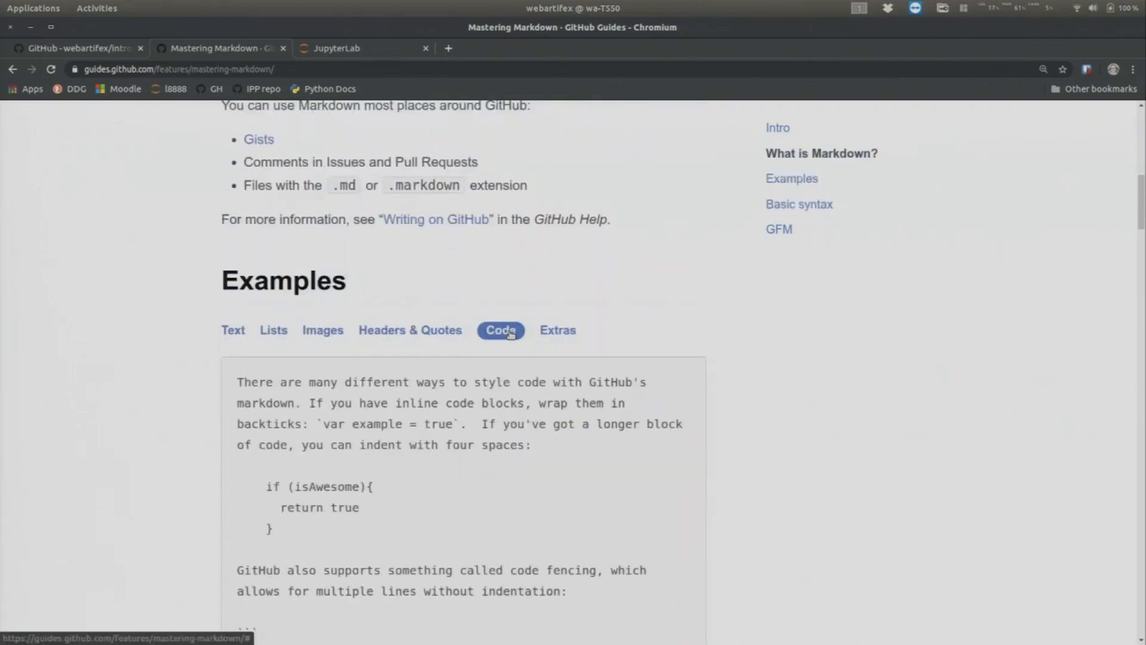
mouse_move(566, 334)
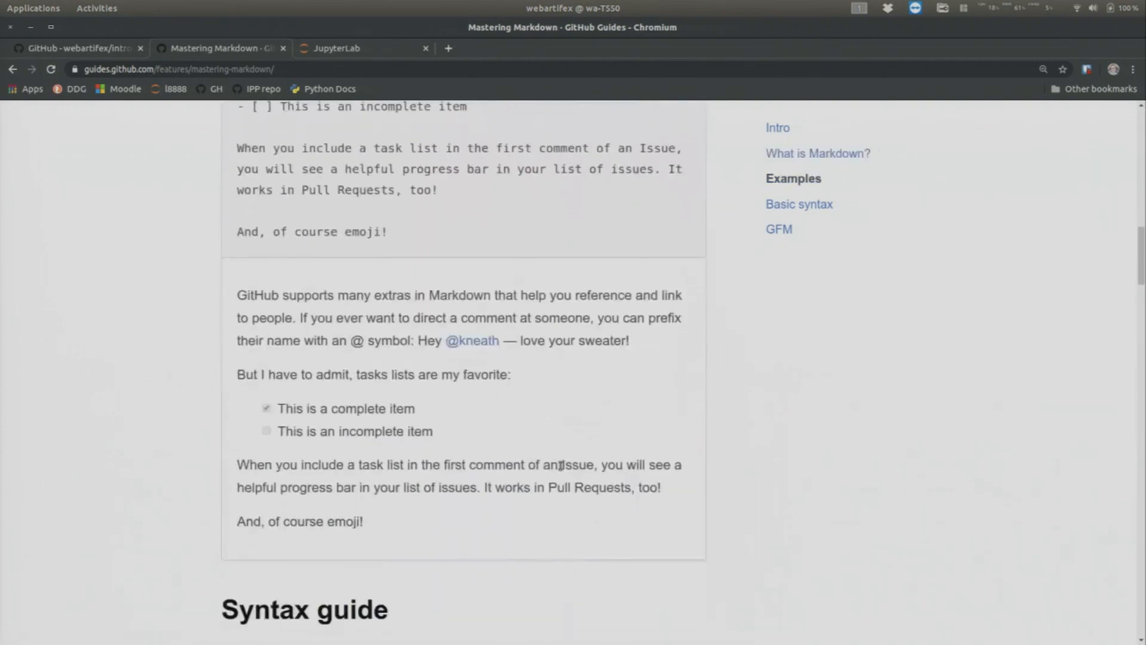
Step: Skim the syntax guide further, then return to the JupyterLab notebook
scroll("down", 3)
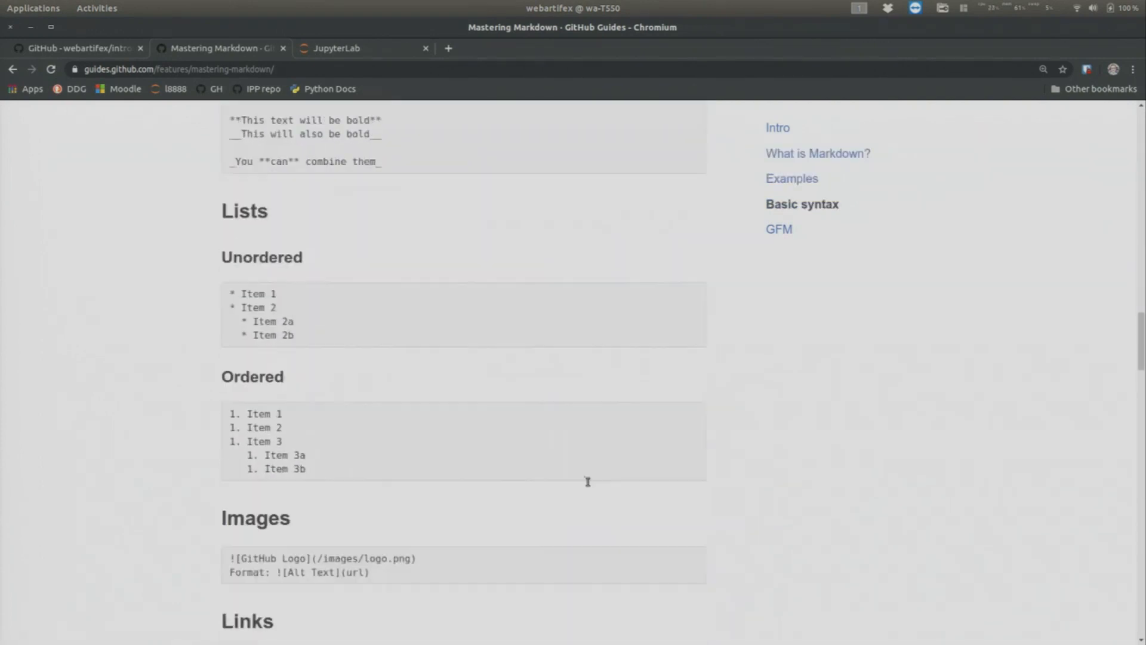
scroll("up", 3)
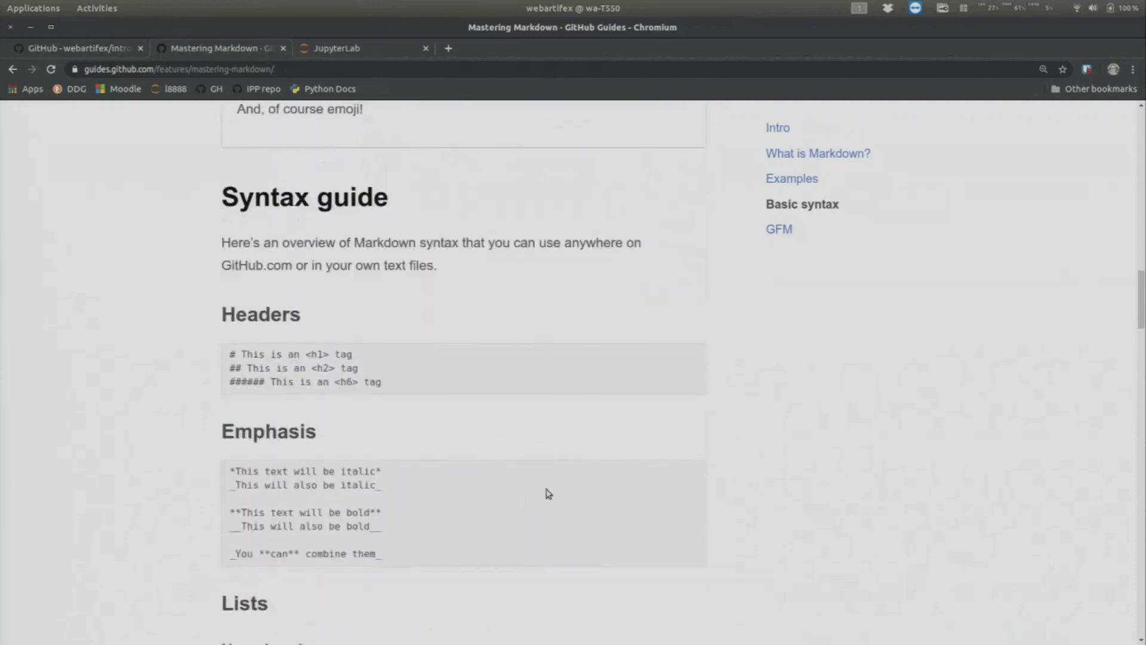
scroll("up", 3)
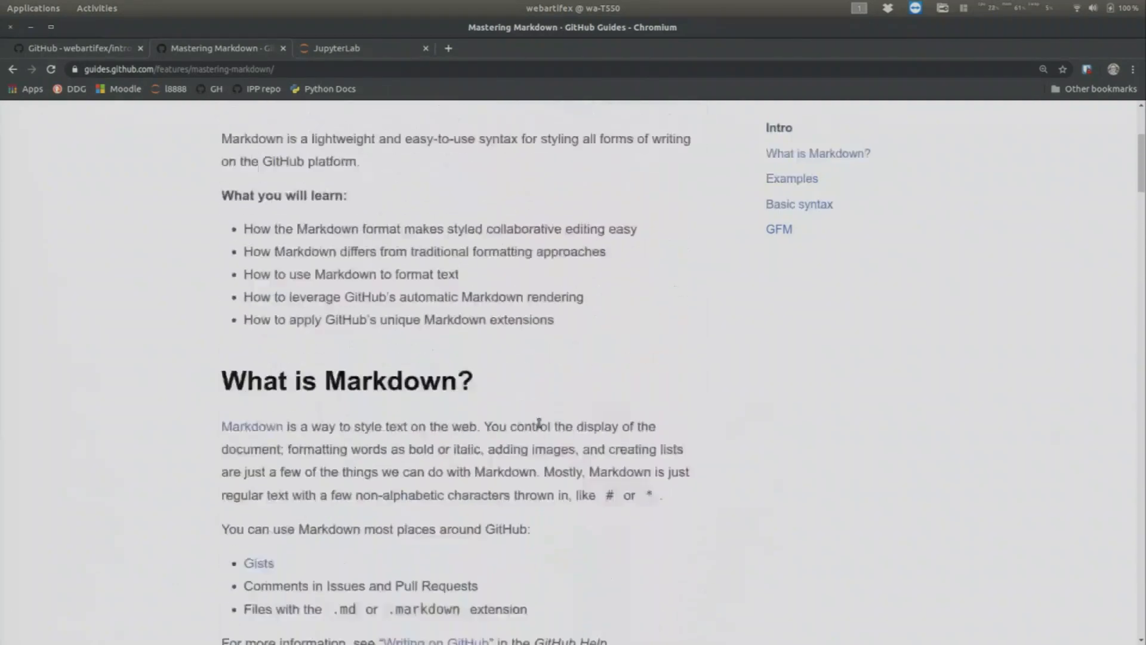
left_click(337, 48)
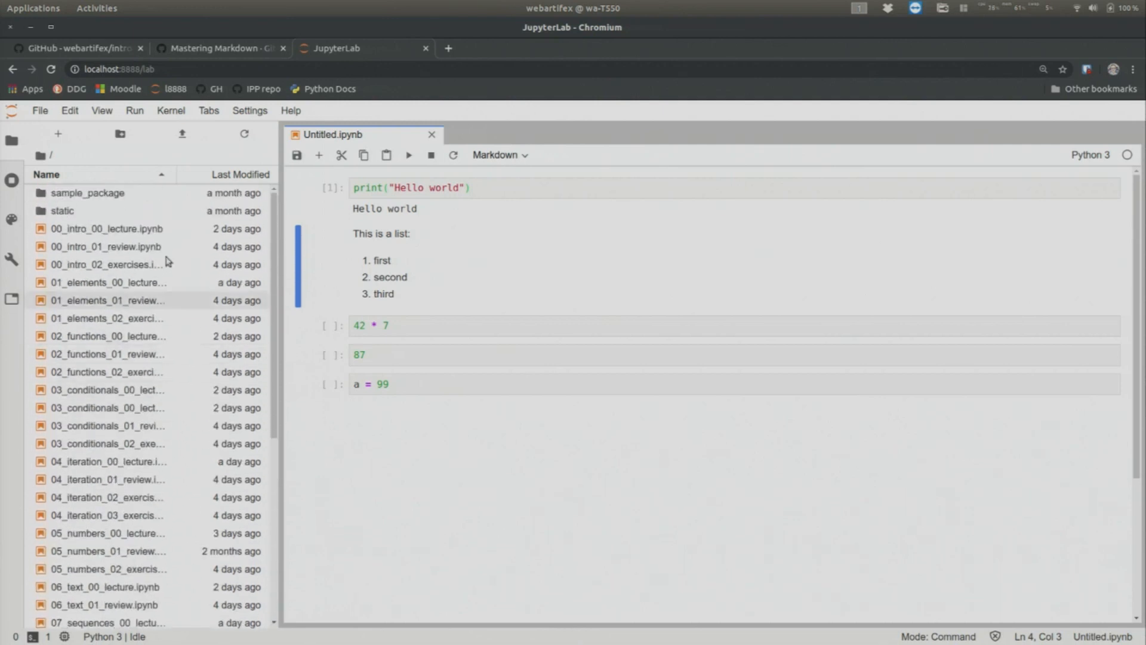
mouse_move(106, 286)
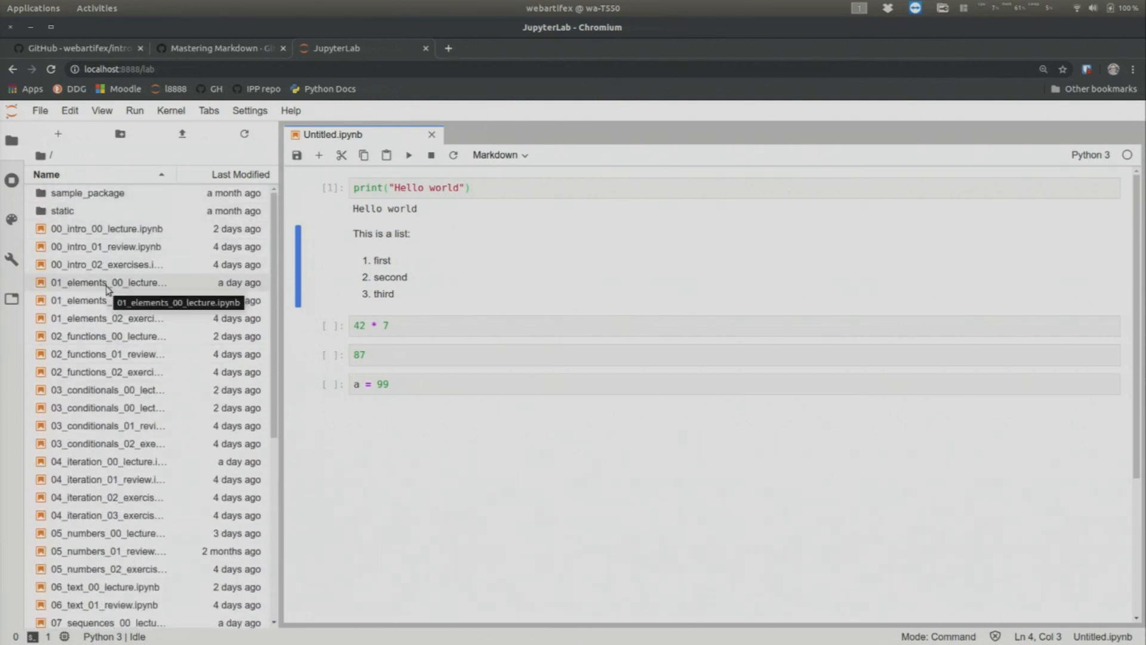
Step: Open 01_elements_00_lecture.ipynb and scroll into Chapter 1: Elements of a Program
double_click(108, 281)
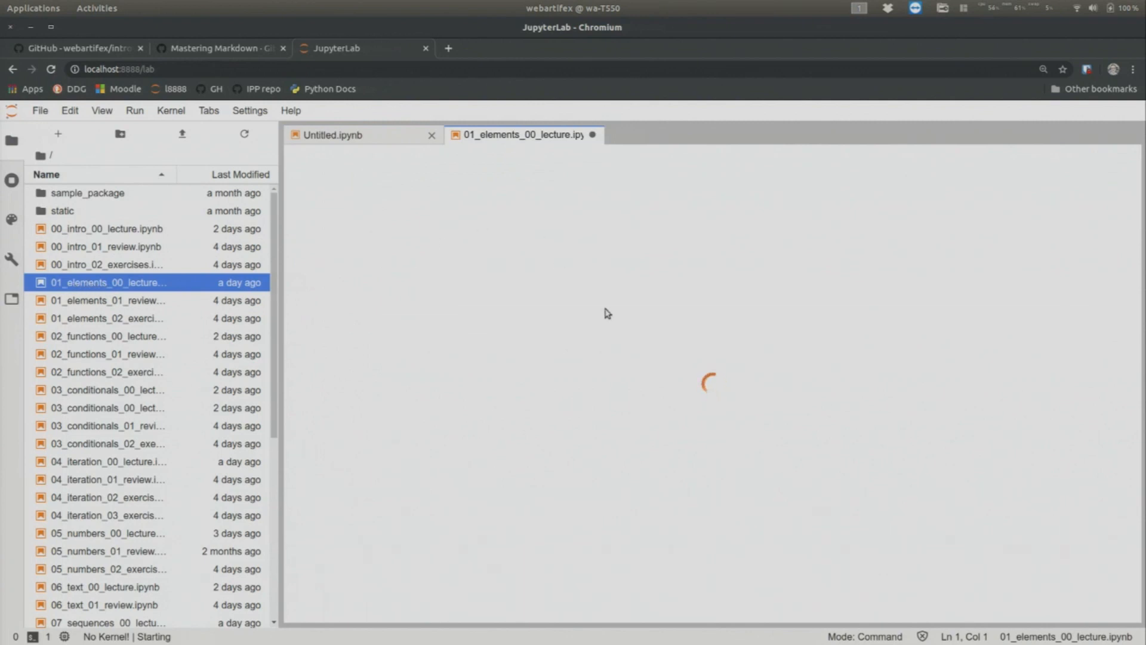
mouse_move(650, 367)
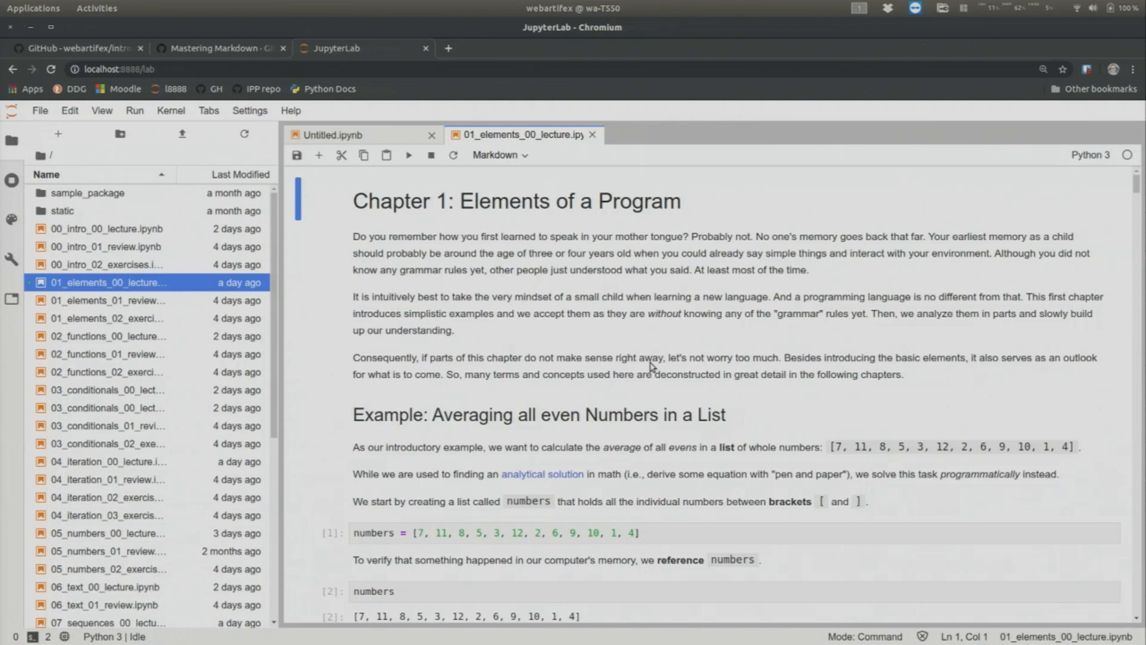
mouse_move(646, 431)
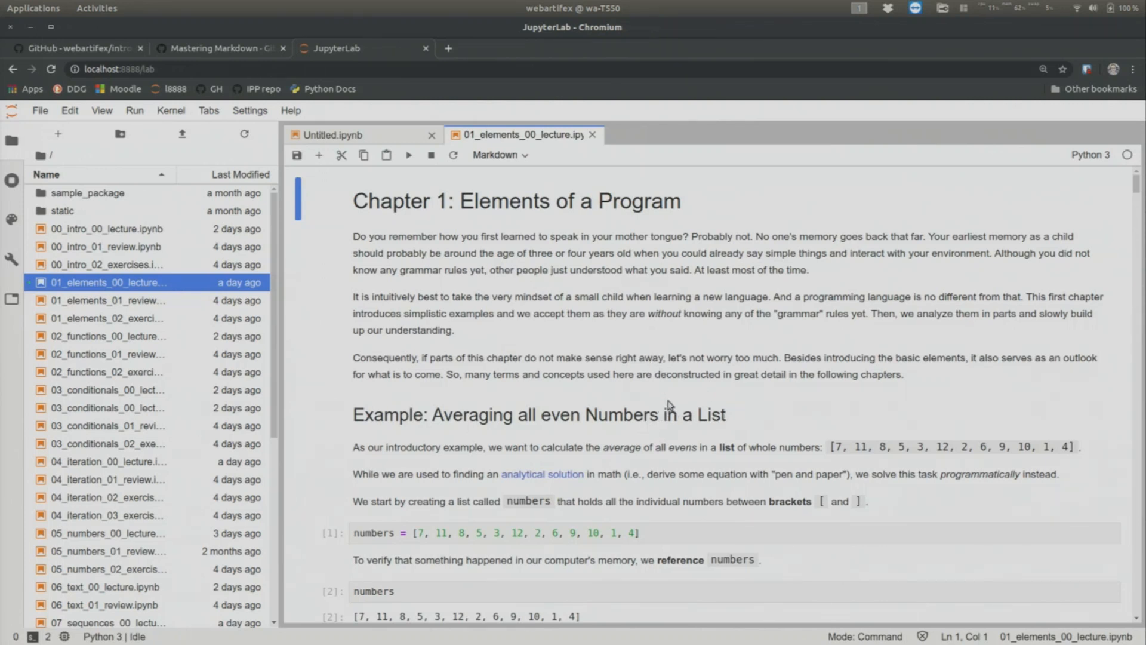
scroll("down", 3)
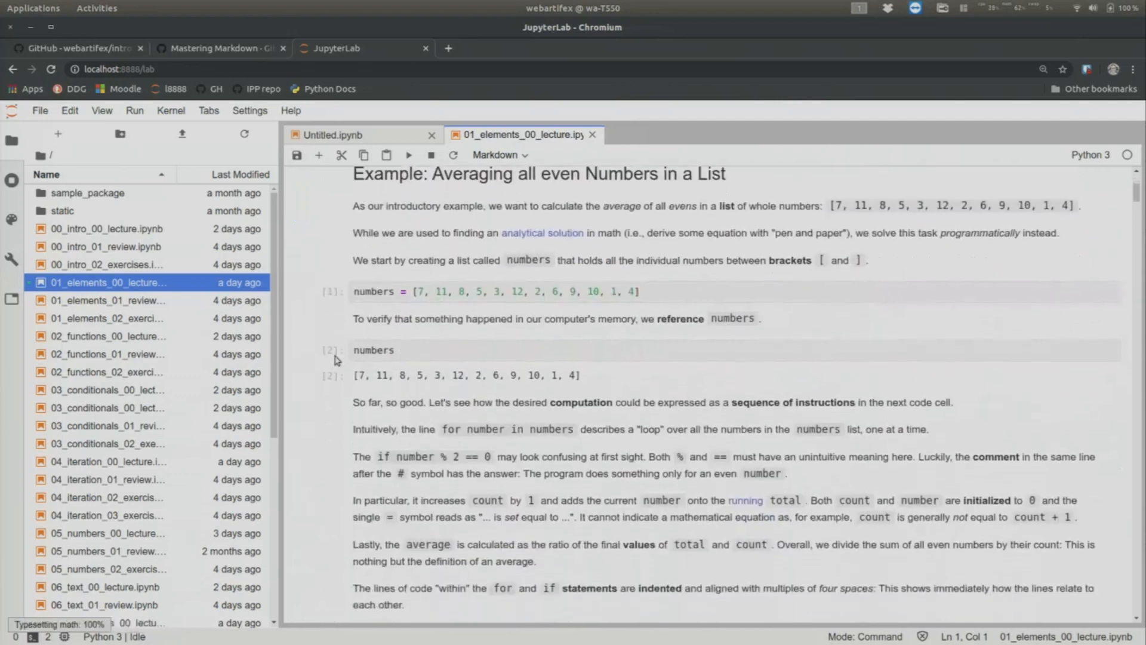
scroll("down", 3)
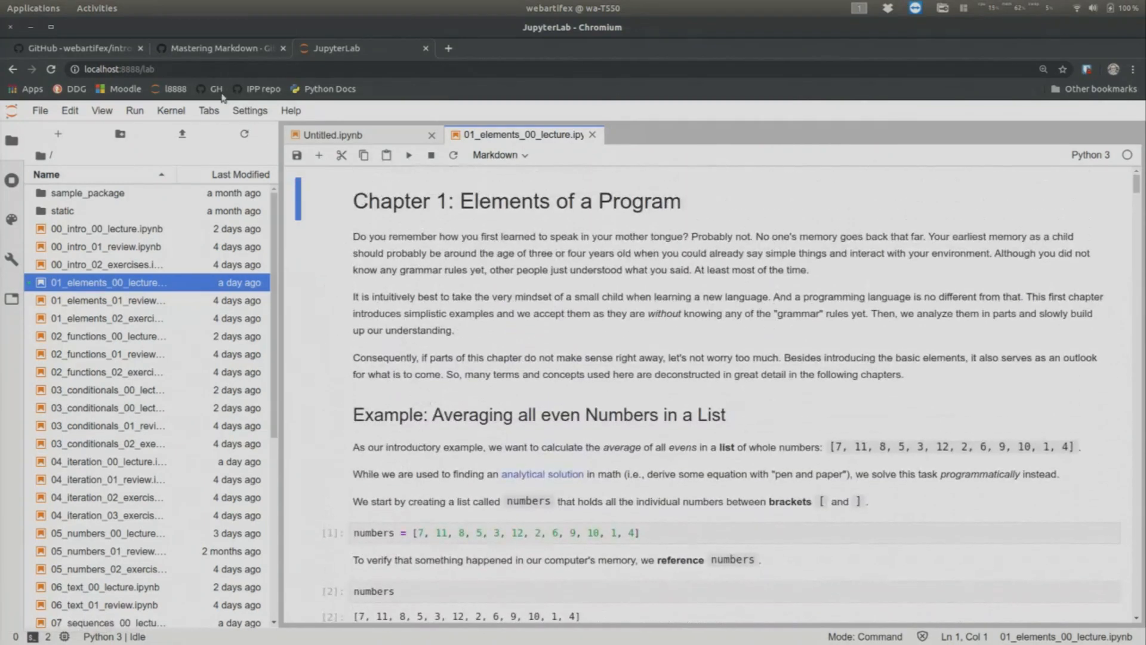
Step: Restart the lecture notebook's kernel with confirmation and scroll to the first numbers cell
left_click(171, 110)
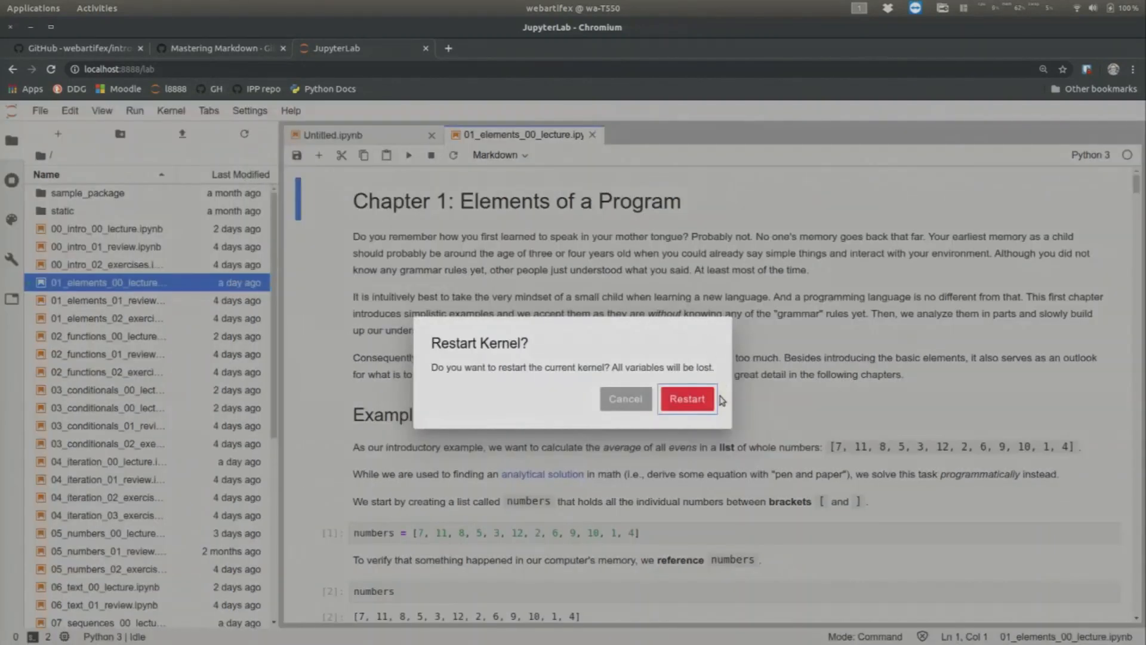
left_click(685, 399)
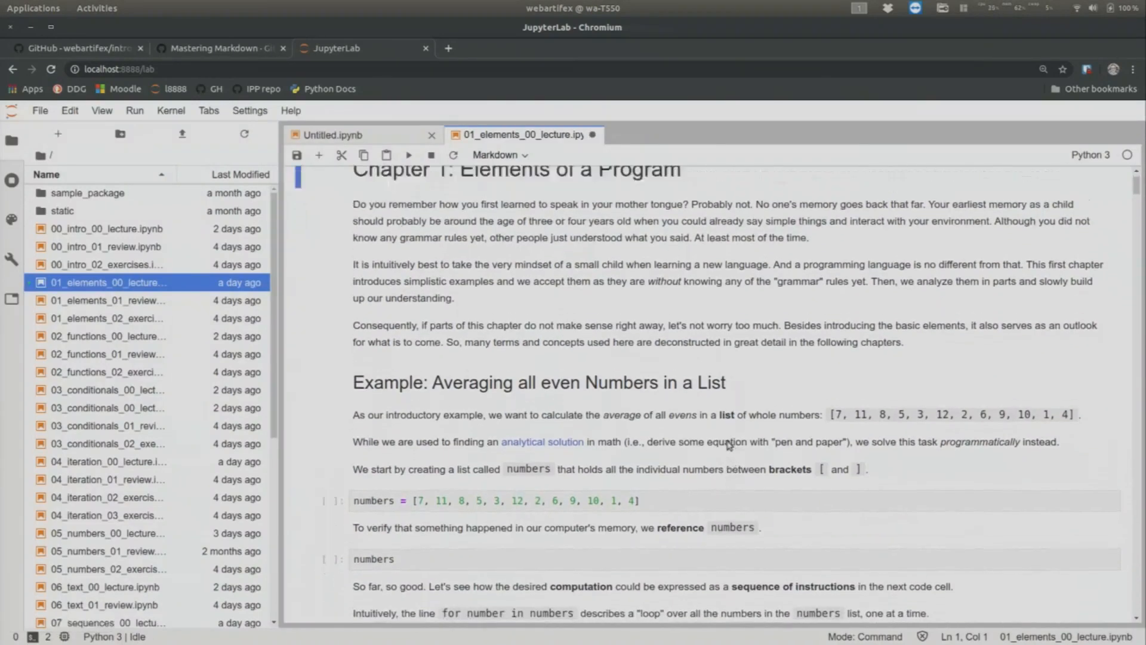
scroll("down", 3)
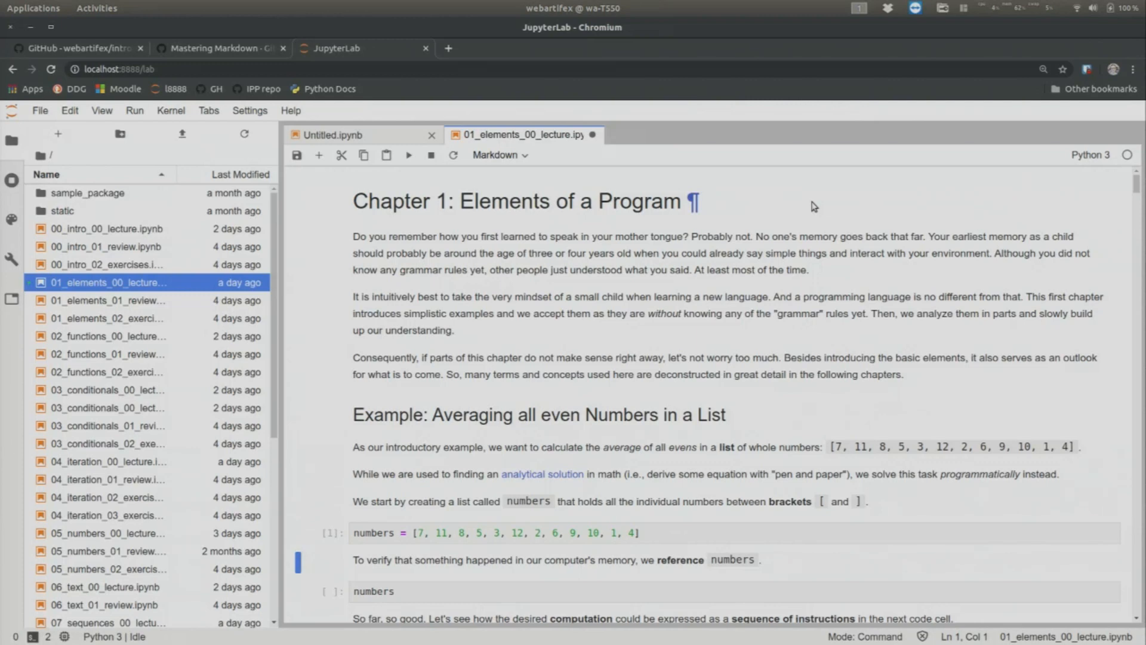
Step: Select the numbers cell and move down through the re-run lecture cells with their restored outputs
left_click(500, 154)
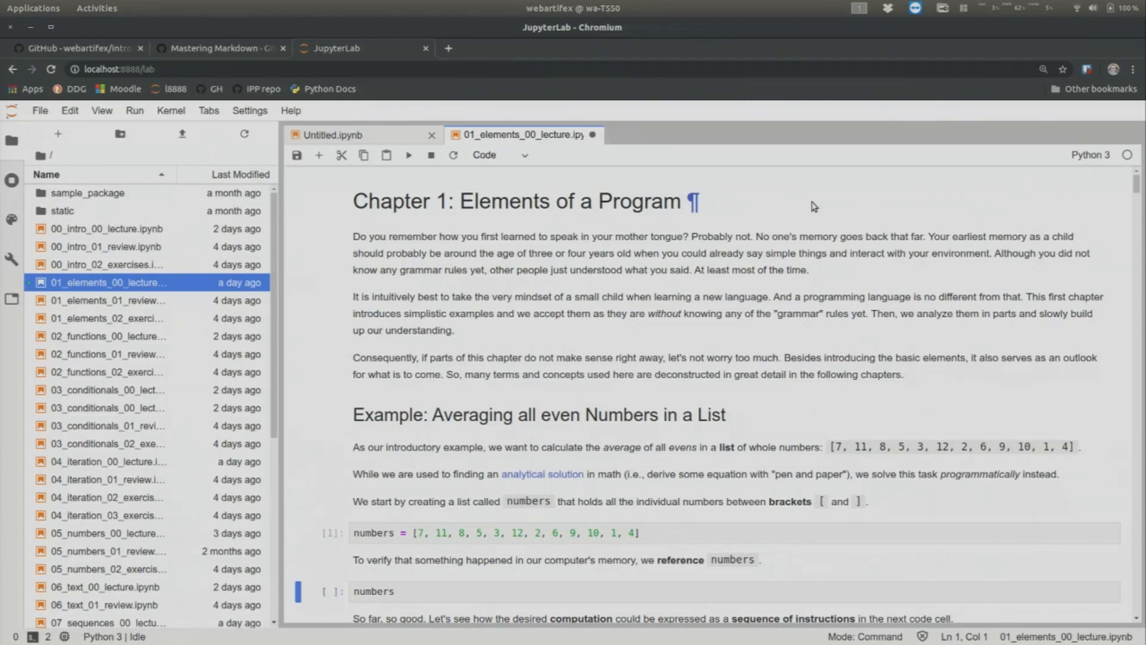
scroll("down", 3)
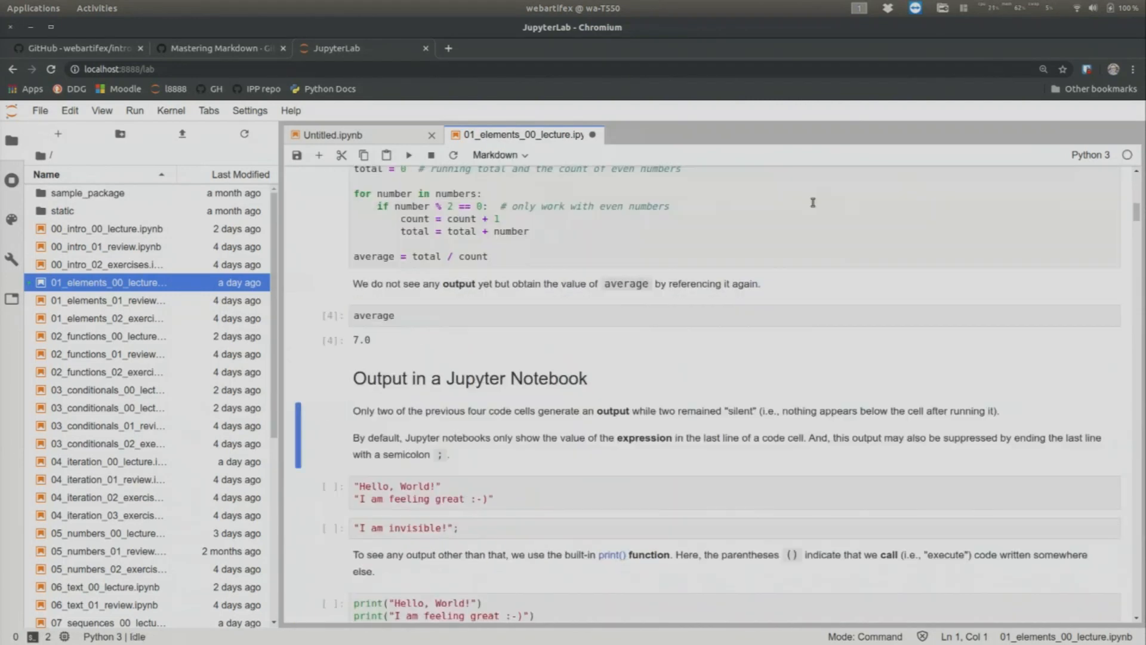
scroll("down", 3)
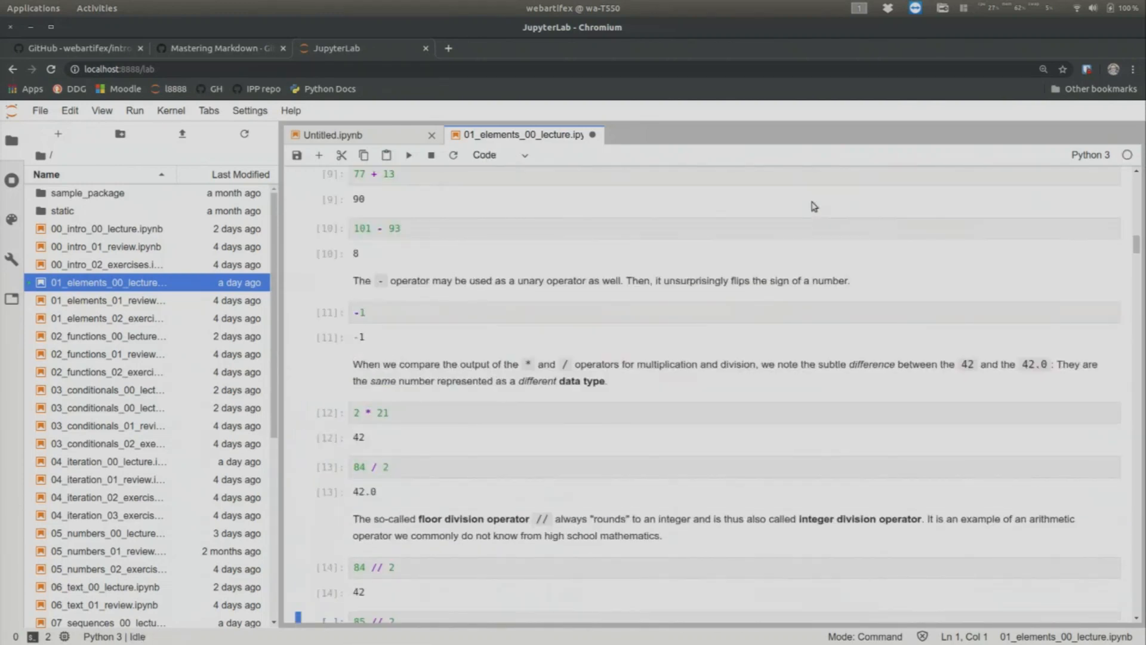
scroll("down", 3)
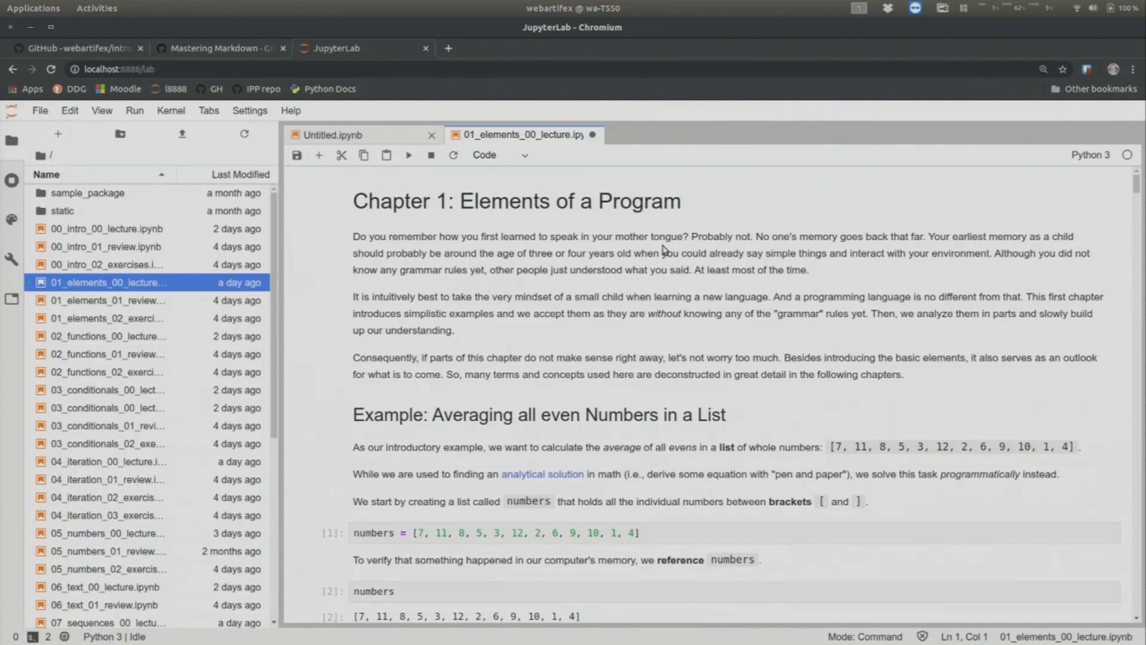
mouse_move(458, 272)
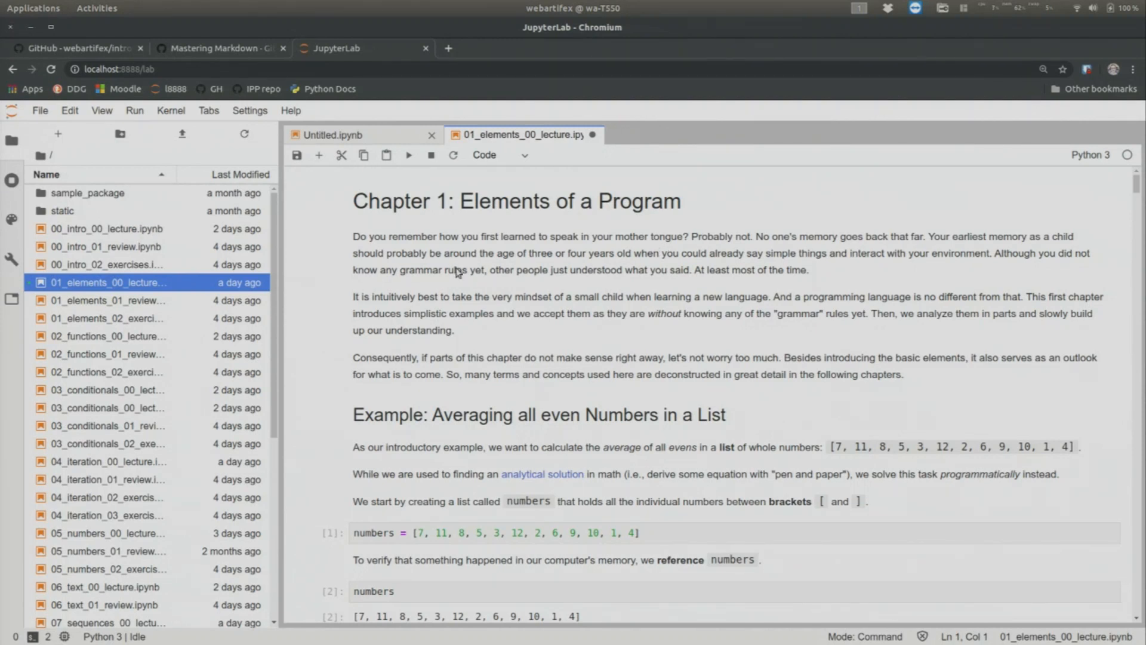
mouse_move(609, 306)
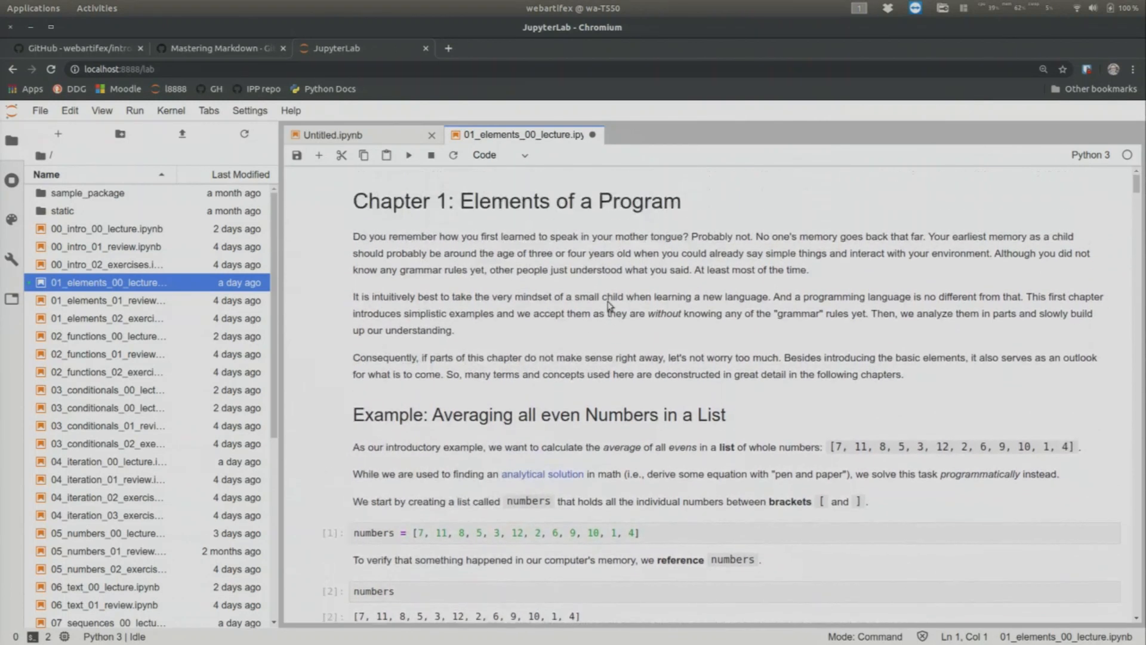
mouse_move(629, 300)
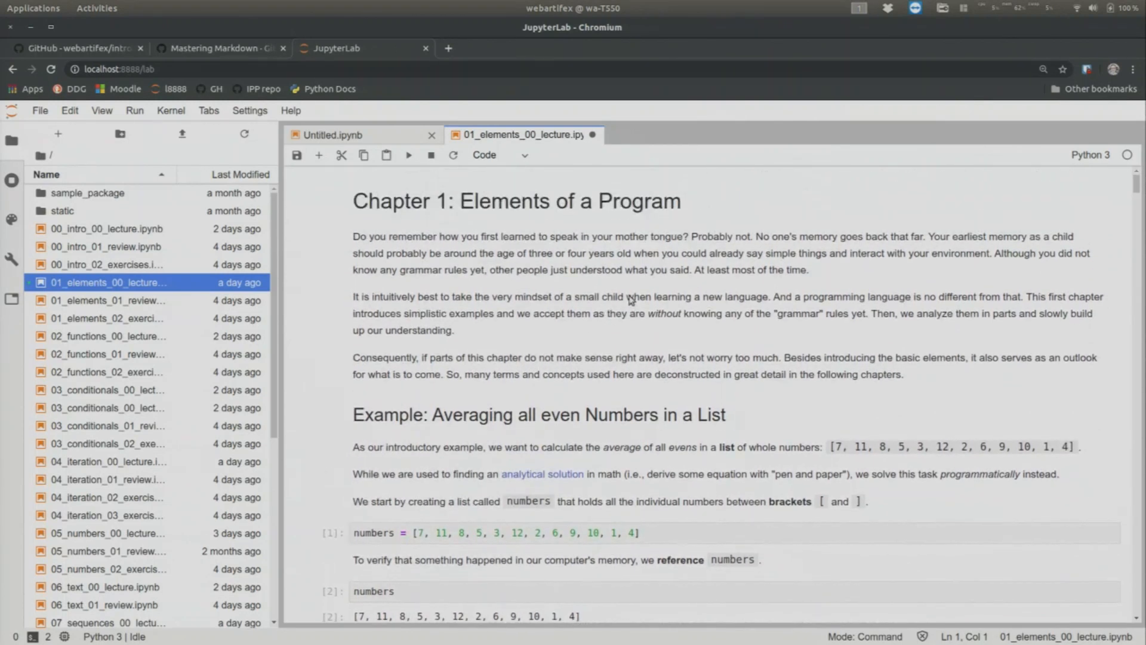